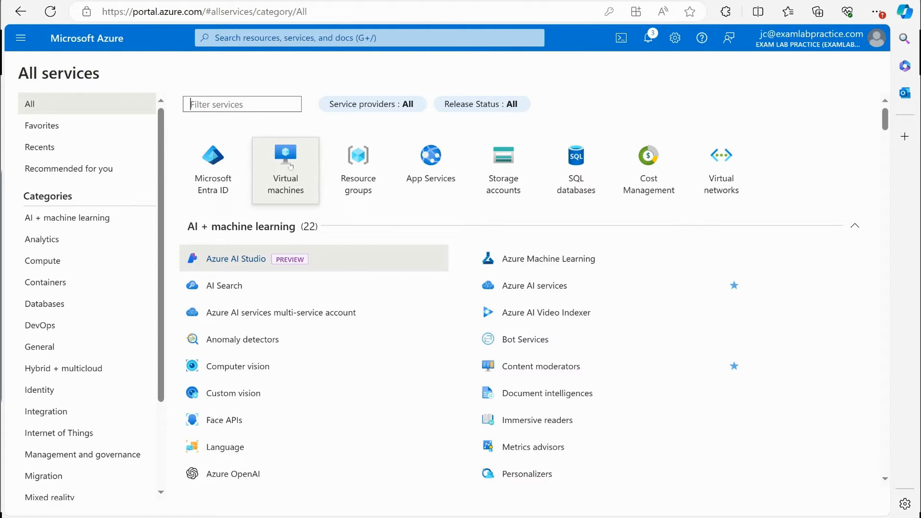
Start creating a new virtual machine from the Virtual machines list.
{"action": "left_click", "coordinate": [286, 164]}
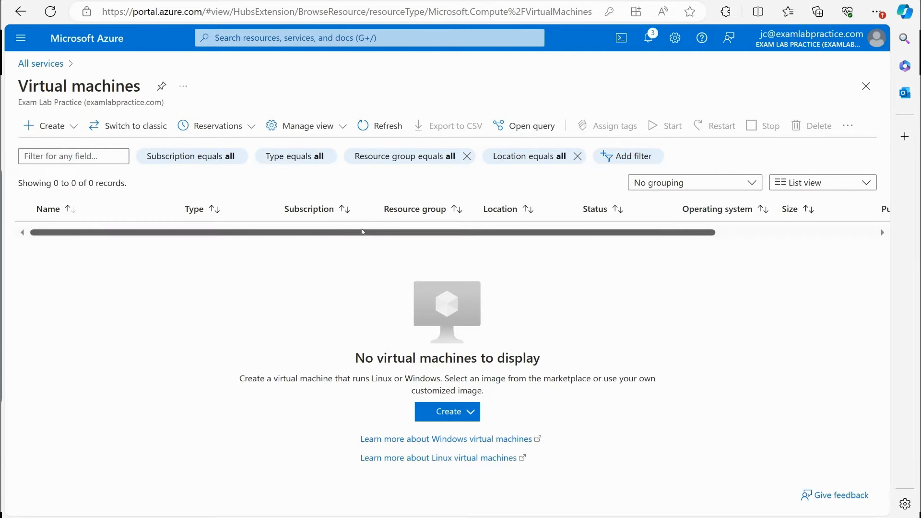
{"action": "left_click", "coordinate": [447, 411]}
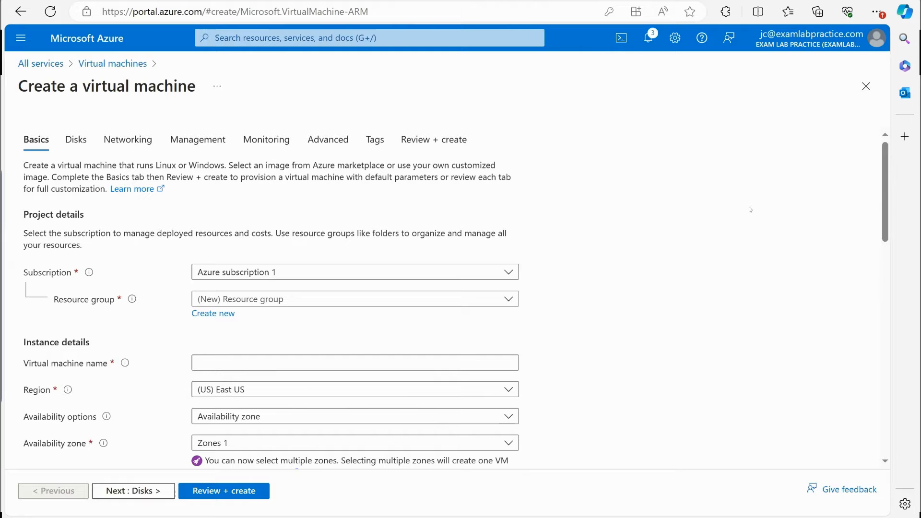
{"action": "mouse_move", "coordinate": [713, 238]}
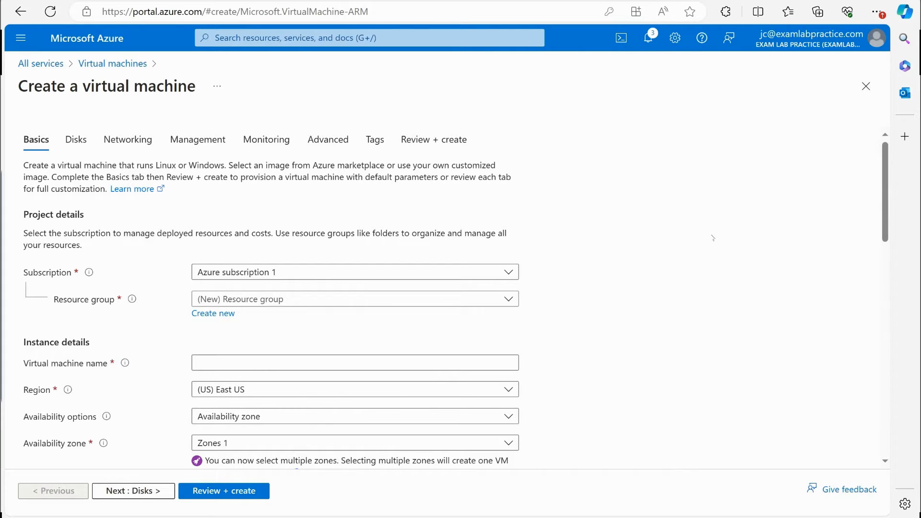
{"action": "mouse_move", "coordinate": [699, 251]}
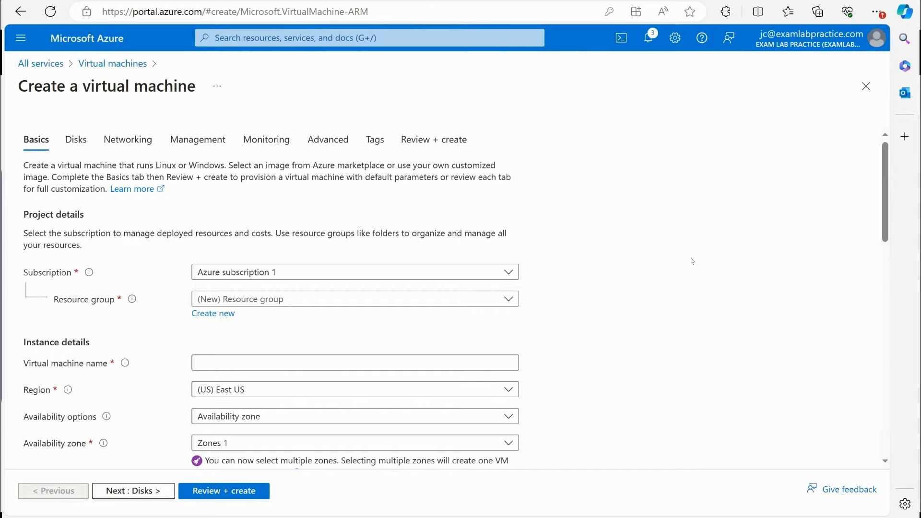
{"action": "mouse_move", "coordinate": [657, 320]}
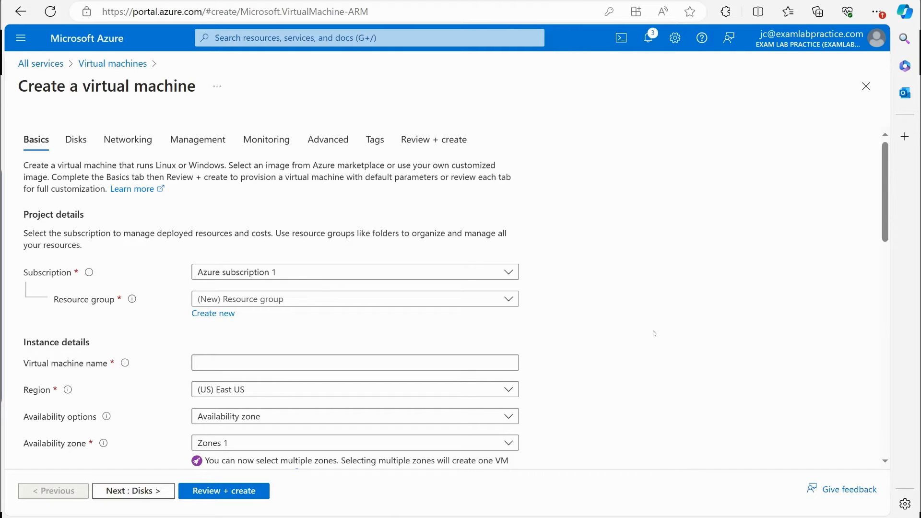
{"action": "mouse_move", "coordinate": [657, 260]}
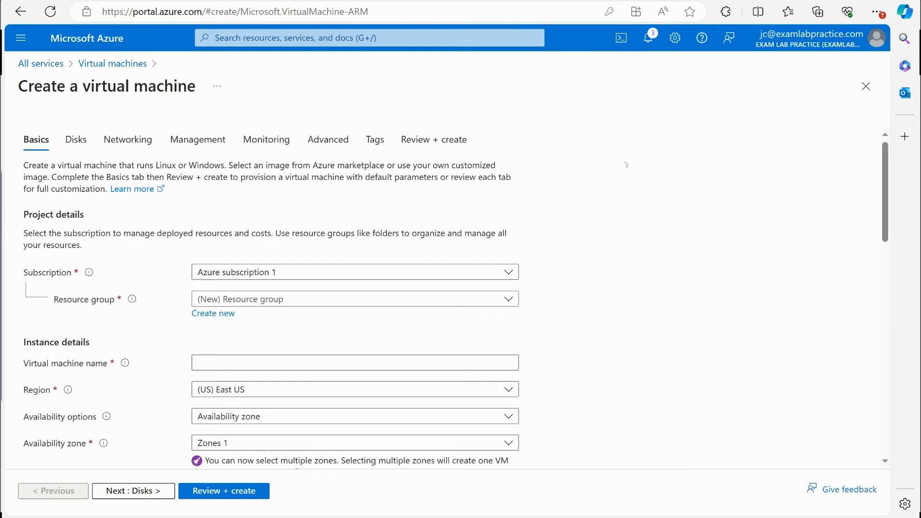
Create a new resource group named AzureUpdateRG for the VM.
{"action": "left_click", "coordinate": [213, 313]}
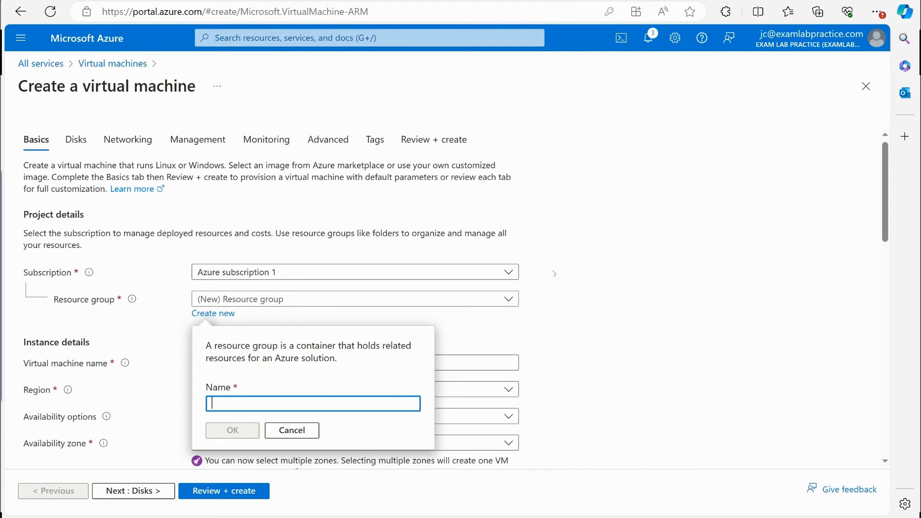
{"action": "type", "text": "AzureUpdateRG"}
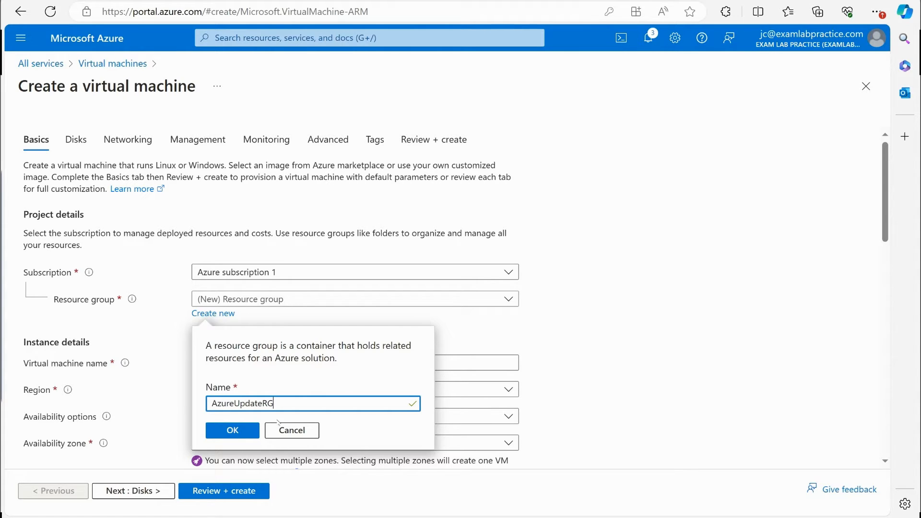
{"action": "left_click", "coordinate": [232, 430]}
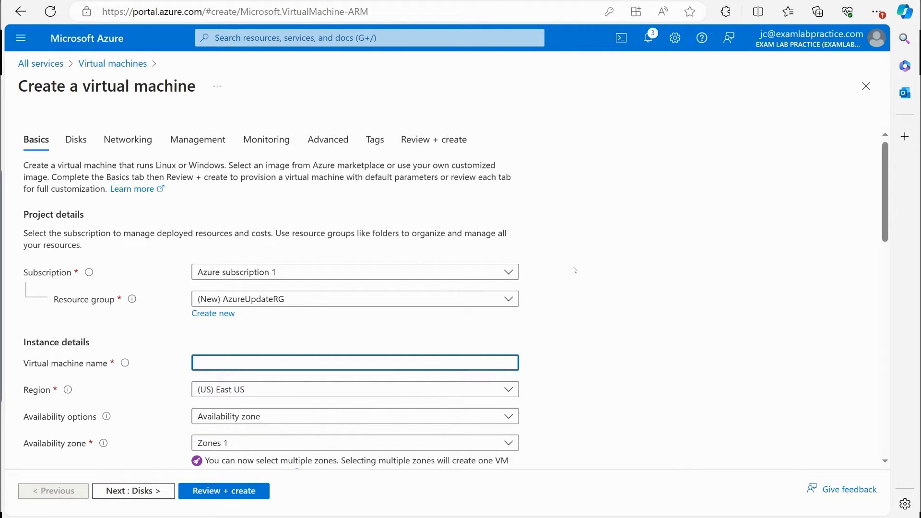
Name the VM UpdateVMDemo with no infrastructure redundancy required.
{"action": "type", "text": "Update"}
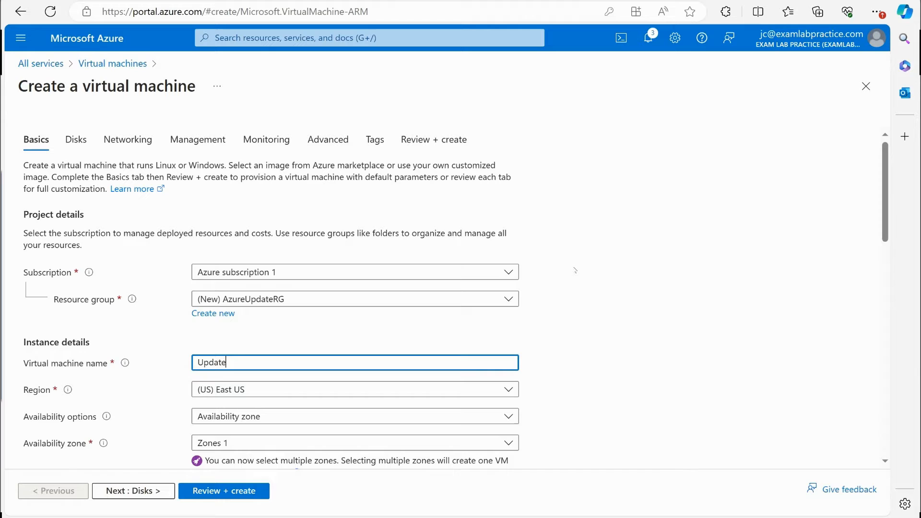
{"action": "type", "text": "VMDemo"}
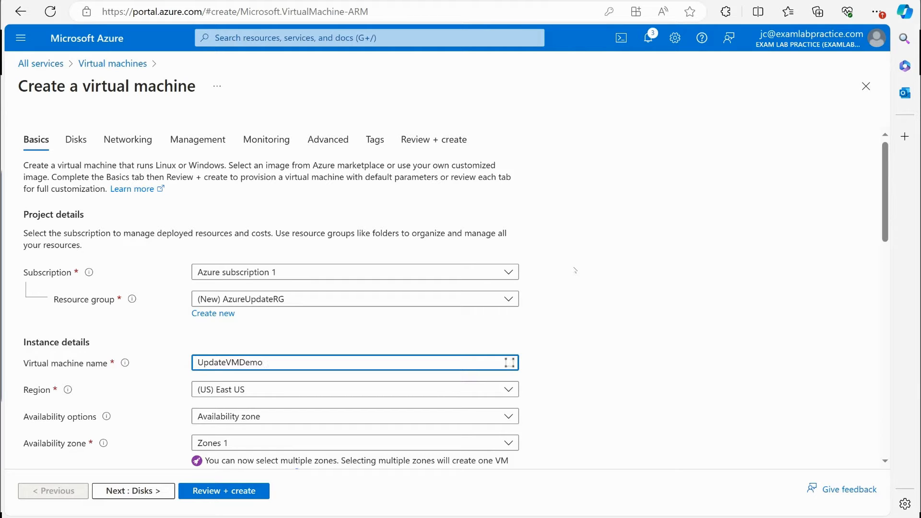
{"action": "scroll", "scroll_direction": "down", "scroll_amount": 3}
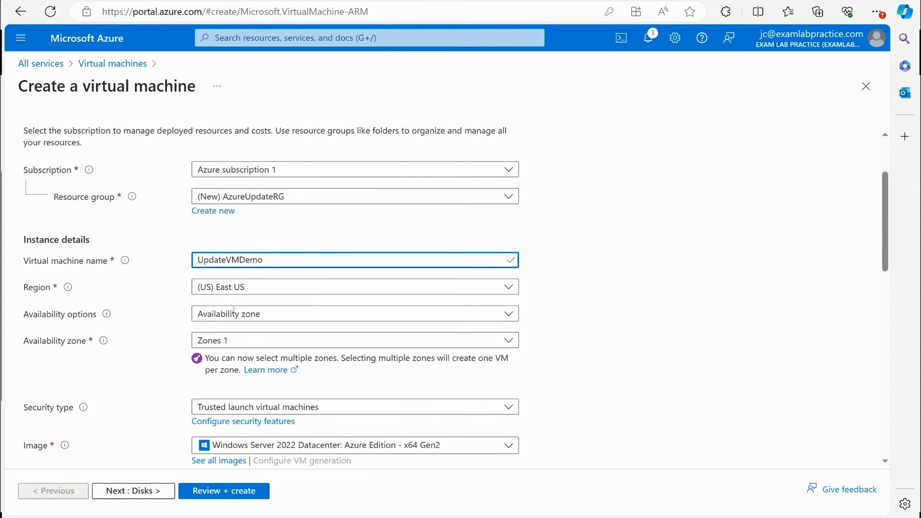
{"action": "left_click", "coordinate": [354, 313]}
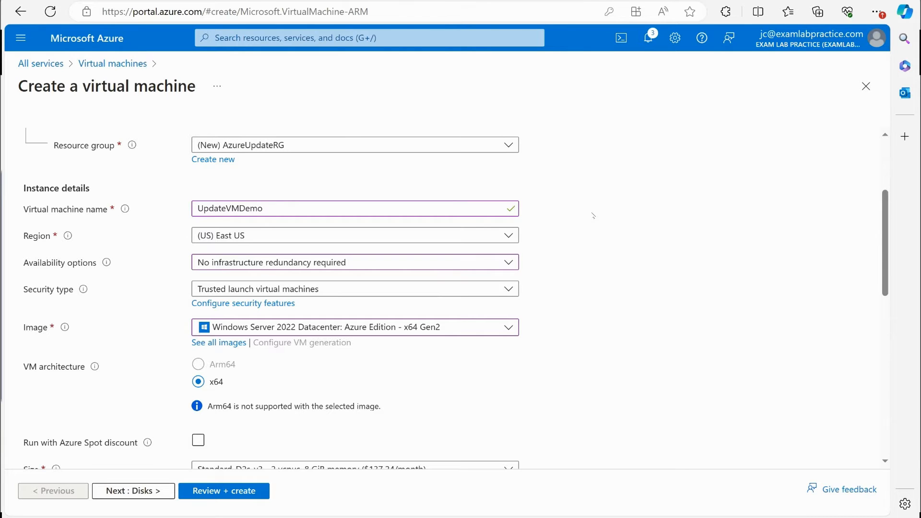
Set the administrator username to elpadmin and enter a confirmed password.
{"action": "scroll", "scroll_direction": "down", "scroll_amount": 3}
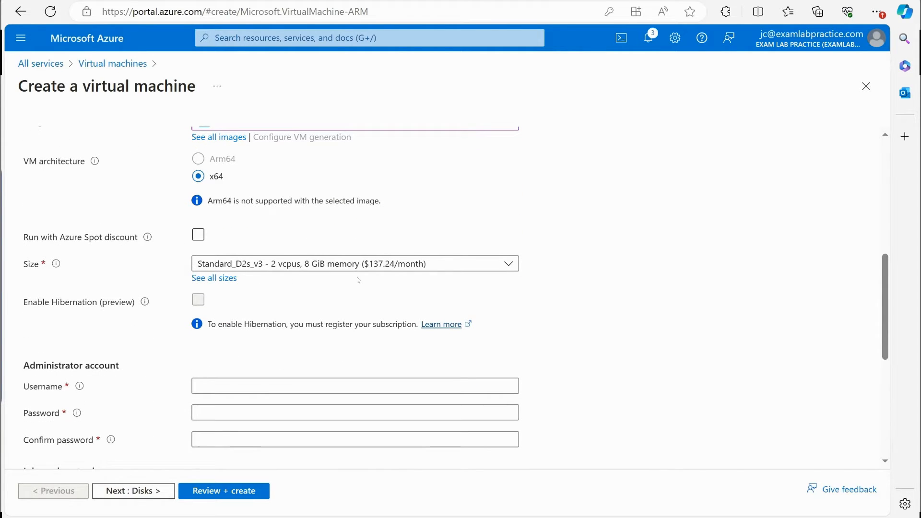
{"action": "scroll", "scroll_direction": "down", "scroll_amount": 3}
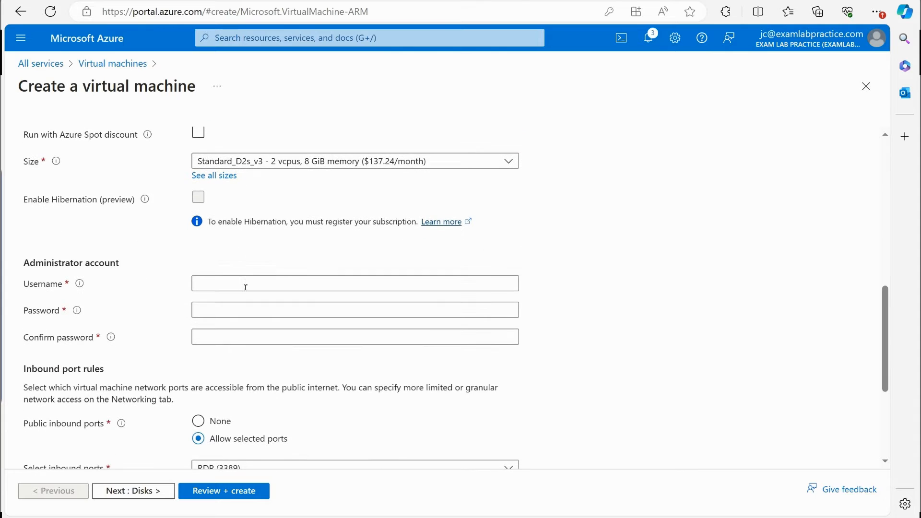
{"action": "scroll", "scroll_direction": "down", "scroll_amount": 3}
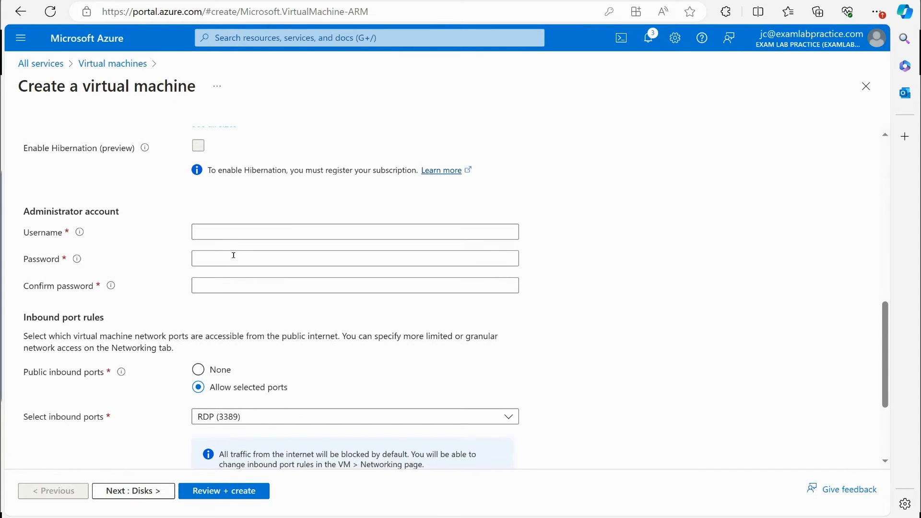
{"action": "type", "text": "elpad"}
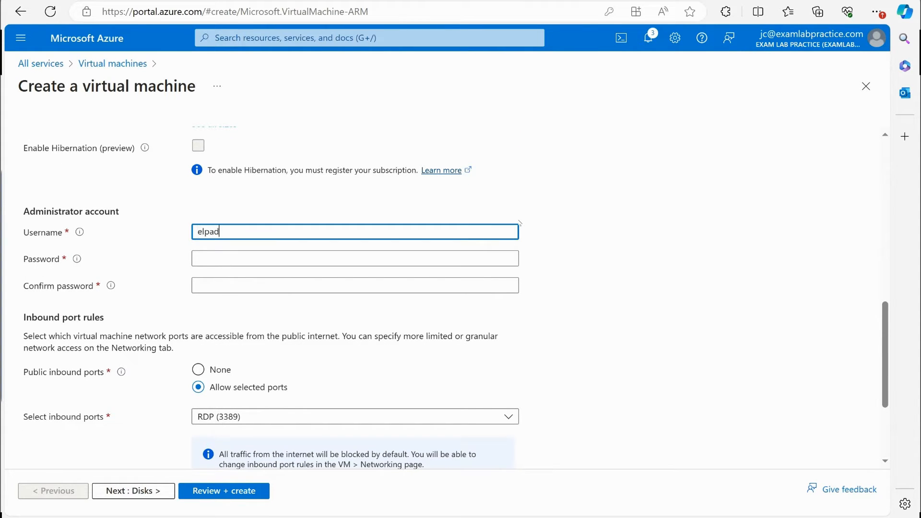
{"action": "type", "text": "min"}
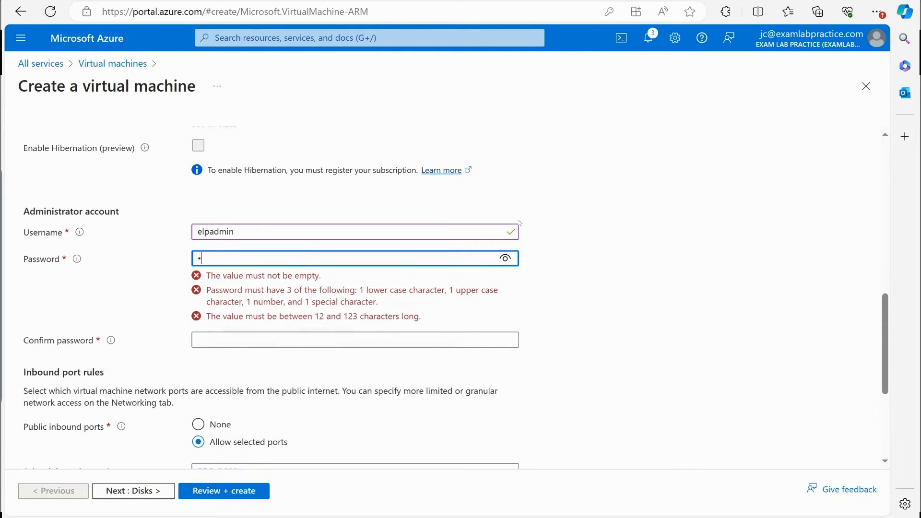
{"action": "type", "text": "password"}
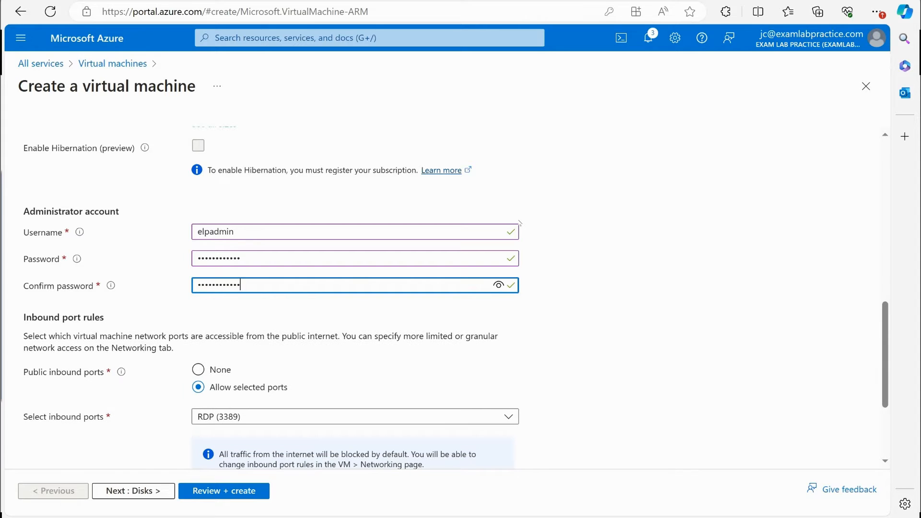
{"action": "scroll", "scroll_direction": "down", "scroll_amount": 3}
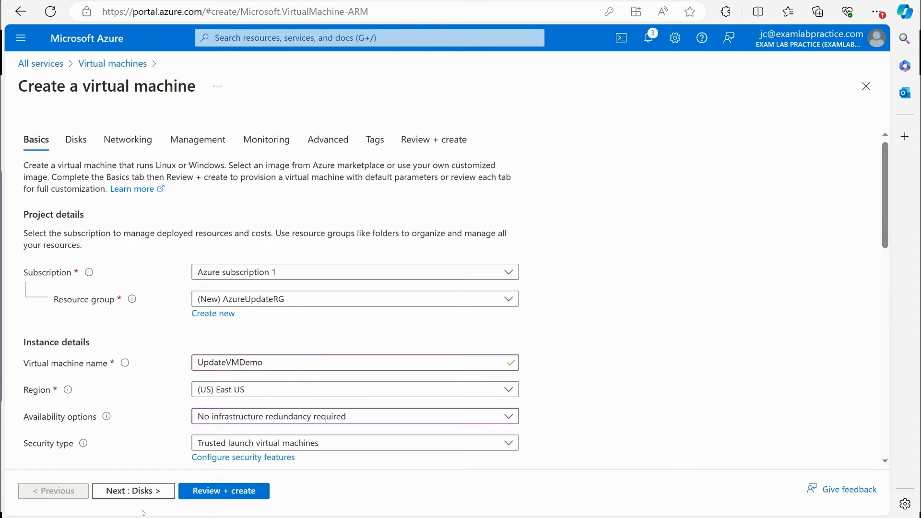
Set the OS disk type to Standard HDD (locally-redundant storage) and continue to networking.
{"action": "left_click", "coordinate": [132, 490]}
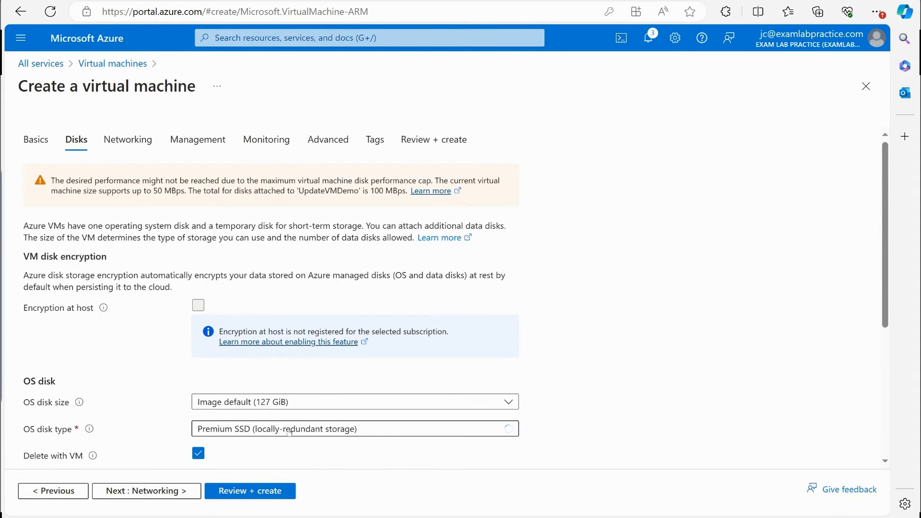
{"action": "left_click", "coordinate": [355, 428]}
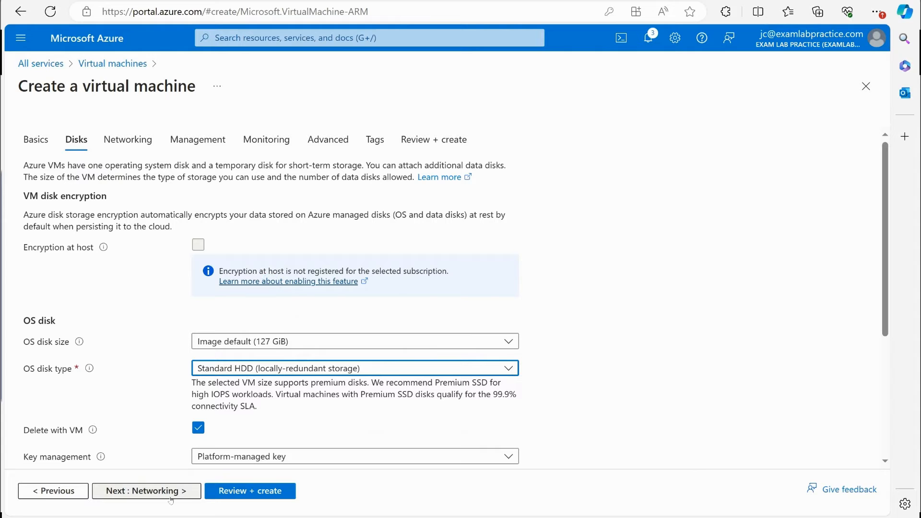
{"action": "left_click", "coordinate": [145, 490]}
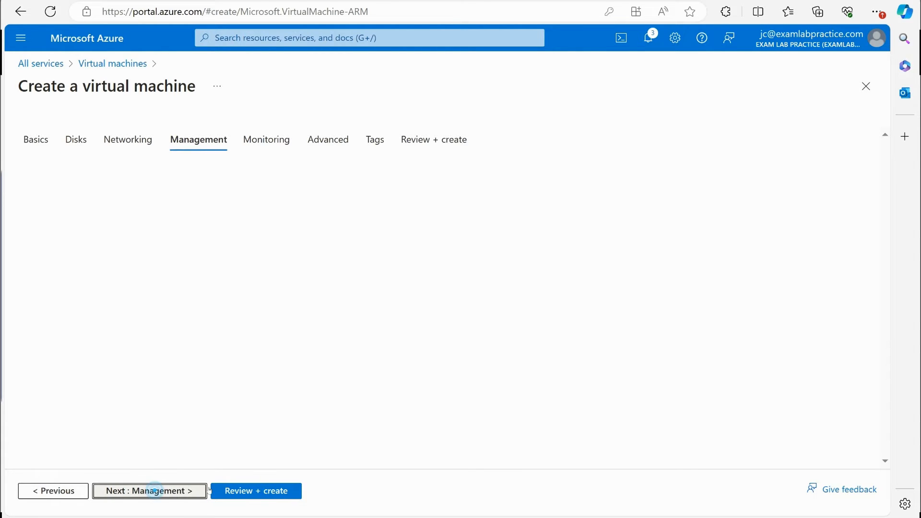
Set the auto-shutdown time zone to (UTC-05:00) Eastern Time (US & Canada).
{"action": "left_click", "coordinate": [150, 490]}
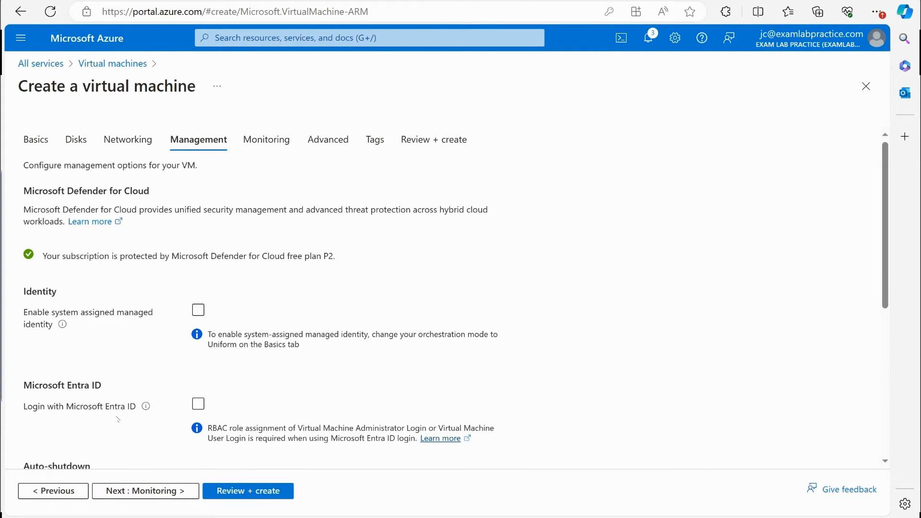
{"action": "scroll", "scroll_direction": "down", "scroll_amount": 3}
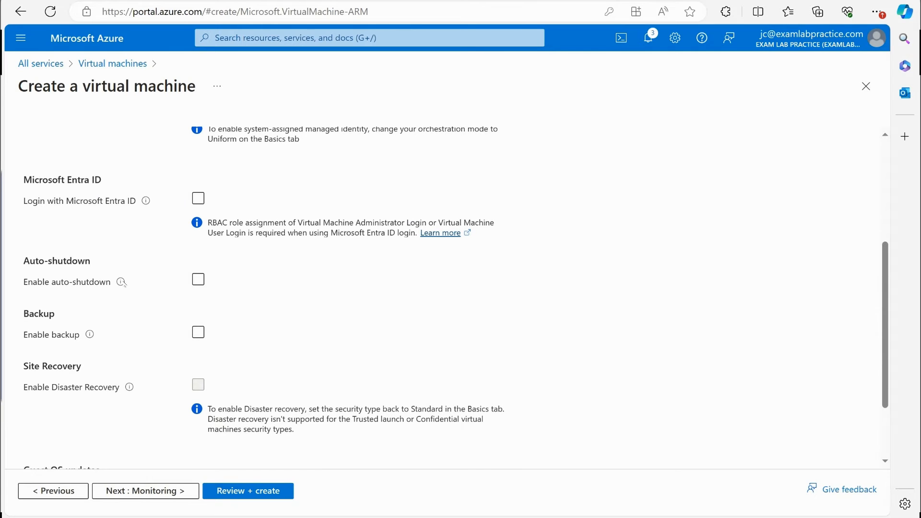
{"action": "mouse_move", "coordinate": [189, 310]}
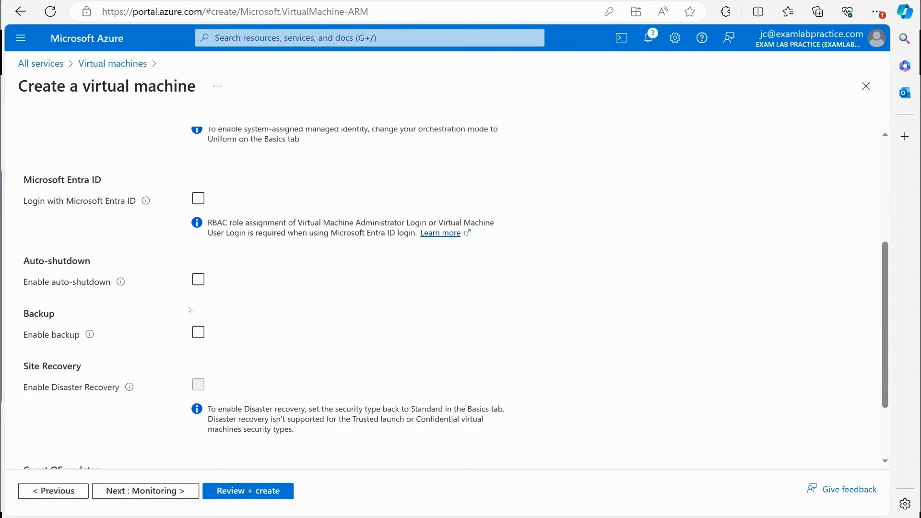
{"action": "left_click", "coordinate": [198, 279]}
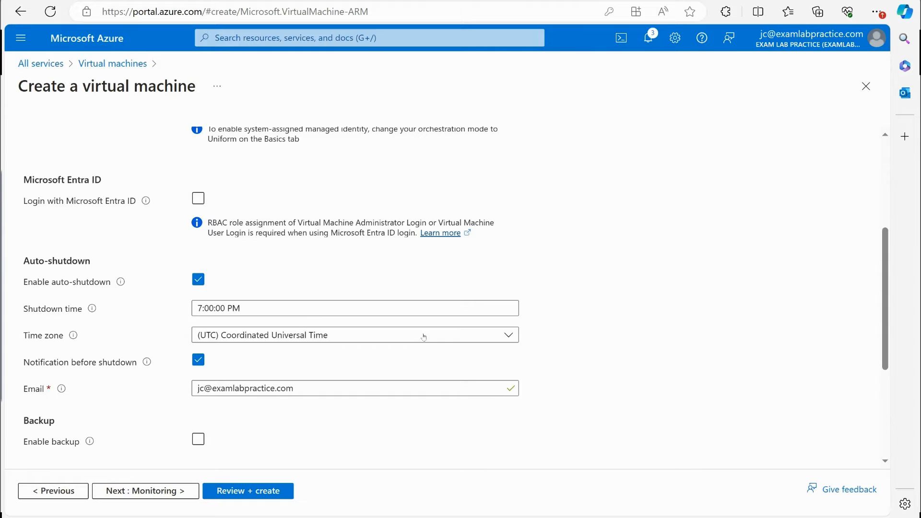
{"action": "left_click", "coordinate": [354, 334]}
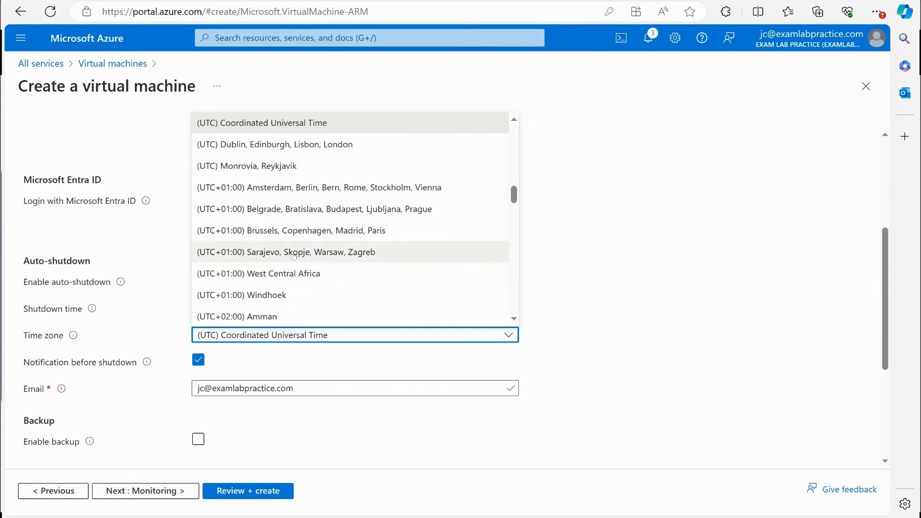
{"action": "scroll", "scroll_direction": "down", "scroll_amount": 3}
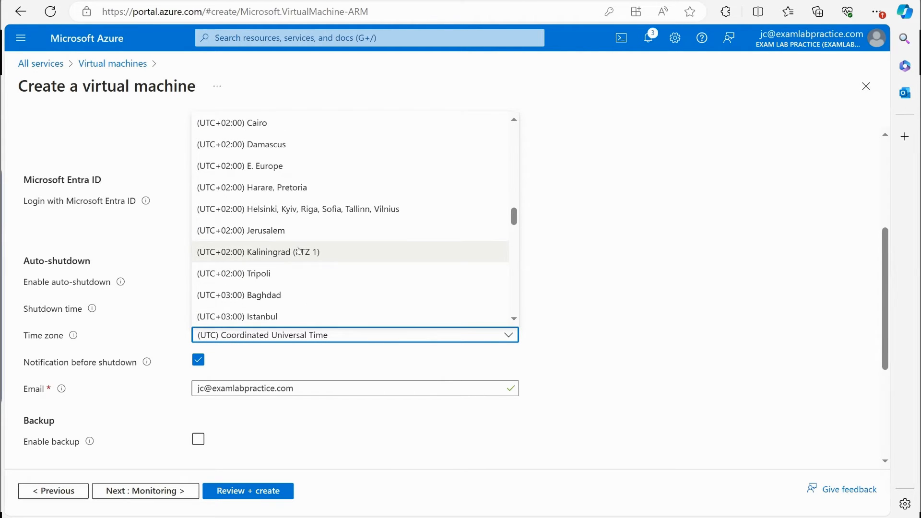
{"action": "scroll", "scroll_direction": "up", "scroll_amount": 3}
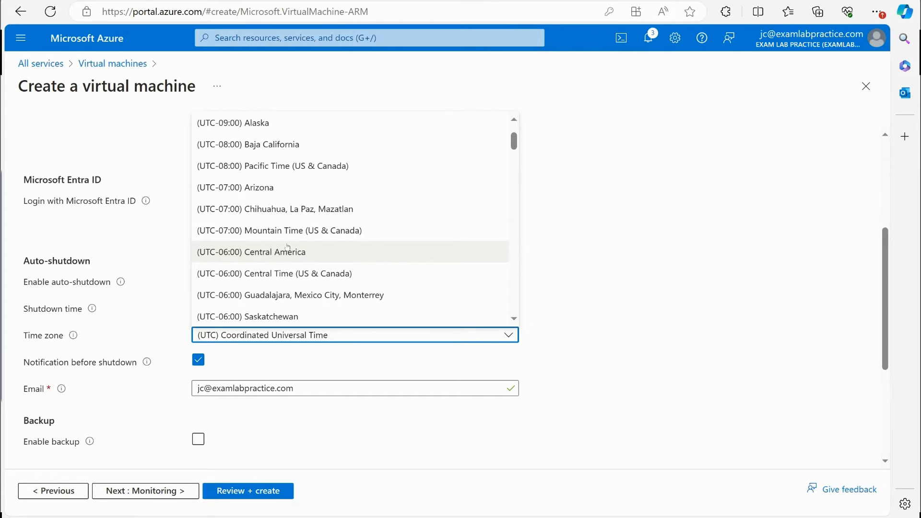
{"action": "scroll", "scroll_direction": "down", "scroll_amount": 3}
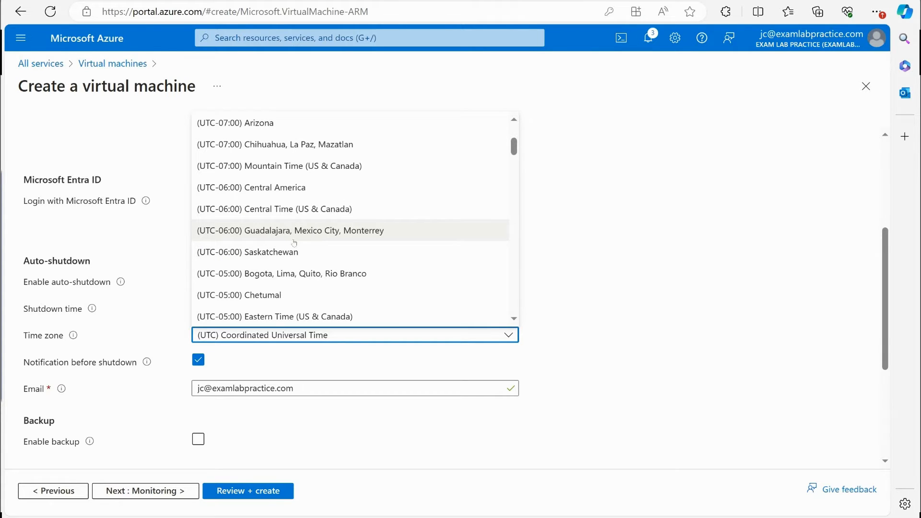
{"action": "left_click", "coordinate": [274, 315]}
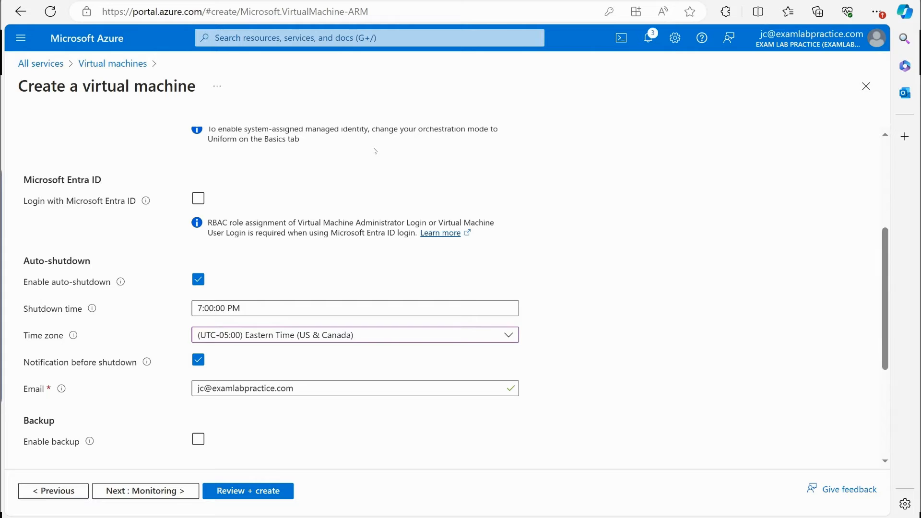
{"action": "scroll", "scroll_direction": "down", "scroll_amount": 3}
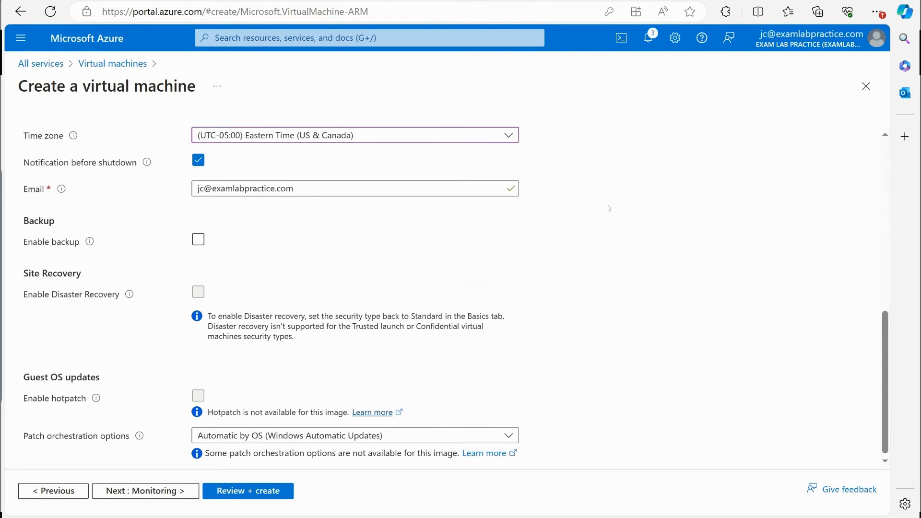
{"action": "mouse_move", "coordinate": [154, 250]}
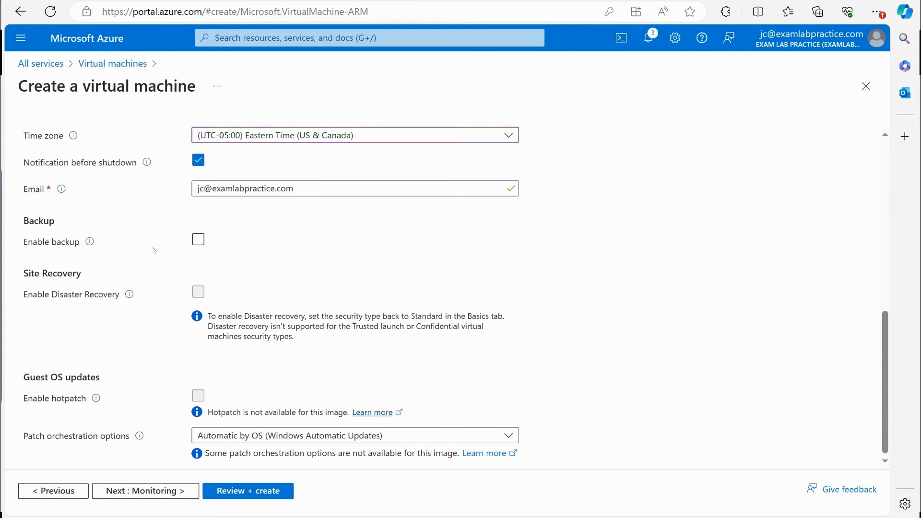
{"action": "left_click", "coordinate": [198, 239]}
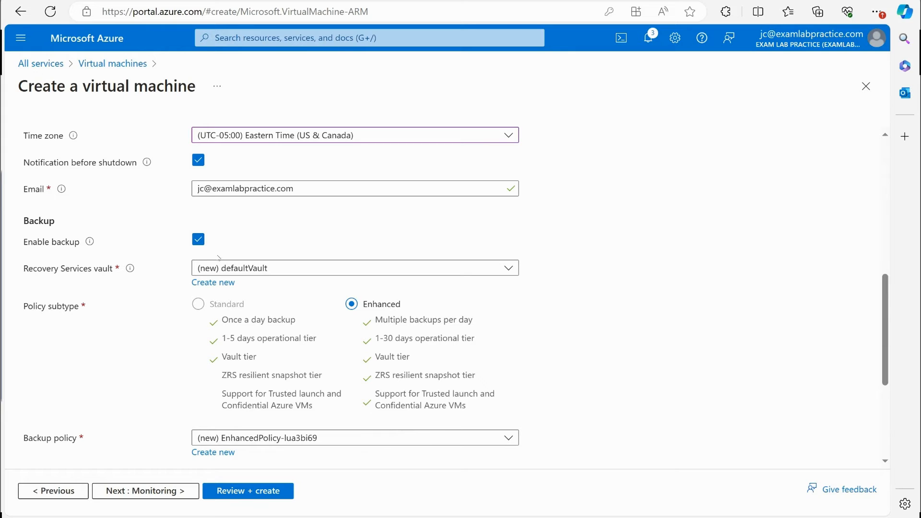
{"action": "left_click", "coordinate": [197, 239]}
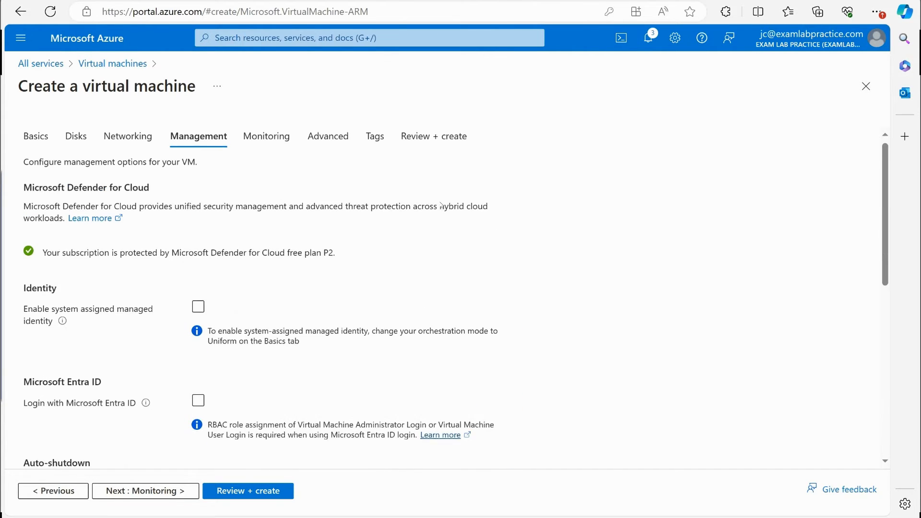
{"action": "scroll", "scroll_direction": "down", "scroll_amount": 3}
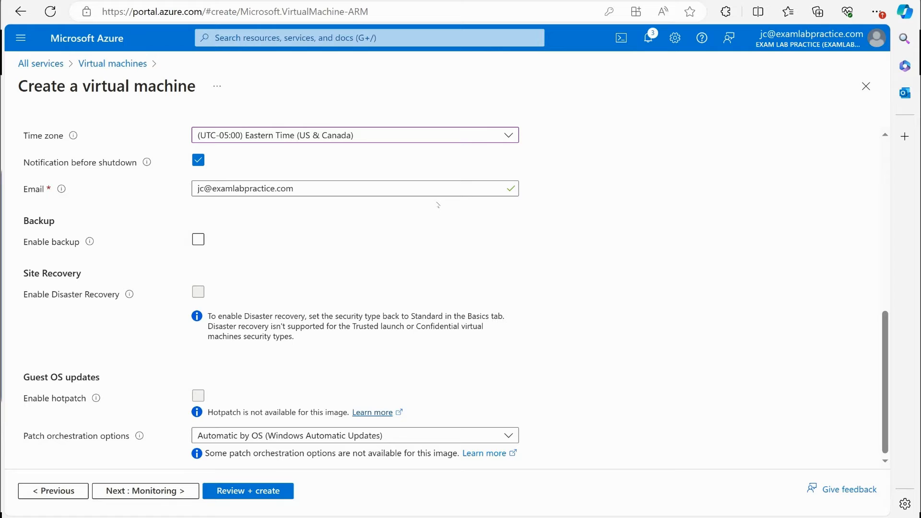
{"action": "mouse_move", "coordinate": [352, 270]}
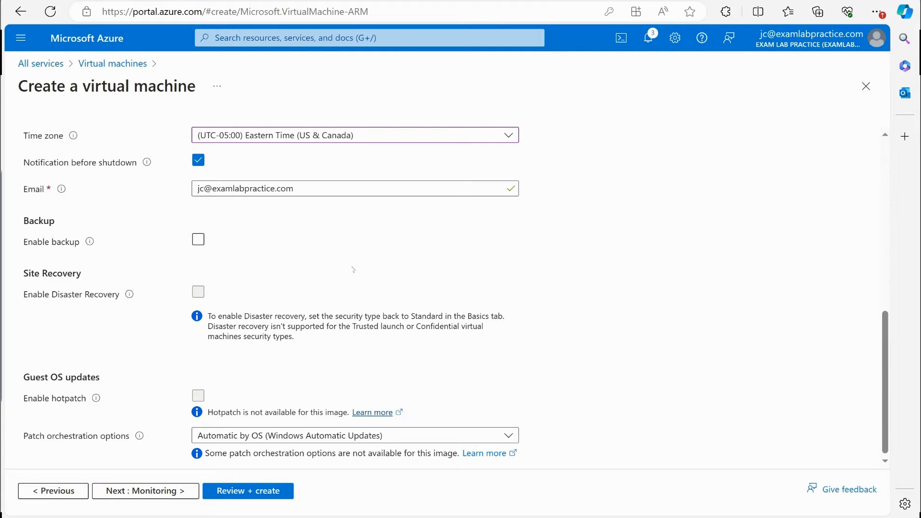
{"action": "mouse_move", "coordinate": [293, 311]}
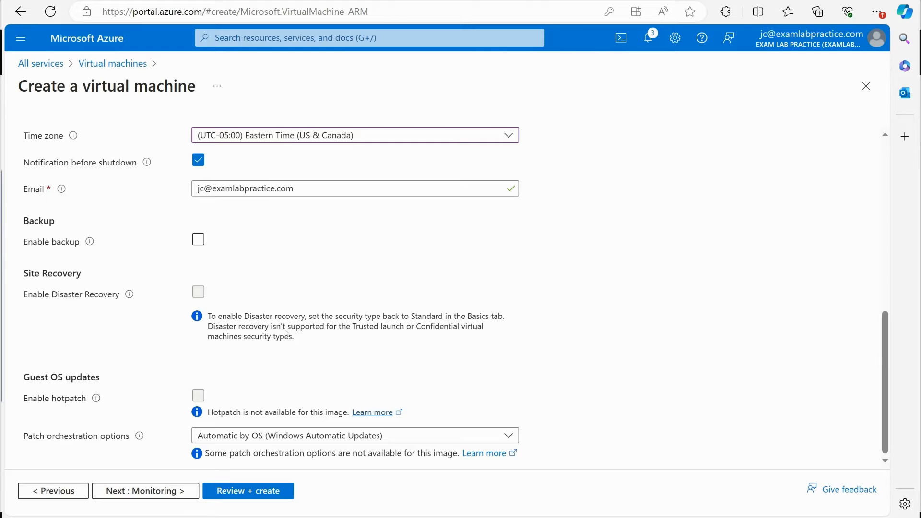
{"action": "mouse_move", "coordinate": [112, 385]}
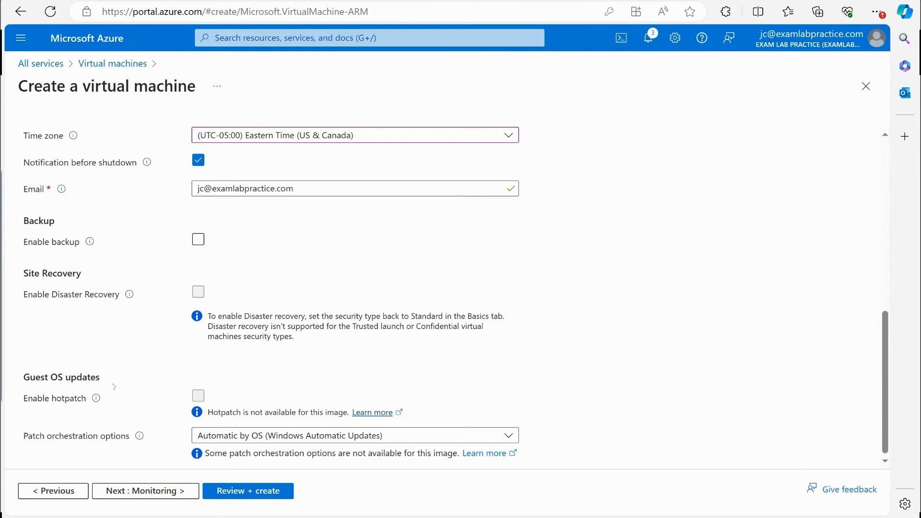
{"action": "mouse_move", "coordinate": [250, 419]}
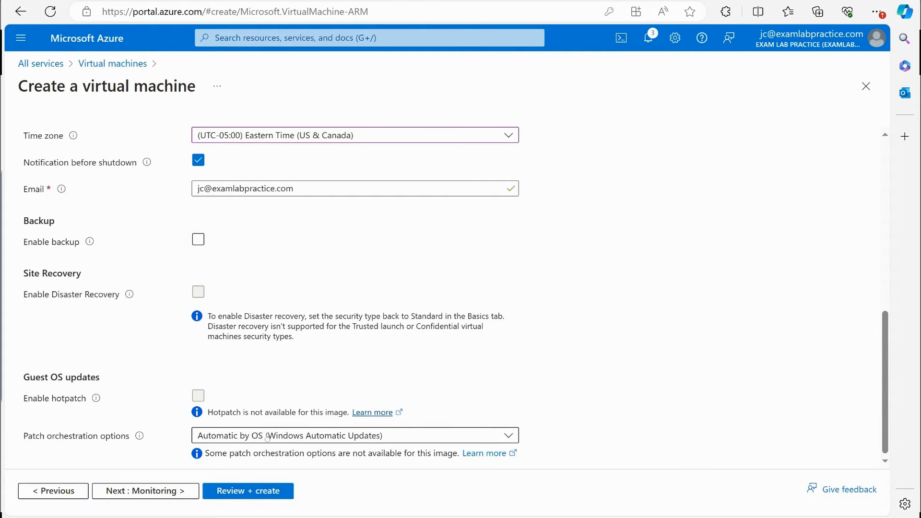
{"action": "left_click", "coordinate": [354, 435]}
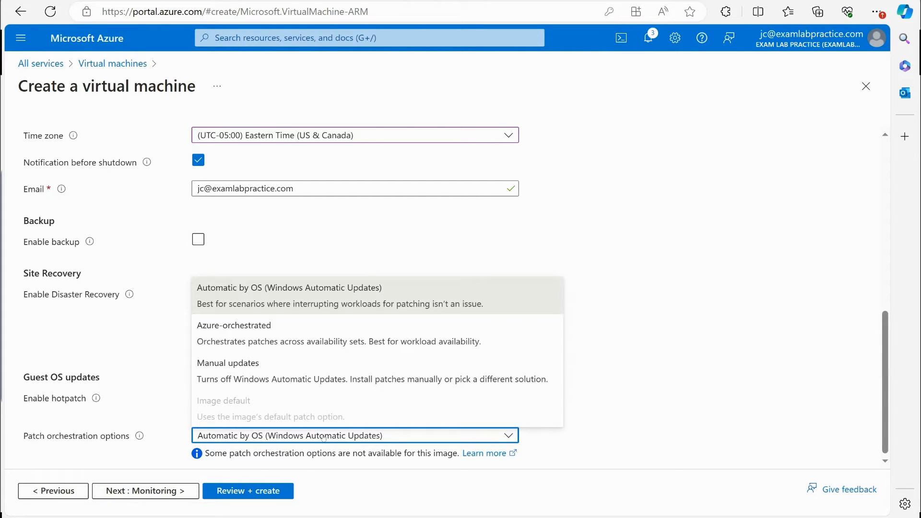
{"action": "mouse_move", "coordinate": [273, 327]}
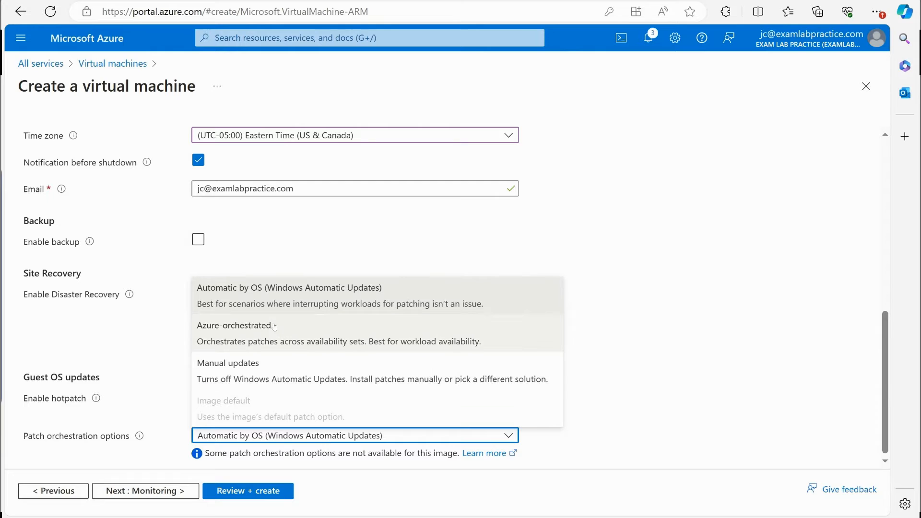
{"action": "mouse_move", "coordinate": [265, 379]}
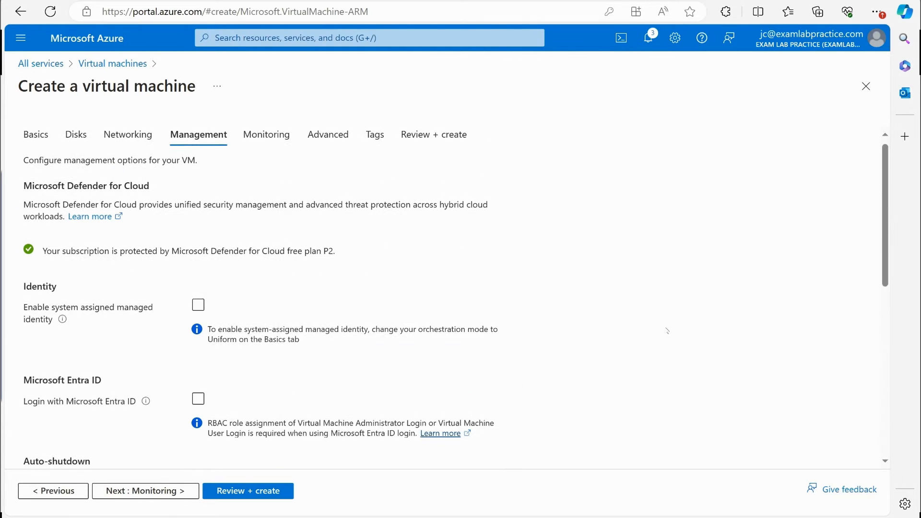
Disable boot diagnostics on the Monitoring settings.
{"action": "scroll", "scroll_direction": "down", "scroll_amount": 3}
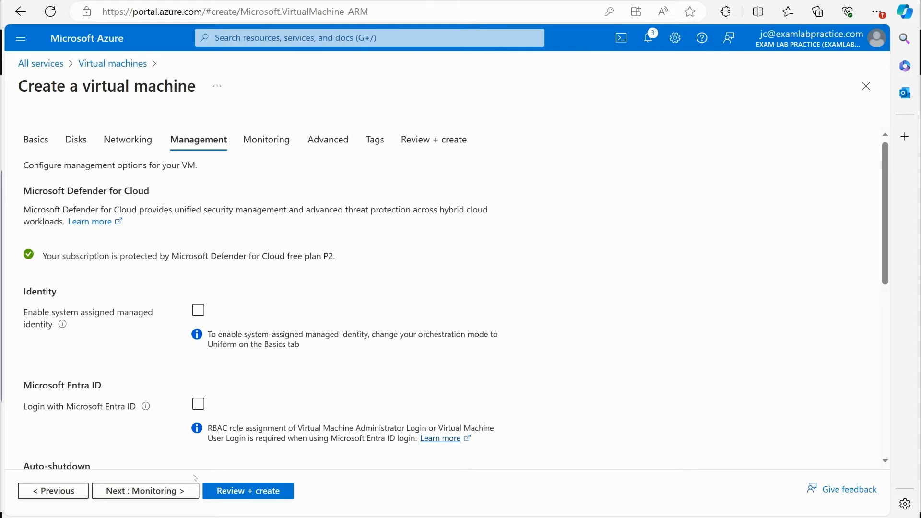
{"action": "left_click", "coordinate": [267, 139]}
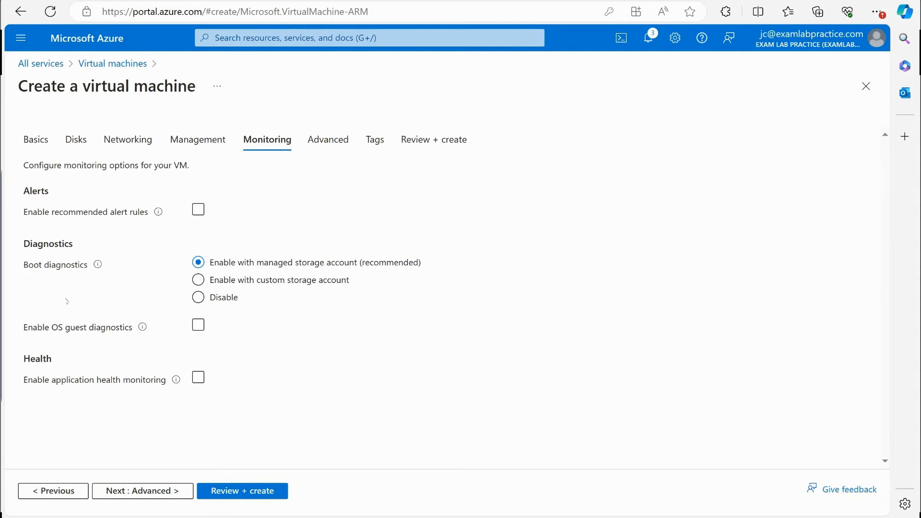
{"action": "left_click", "coordinate": [198, 298]}
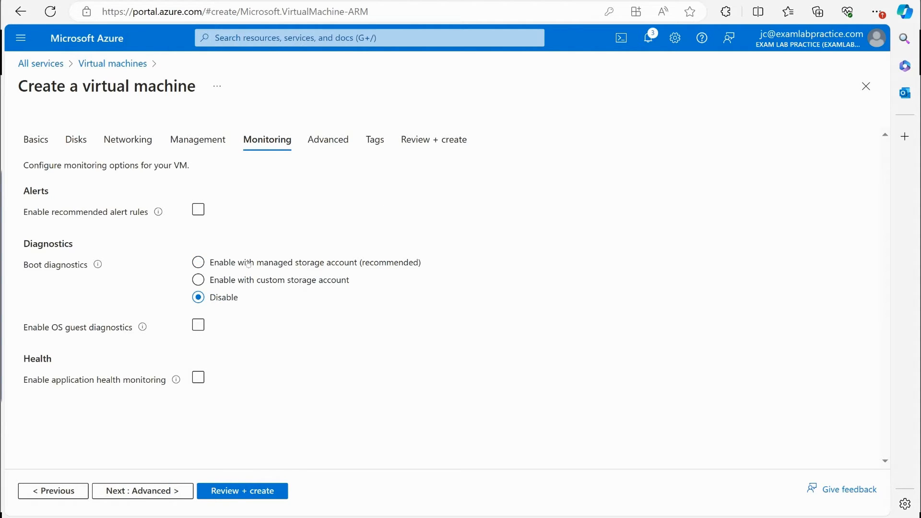
Validate the VM configuration under Review + create and create the VM.
{"action": "left_click", "coordinate": [434, 139]}
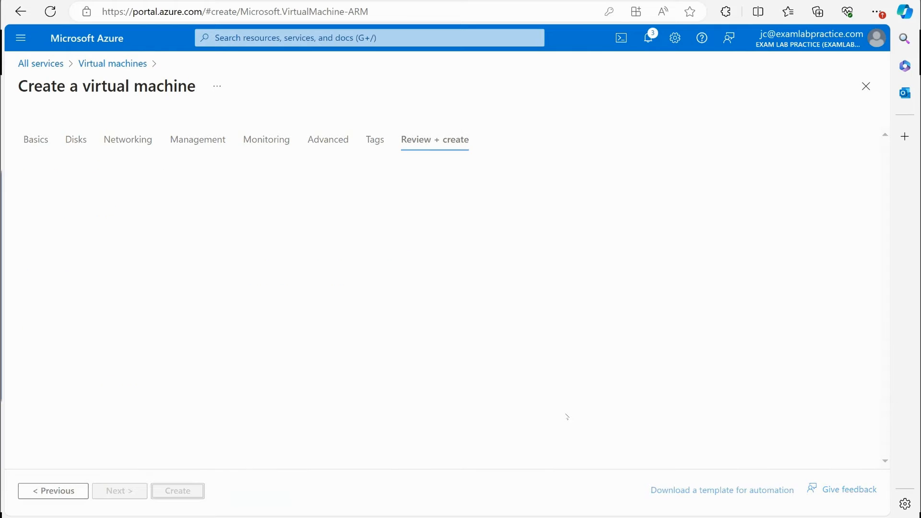
{"action": "left_click", "coordinate": [435, 139]}
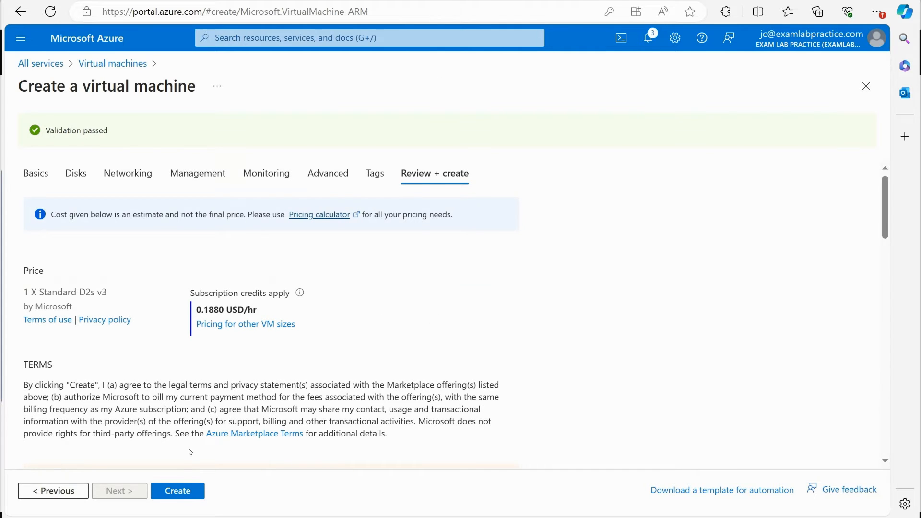
{"action": "left_click", "coordinate": [177, 490]}
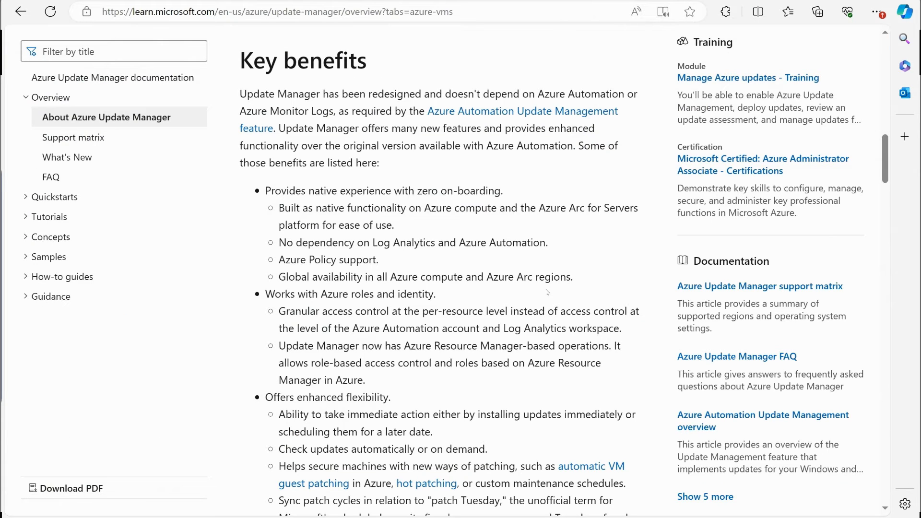
{"action": "mouse_move", "coordinate": [516, 294]}
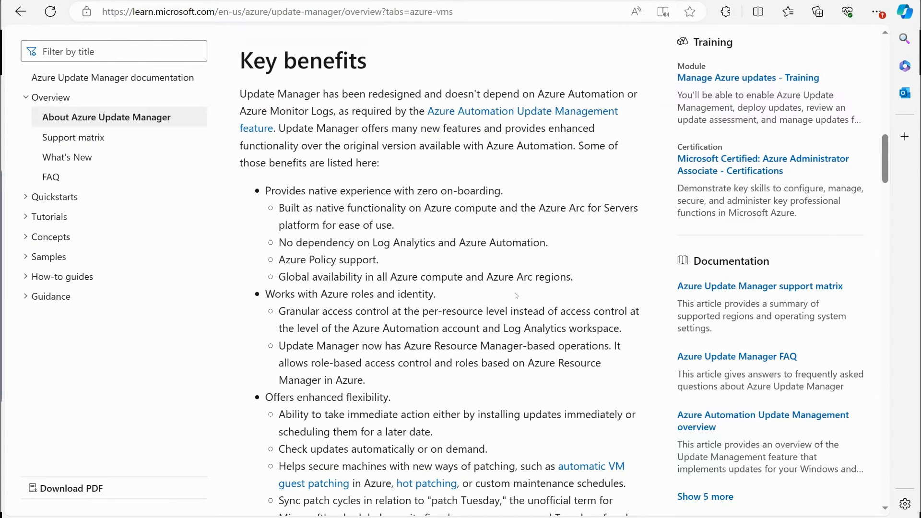
{"action": "mouse_move", "coordinate": [106, 117]}
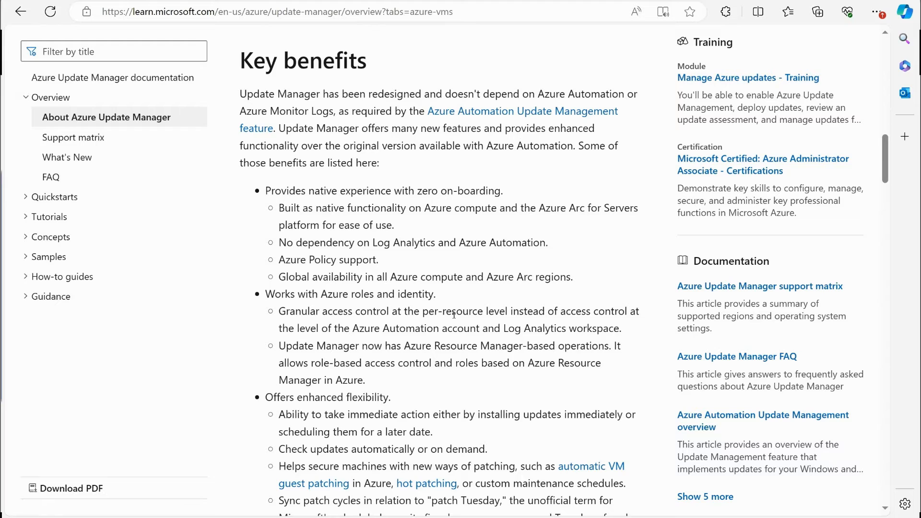
{"action": "mouse_move", "coordinate": [422, 318]}
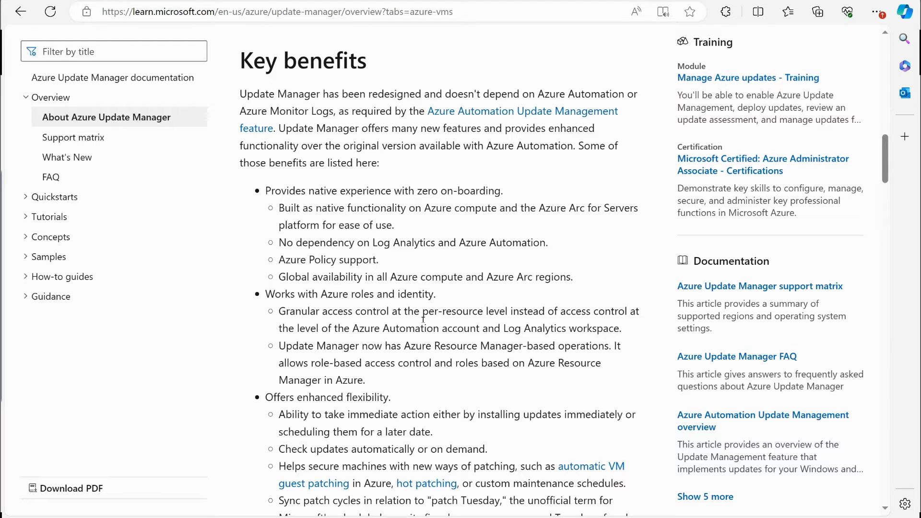
{"action": "mouse_move", "coordinate": [411, 356]}
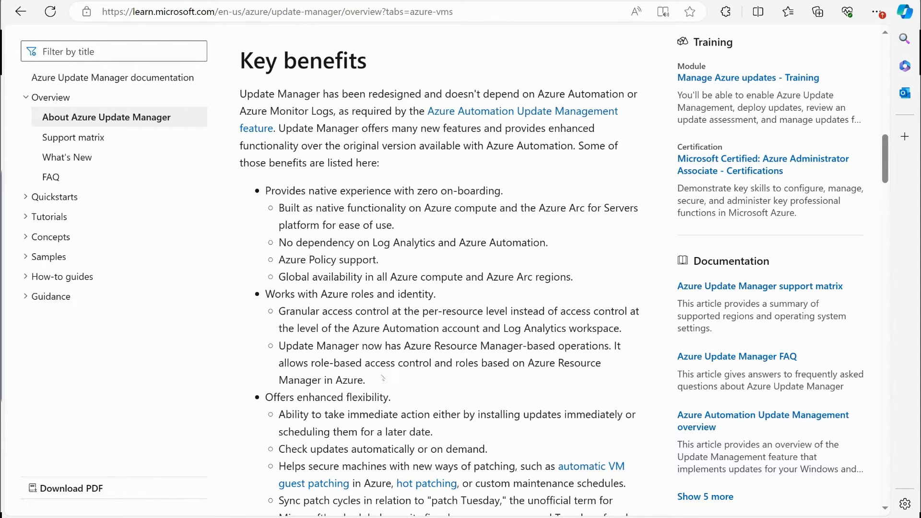
{"action": "mouse_move", "coordinate": [379, 391]}
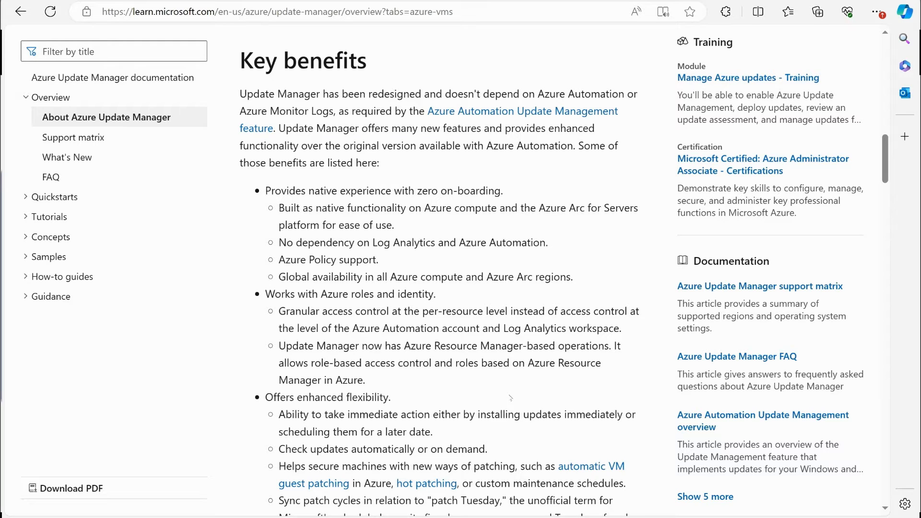
{"action": "mouse_move", "coordinate": [512, 400]}
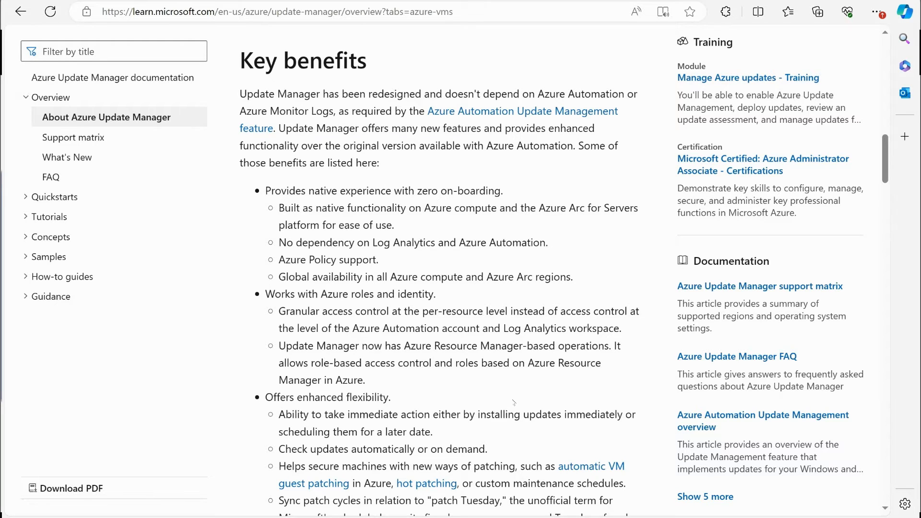
{"action": "mouse_move", "coordinate": [454, 397]}
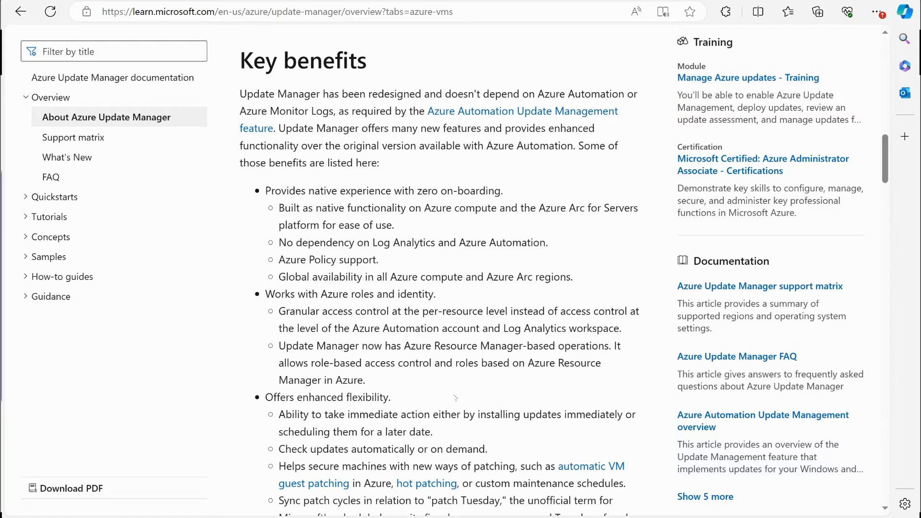
{"action": "mouse_move", "coordinate": [383, 347]}
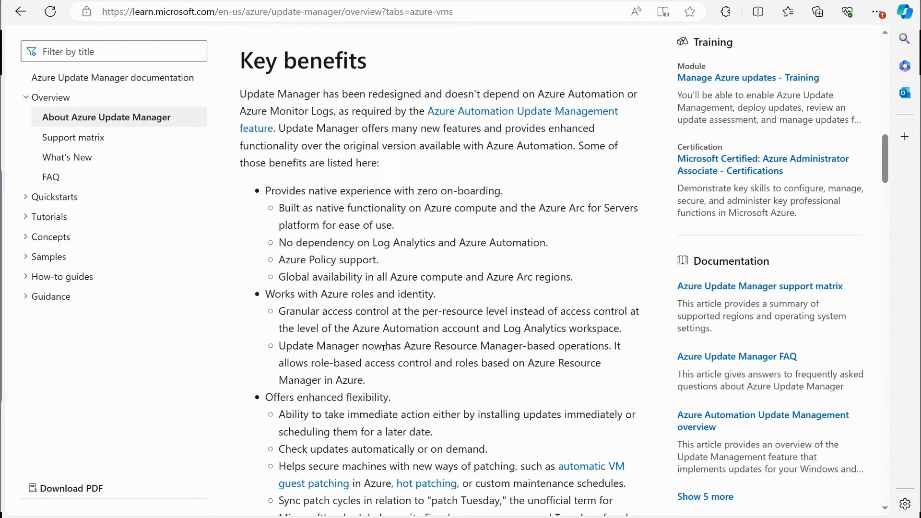
{"action": "mouse_move", "coordinate": [165, 409]}
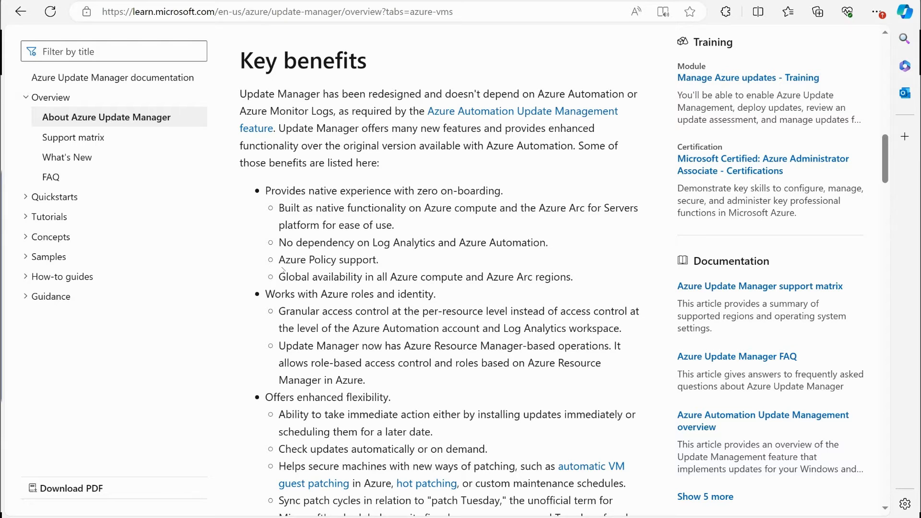
{"action": "double_click", "coordinate": [327, 260]}
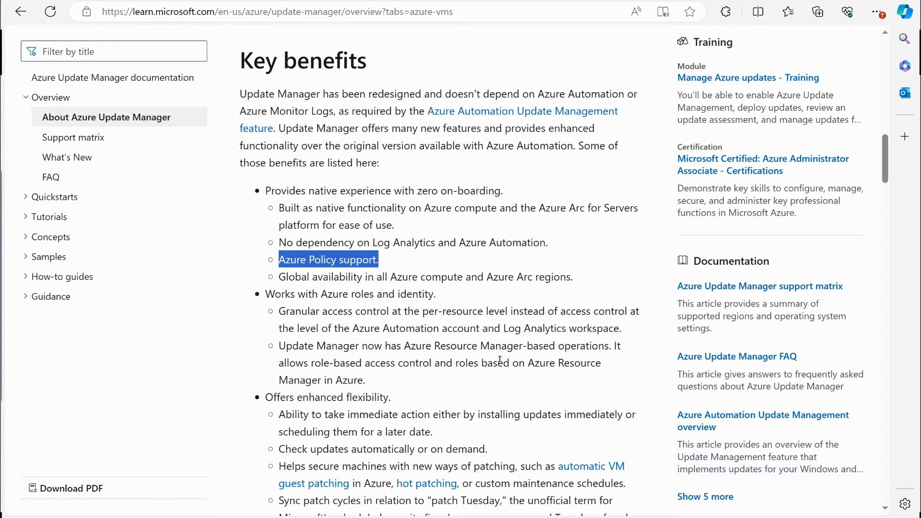
{"action": "mouse_move", "coordinate": [357, 358]}
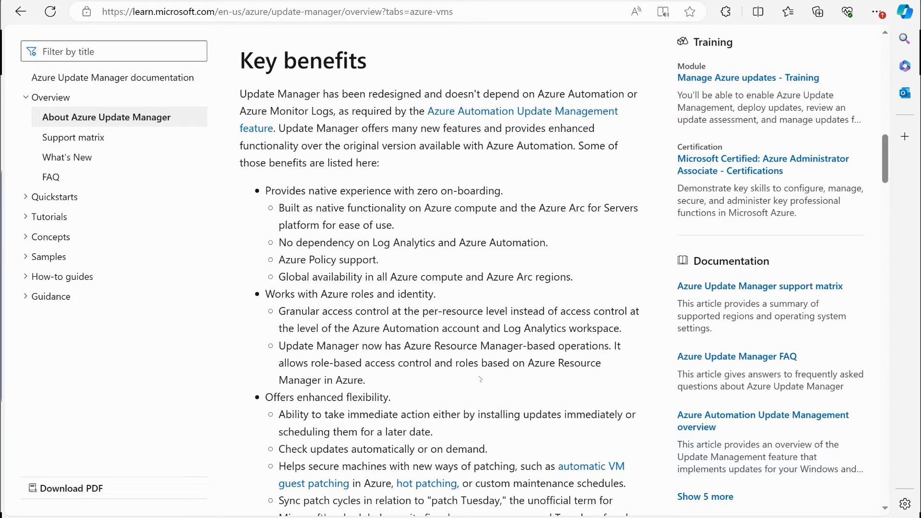
{"action": "mouse_move", "coordinate": [479, 462]}
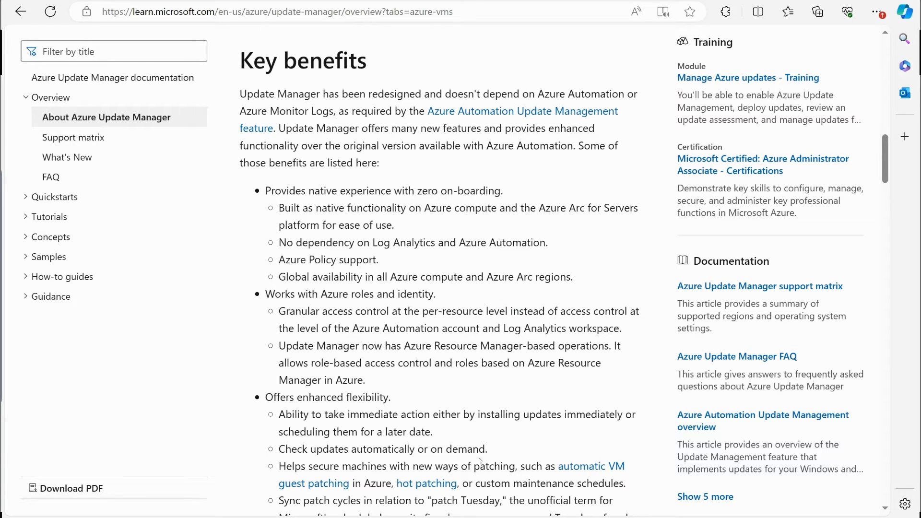
{"action": "mouse_move", "coordinate": [543, 217]}
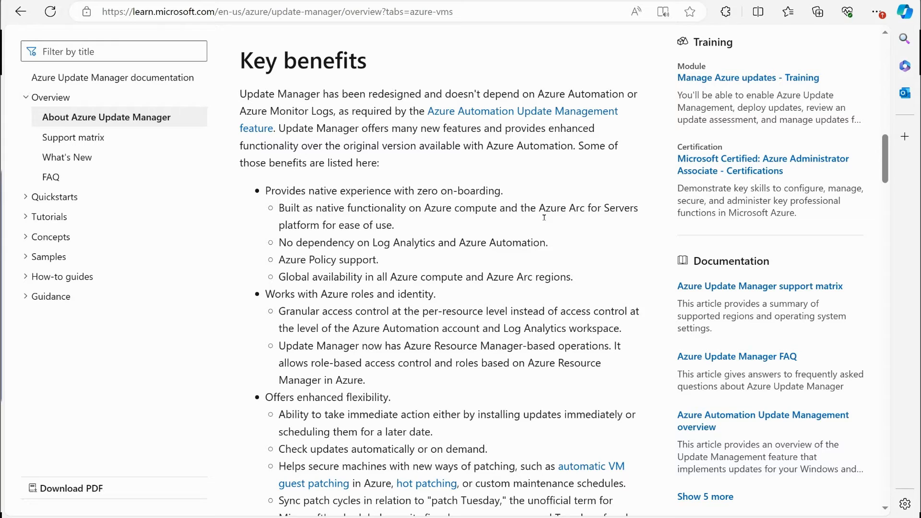
{"action": "mouse_move", "coordinate": [436, 225]}
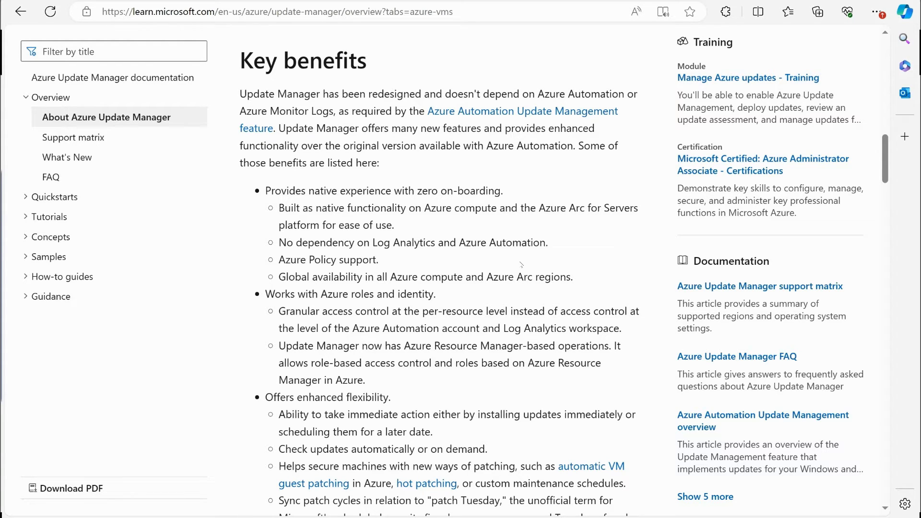
Scroll past Key benefits to the Update Manager architecture diagram.
{"action": "scroll", "scroll_direction": "down", "scroll_amount": 3}
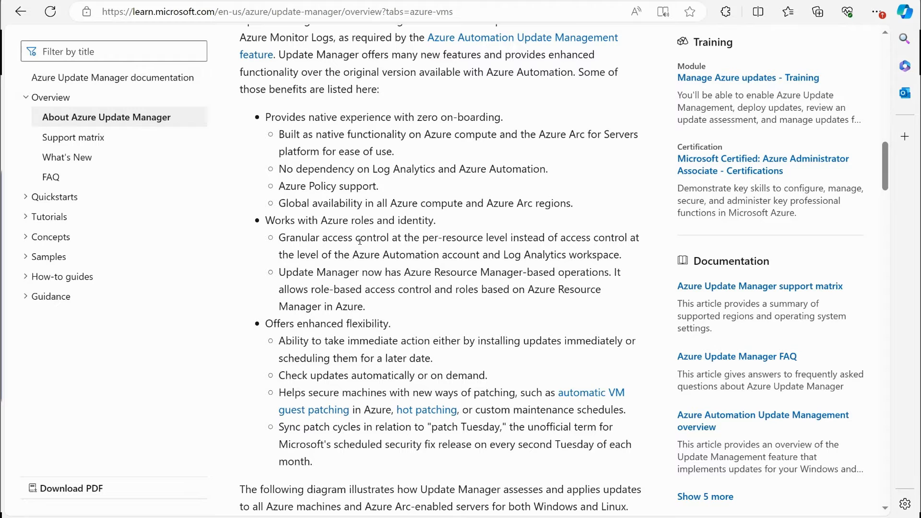
{"action": "mouse_move", "coordinate": [415, 270]}
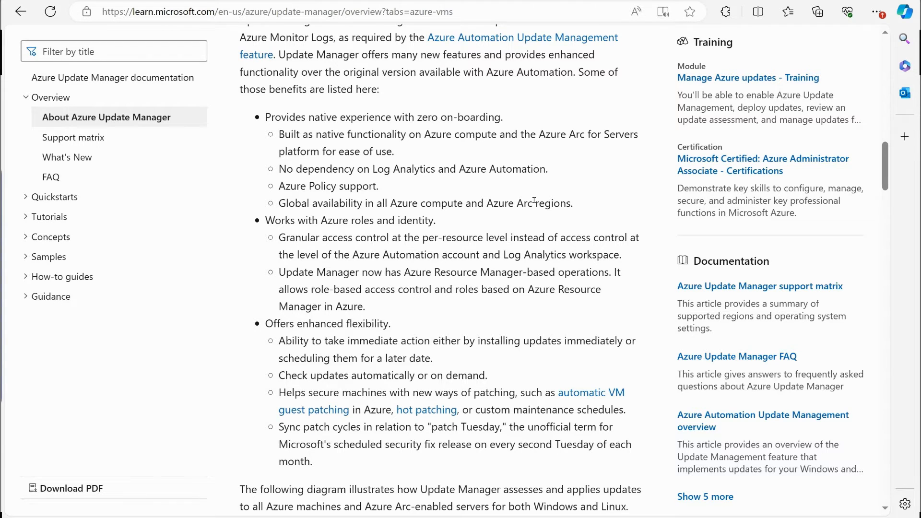
{"action": "scroll", "scroll_direction": "down", "scroll_amount": 3}
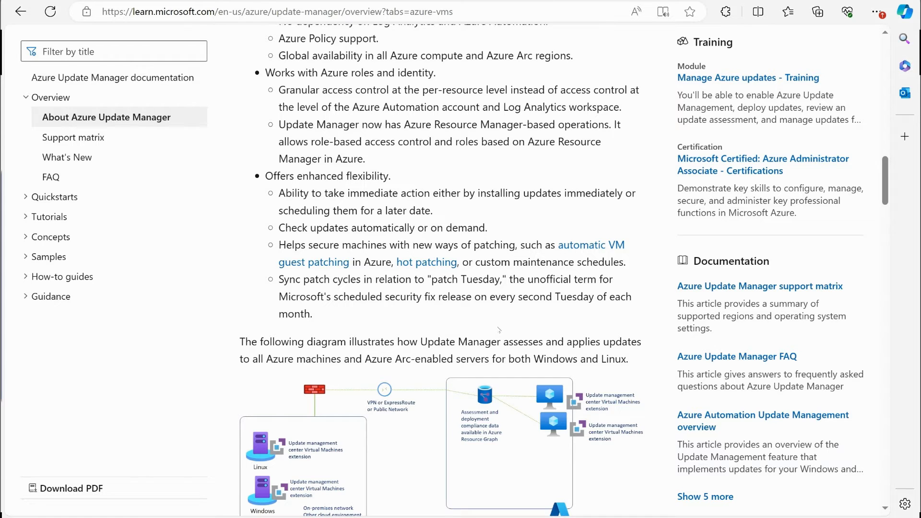
{"action": "scroll", "scroll_direction": "down", "scroll_amount": 3}
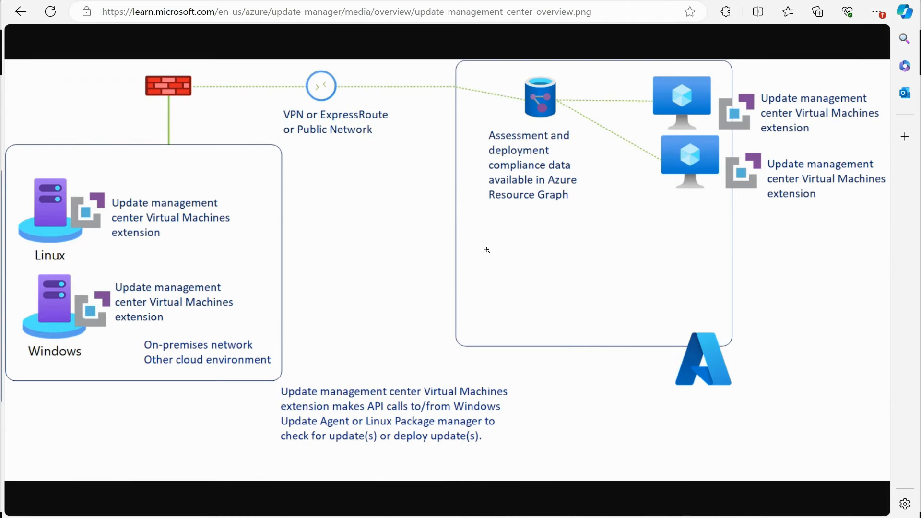
{"action": "mouse_move", "coordinate": [548, 399]}
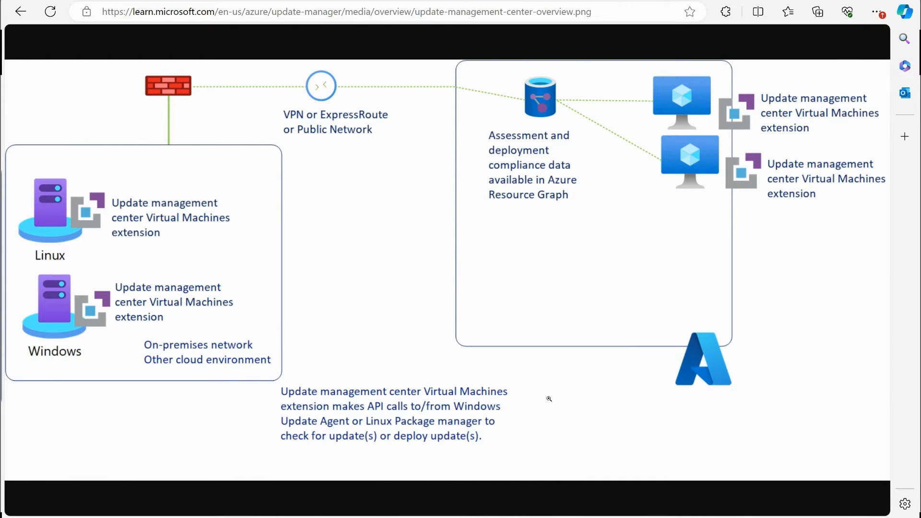
{"action": "mouse_move", "coordinate": [566, 391]}
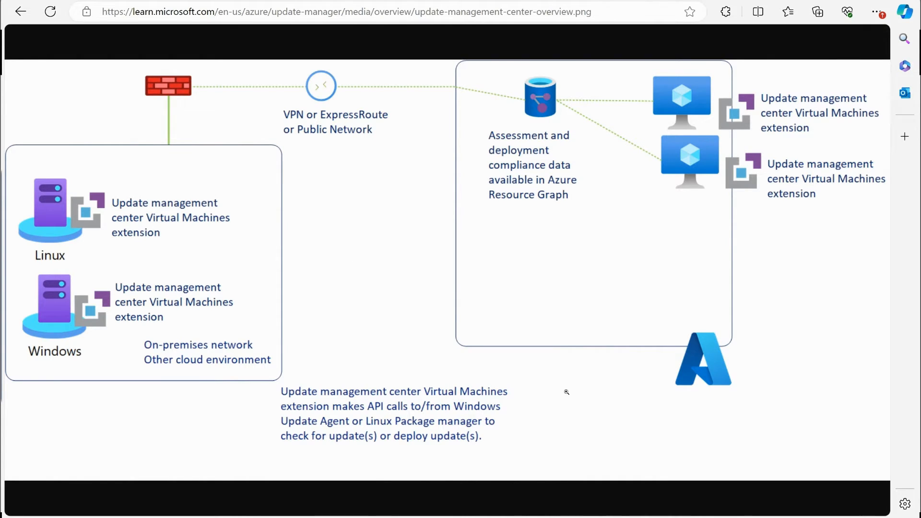
{"action": "mouse_move", "coordinate": [535, 410]}
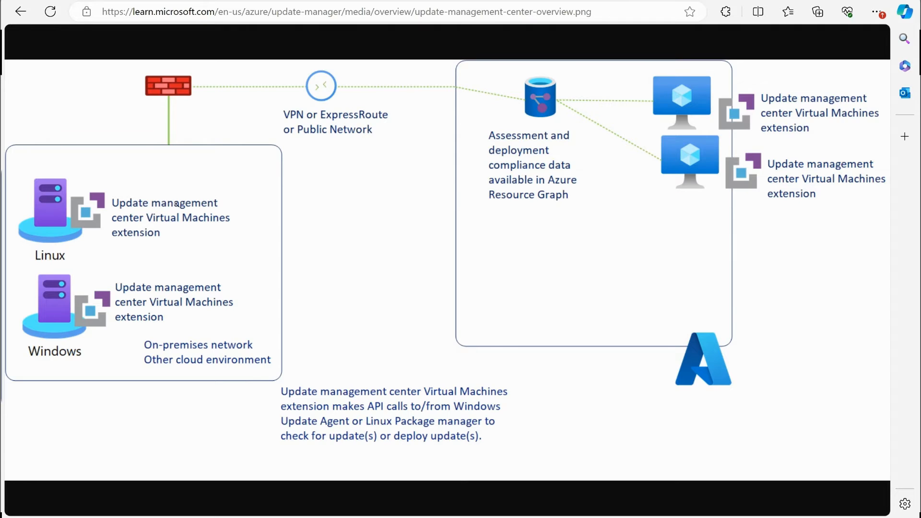
{"action": "mouse_move", "coordinate": [541, 135]}
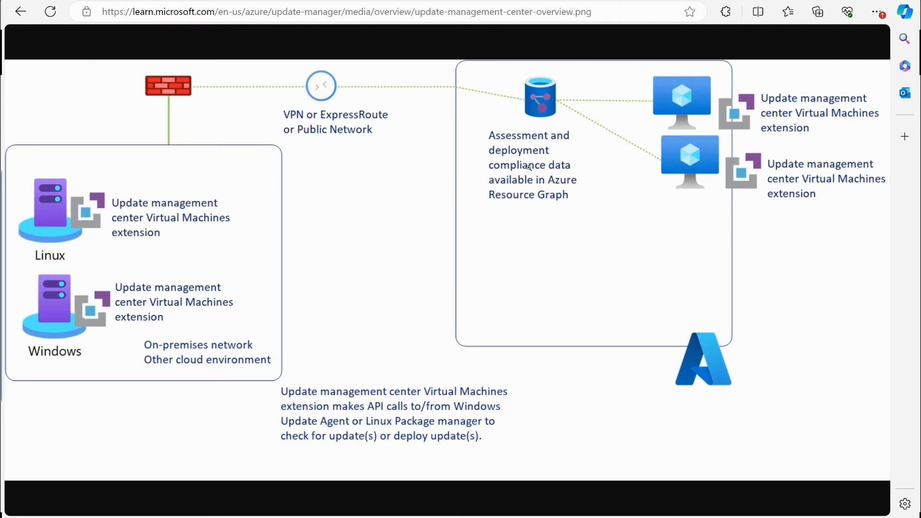
{"action": "mouse_move", "coordinate": [547, 151]}
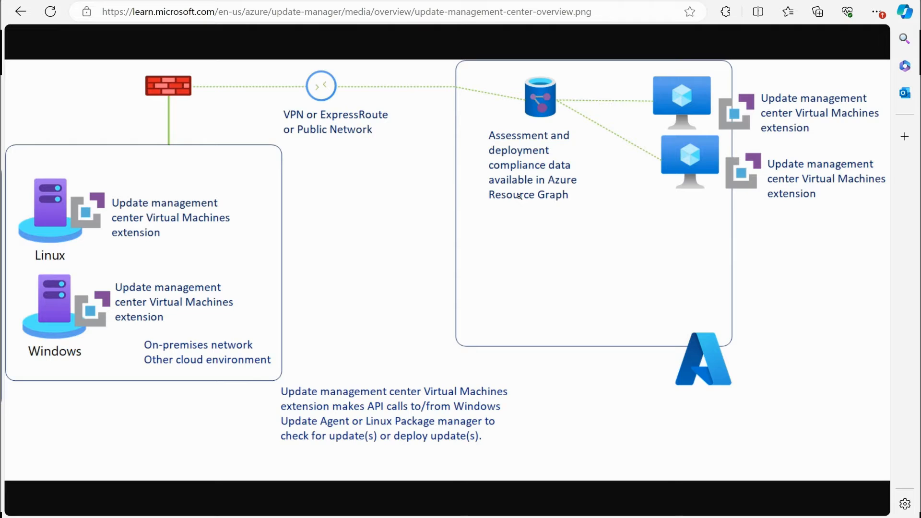
{"action": "mouse_move", "coordinate": [571, 211]}
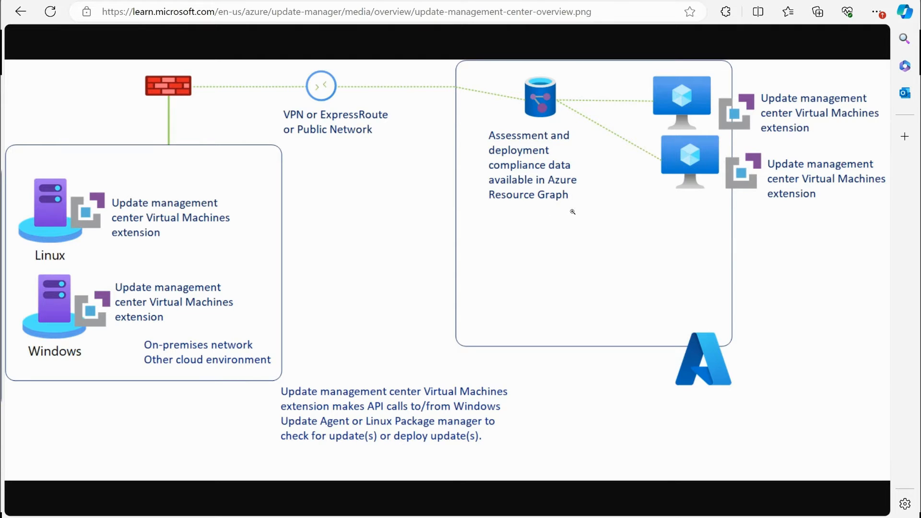
{"action": "mouse_move", "coordinate": [586, 246]}
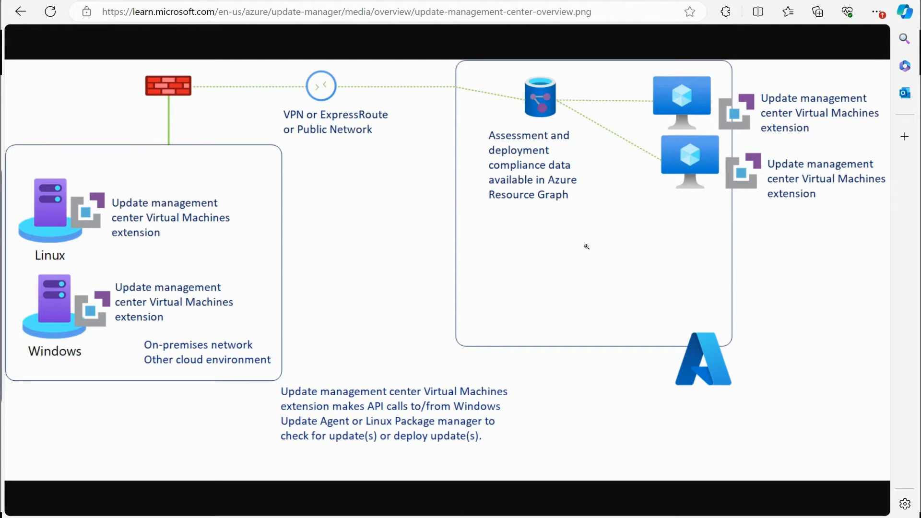
{"action": "mouse_move", "coordinate": [576, 247]}
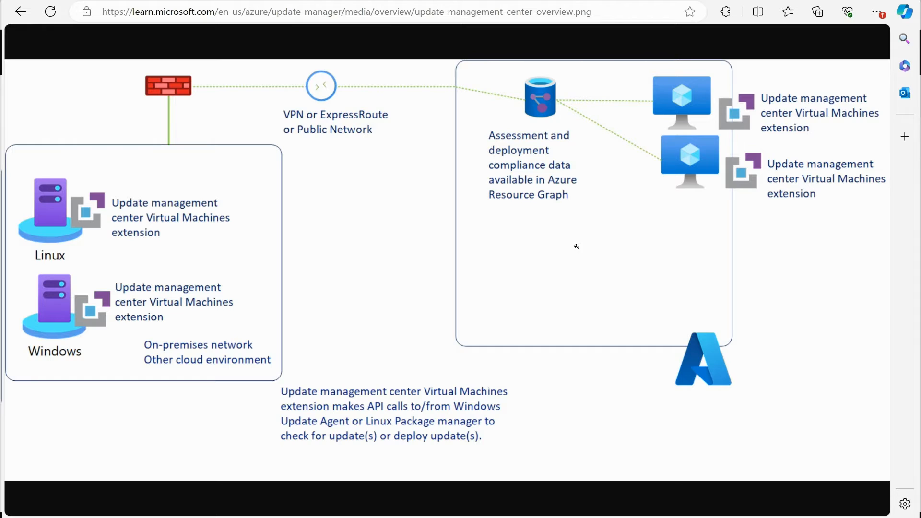
{"action": "mouse_move", "coordinate": [822, 127]}
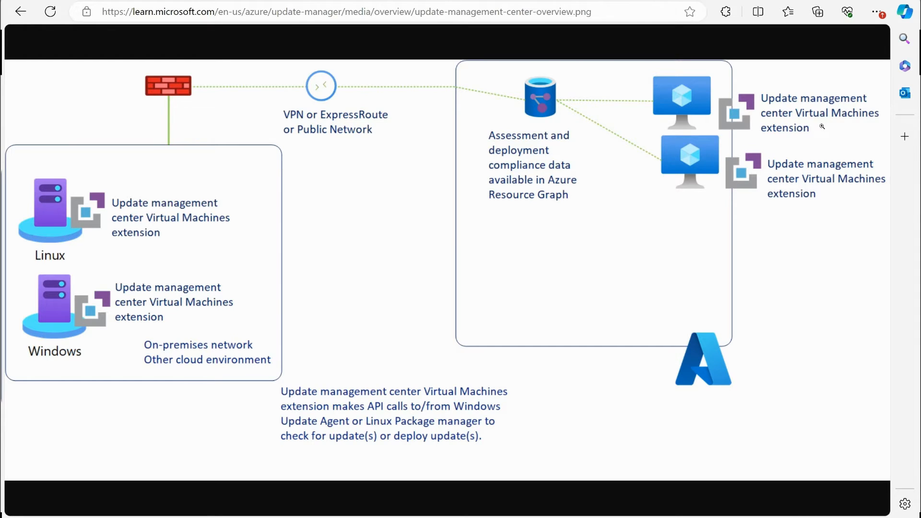
{"action": "mouse_move", "coordinate": [810, 188]}
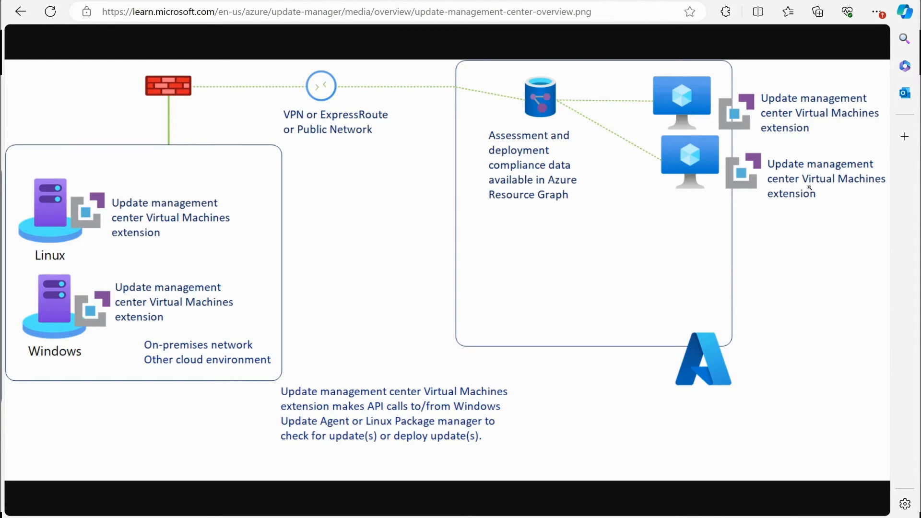
{"action": "mouse_move", "coordinate": [773, 325]}
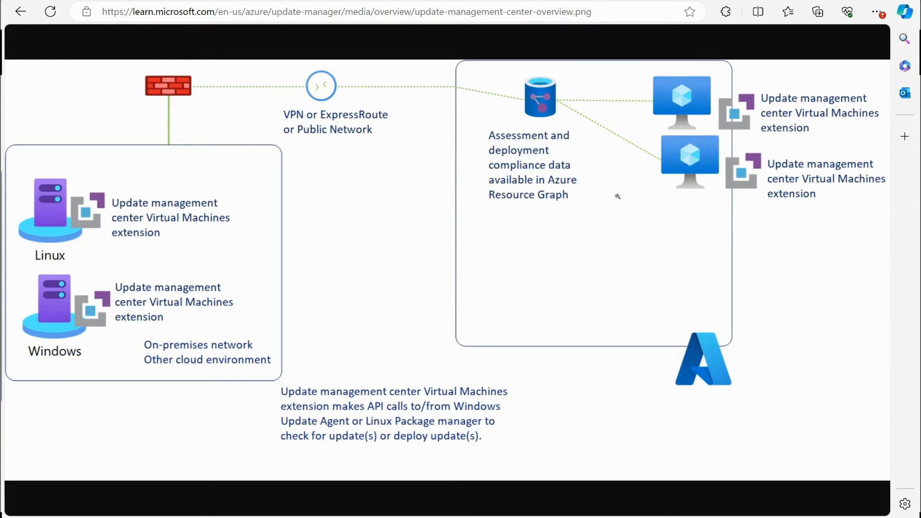
{"action": "mouse_move", "coordinate": [754, 268]}
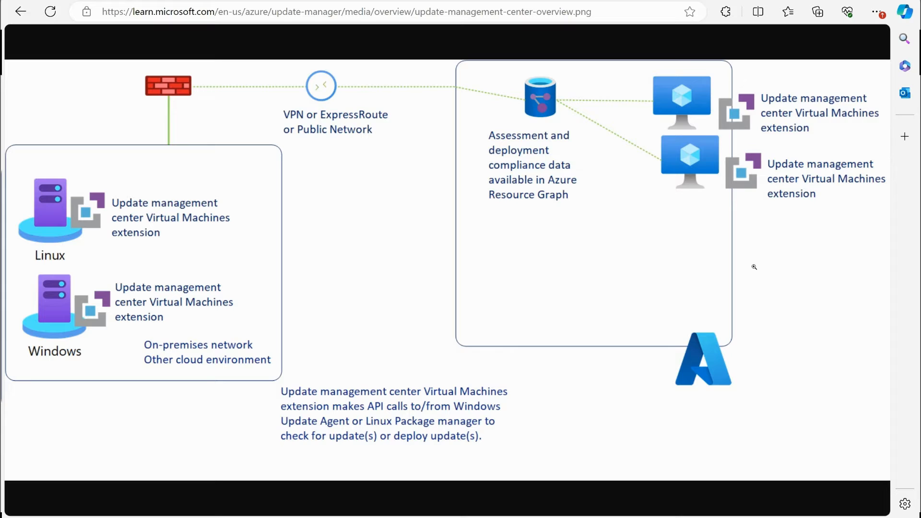
{"action": "mouse_move", "coordinate": [787, 279]}
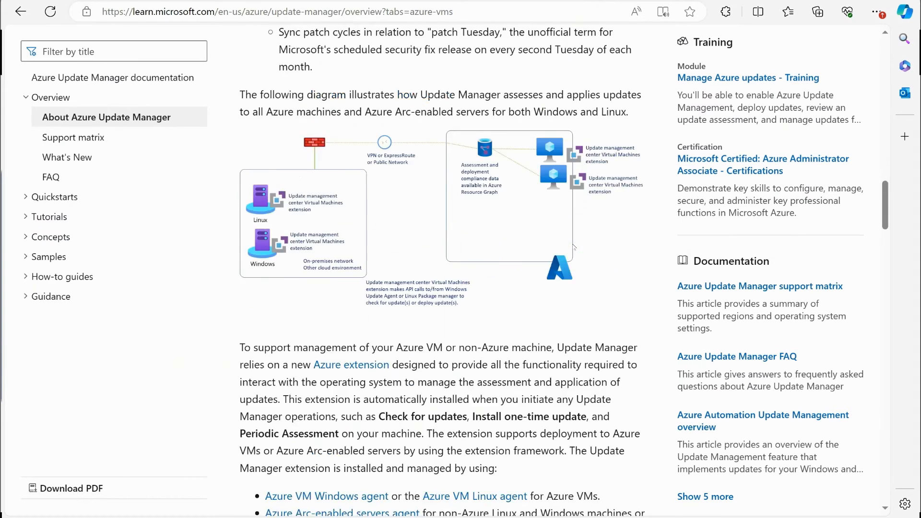
{"action": "scroll", "scroll_direction": "down", "scroll_amount": 3}
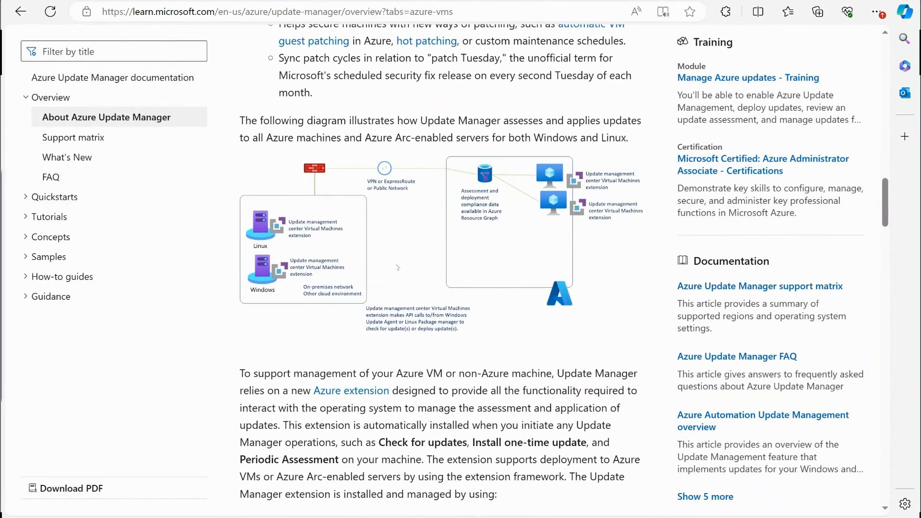
{"action": "scroll", "scroll_direction": "down", "scroll_amount": 3}
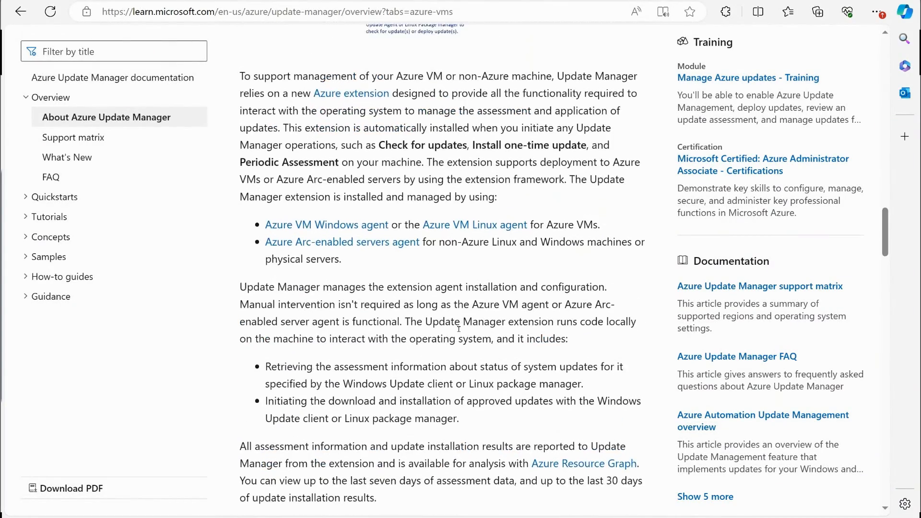
{"action": "scroll", "scroll_direction": "down", "scroll_amount": 3}
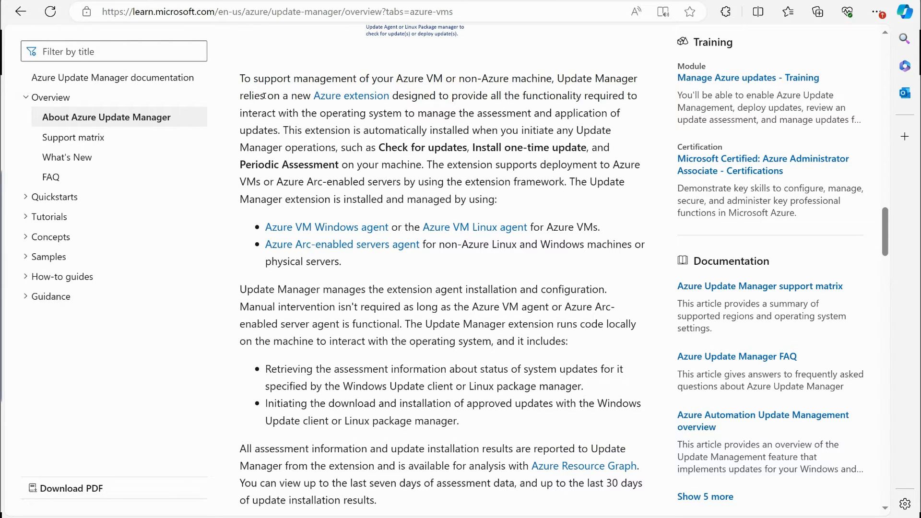
{"action": "mouse_move", "coordinate": [398, 99]}
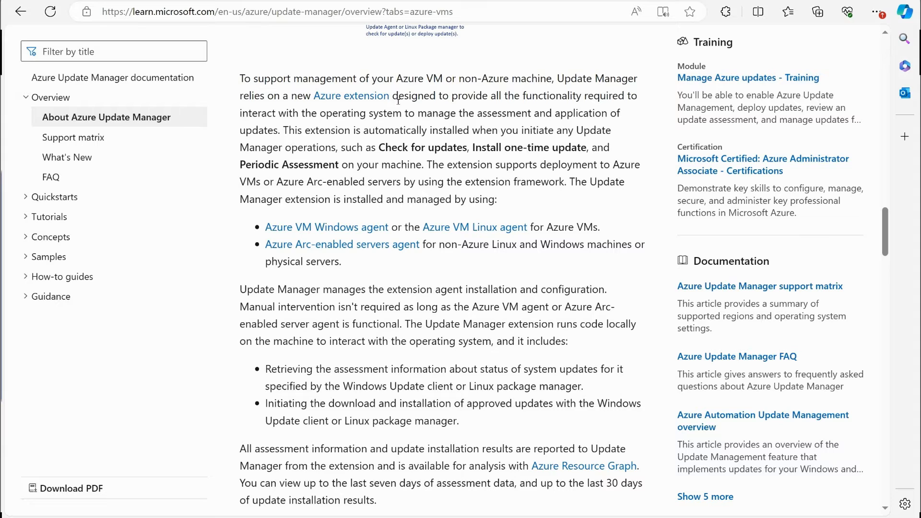
{"action": "mouse_move", "coordinate": [504, 100]}
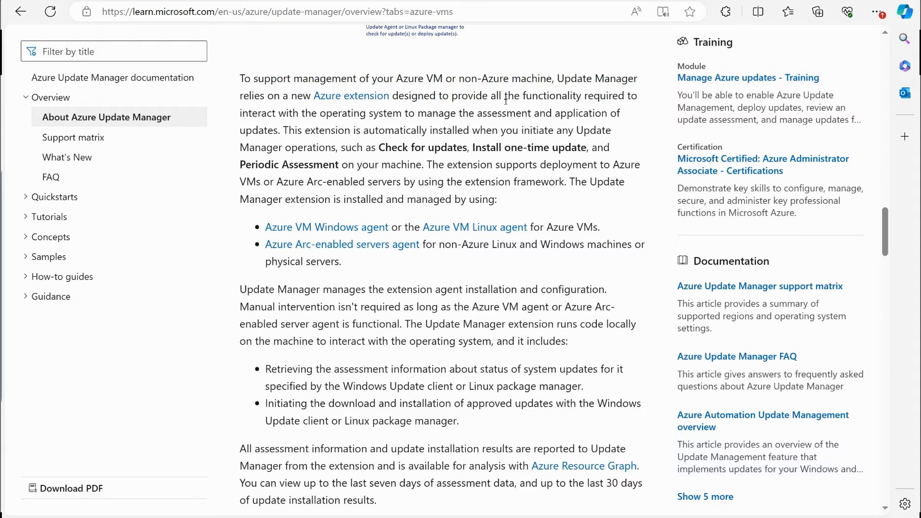
{"action": "mouse_move", "coordinate": [570, 108]}
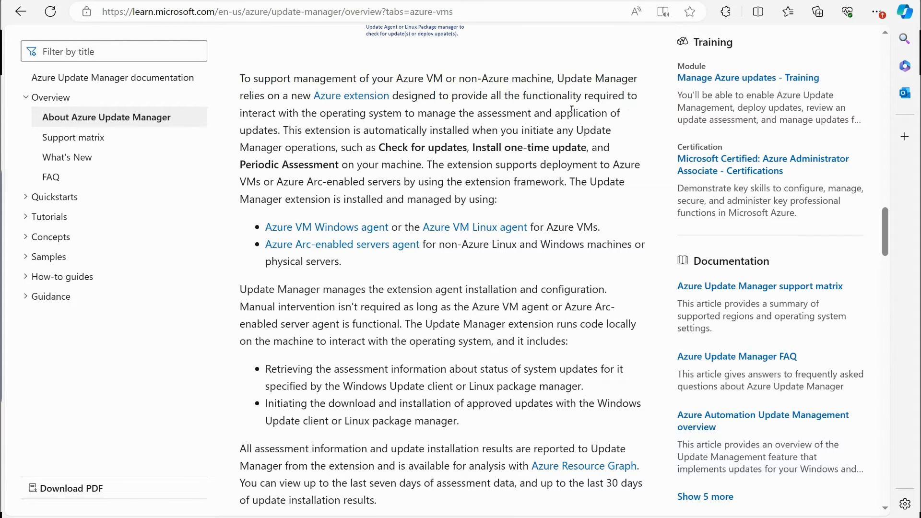
{"action": "mouse_move", "coordinate": [554, 120]}
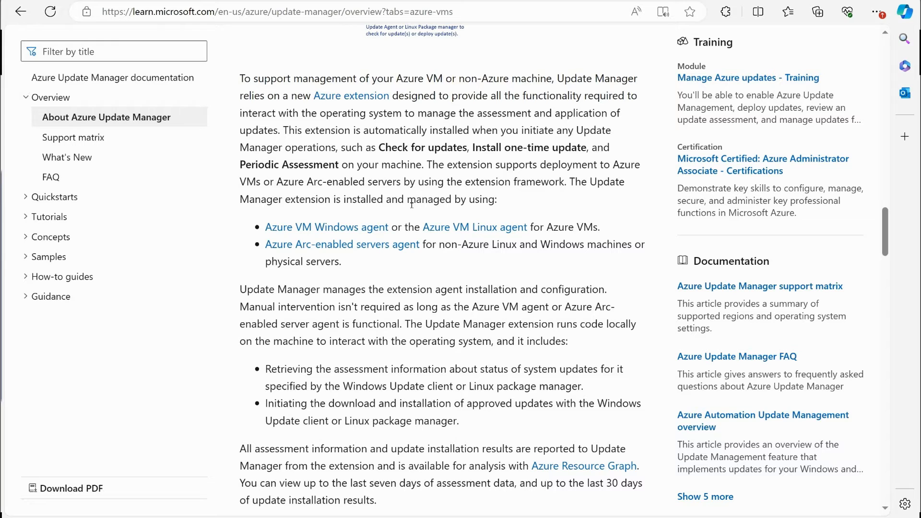
{"action": "mouse_move", "coordinate": [326, 226]}
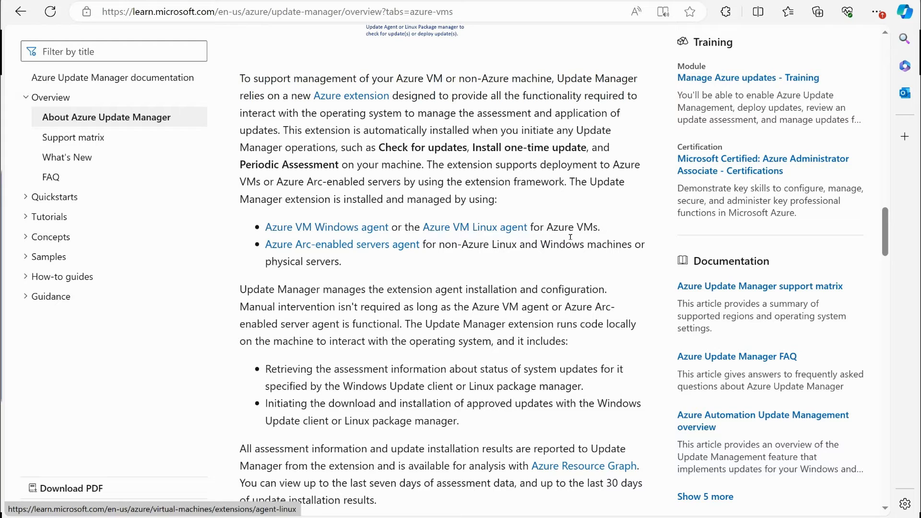
{"action": "mouse_move", "coordinate": [341, 244]}
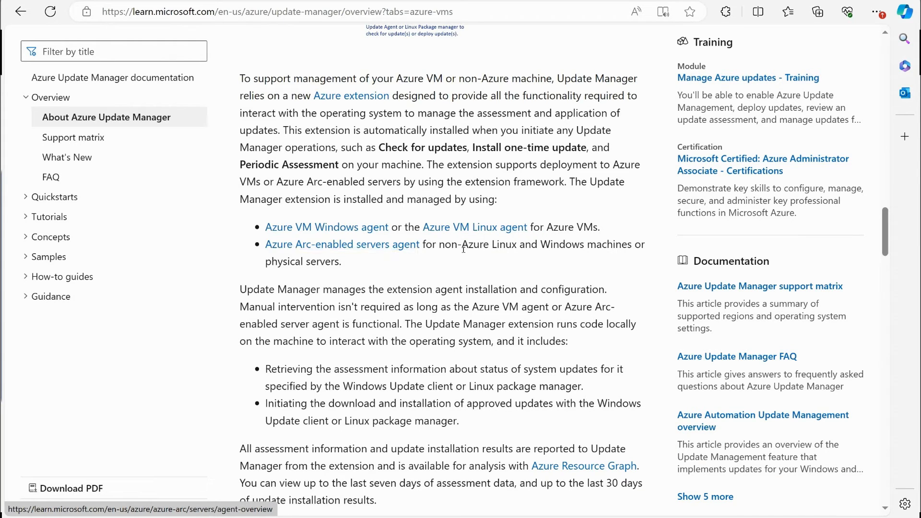
{"action": "mouse_move", "coordinate": [478, 258]}
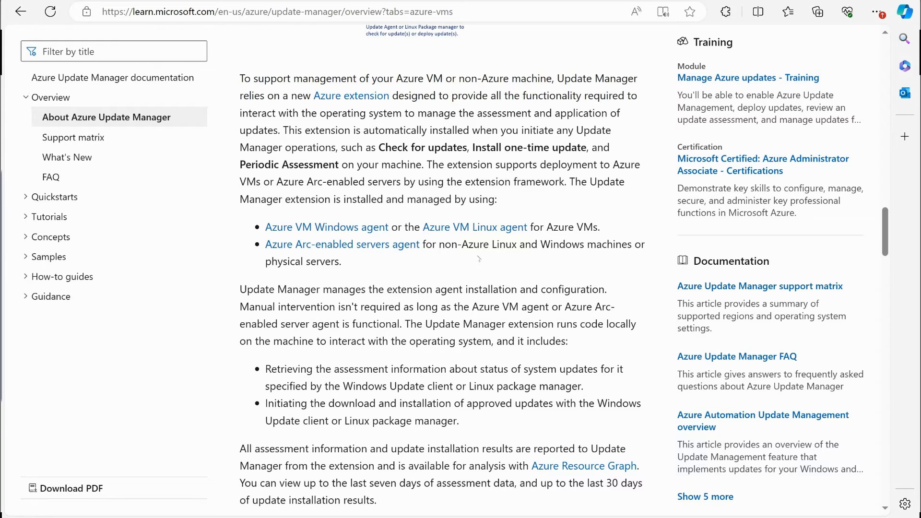
{"action": "mouse_move", "coordinate": [542, 385]}
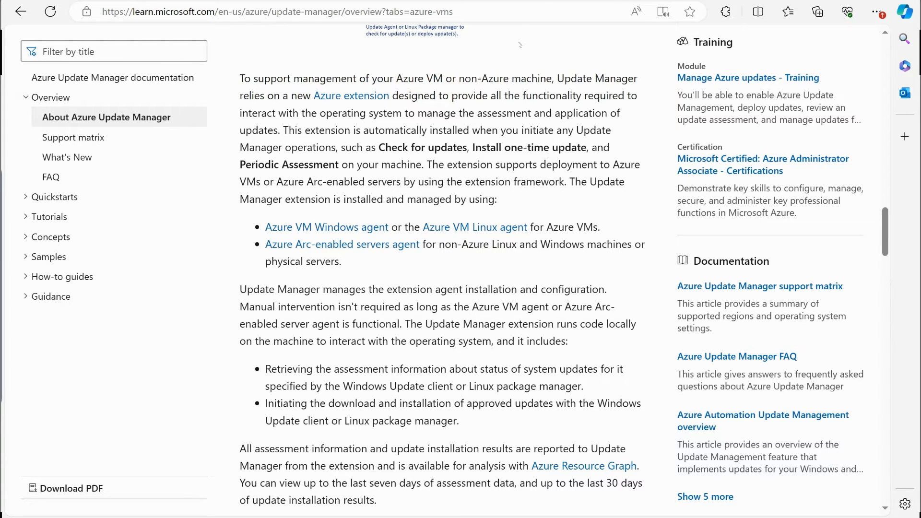
{"action": "mouse_move", "coordinate": [561, 16]}
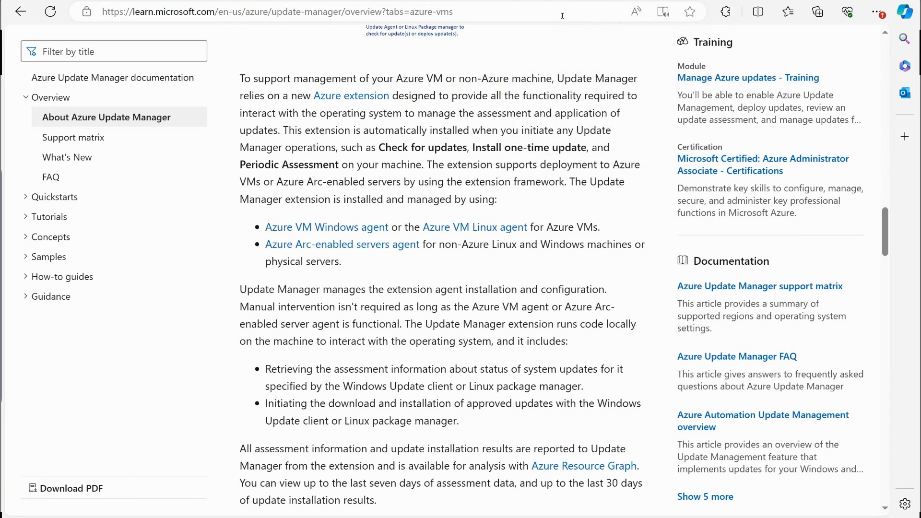
{"action": "left_click", "coordinate": [277, 12]}
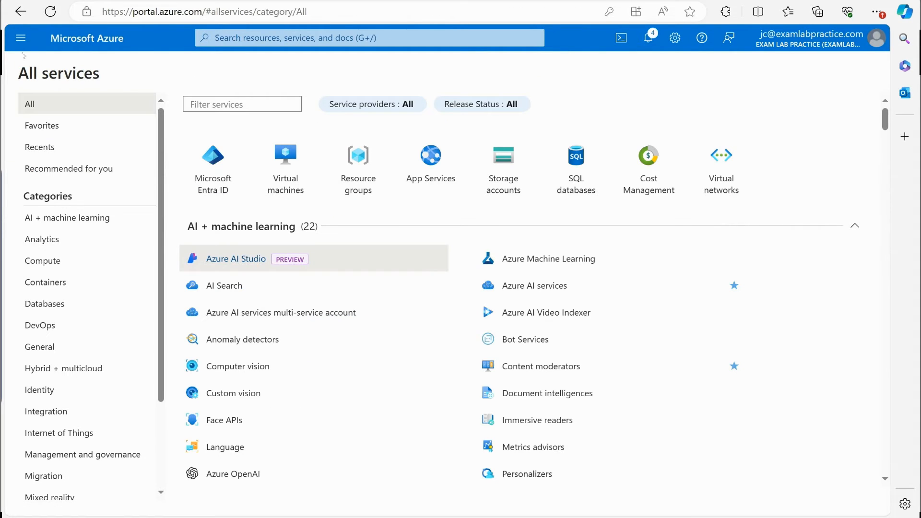
Filter All services by 'update' and open Azure Update Manager.
{"action": "left_click", "coordinate": [20, 37]}
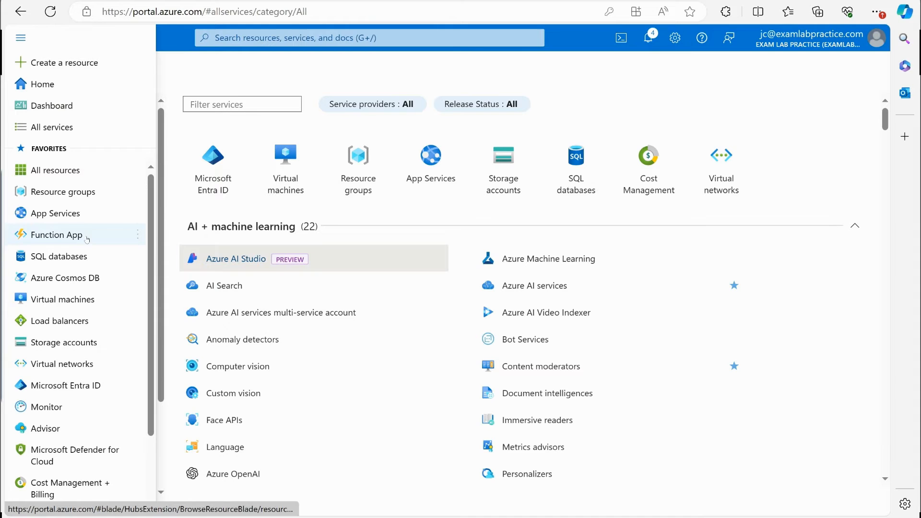
{"action": "left_click", "coordinate": [50, 127]}
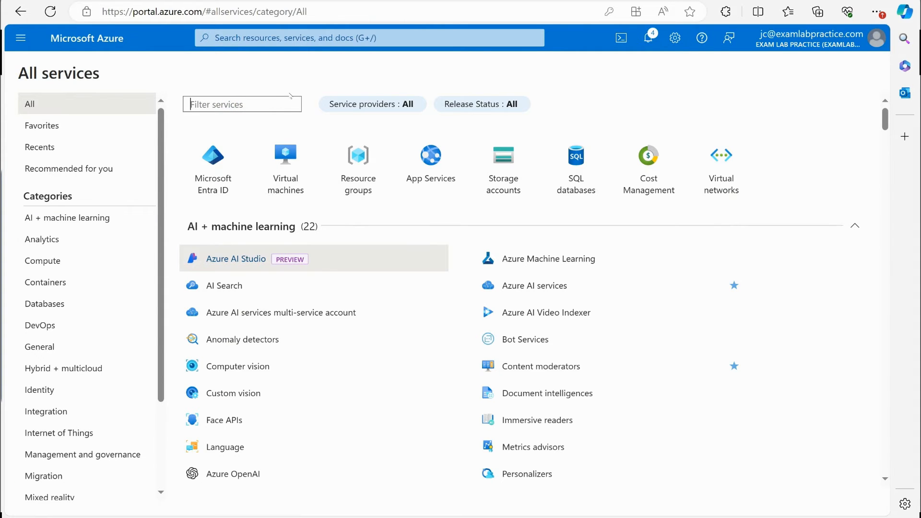
{"action": "type", "text": "update"}
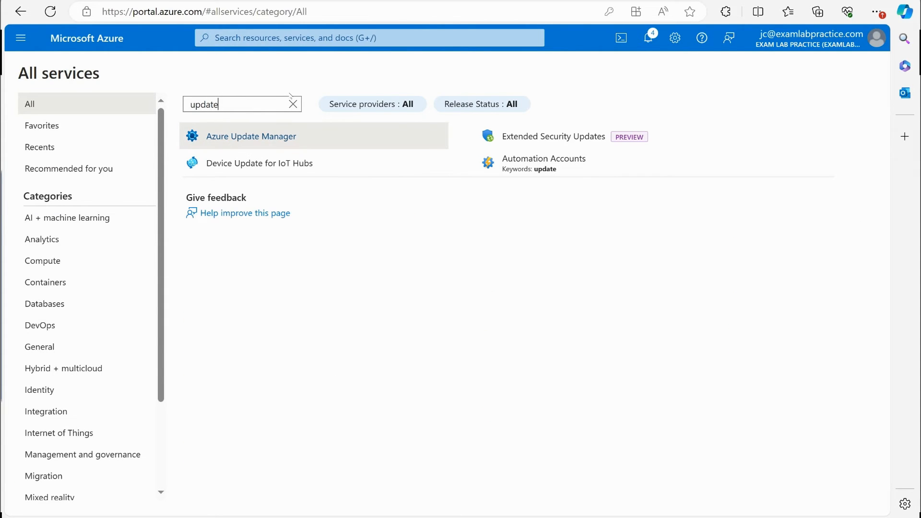
{"action": "mouse_move", "coordinate": [250, 135]}
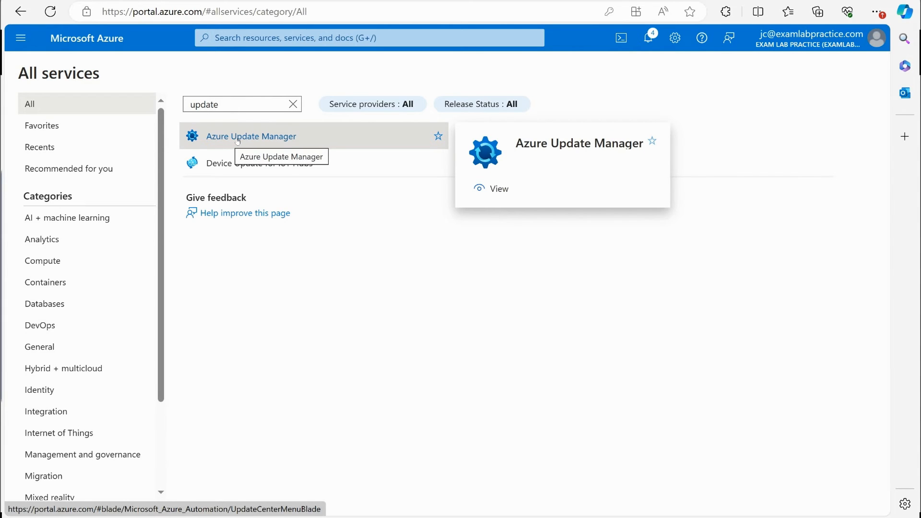
{"action": "left_click", "coordinate": [250, 136]}
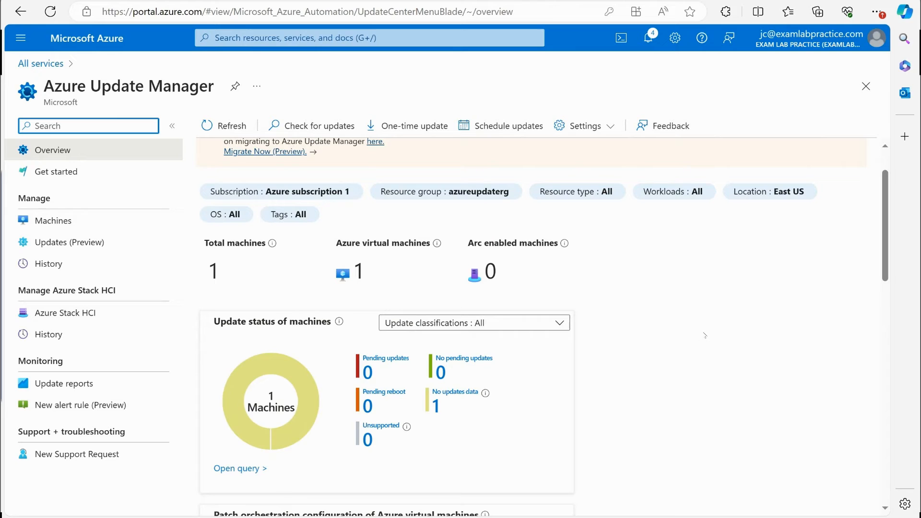
{"action": "mouse_move", "coordinate": [571, 270]}
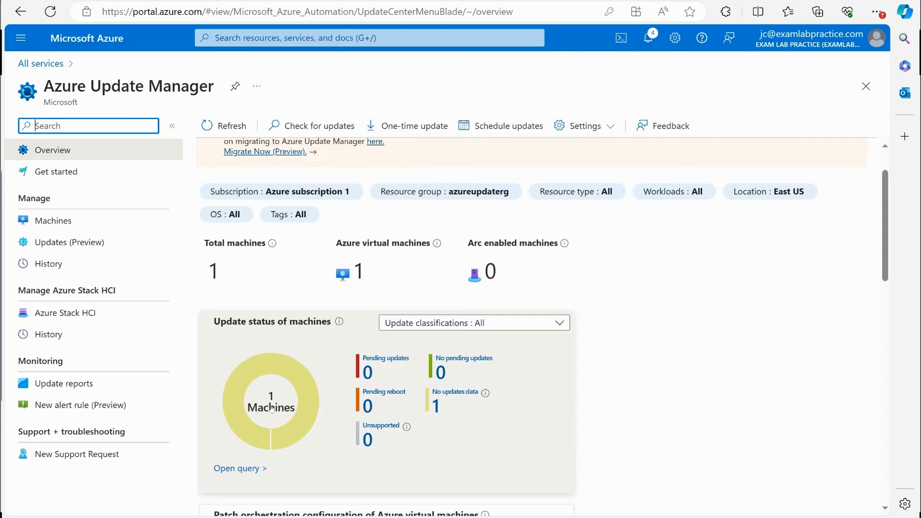
View the UpdateVMDemo machine's updates page from the Machines list.
{"action": "left_click", "coordinate": [52, 220]}
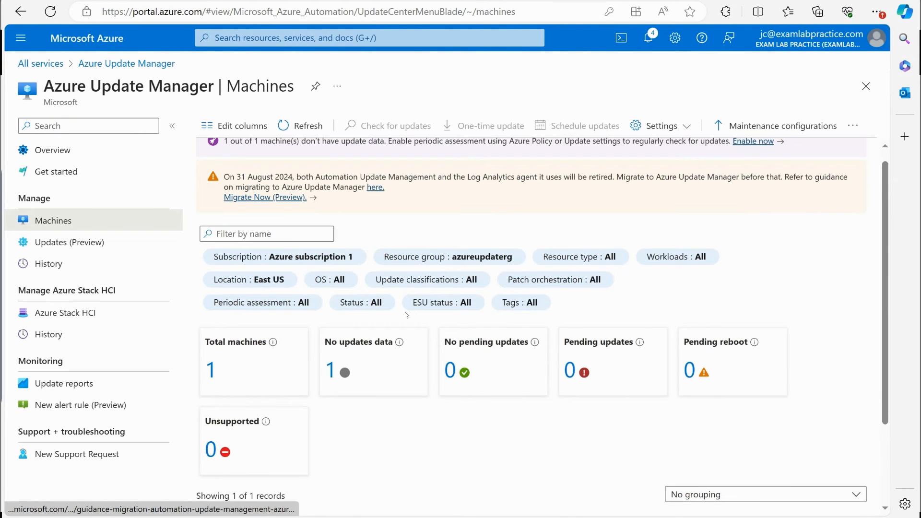
{"action": "scroll", "scroll_direction": "down", "scroll_amount": 3}
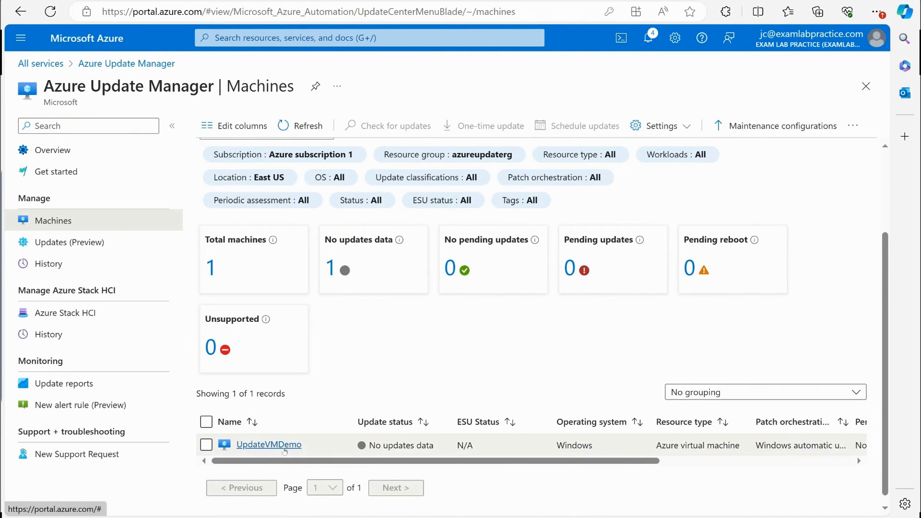
{"action": "left_click", "coordinate": [268, 444]}
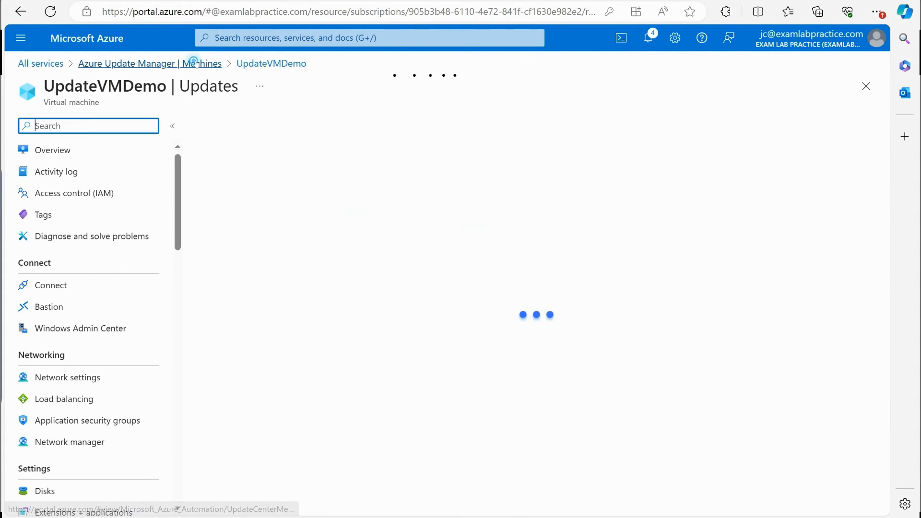
{"action": "left_click", "coordinate": [125, 63]}
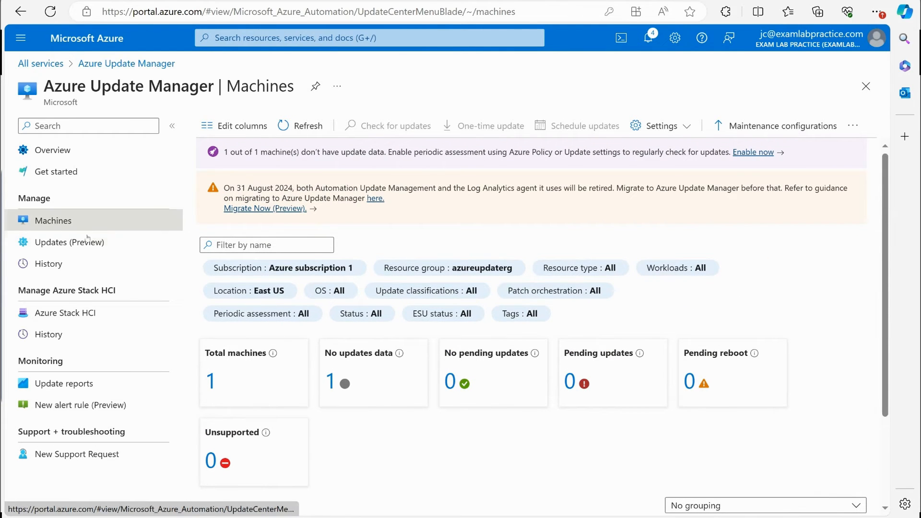
Review the Updates, History and Machines pages, then return to Overview.
{"action": "left_click", "coordinate": [69, 242]}
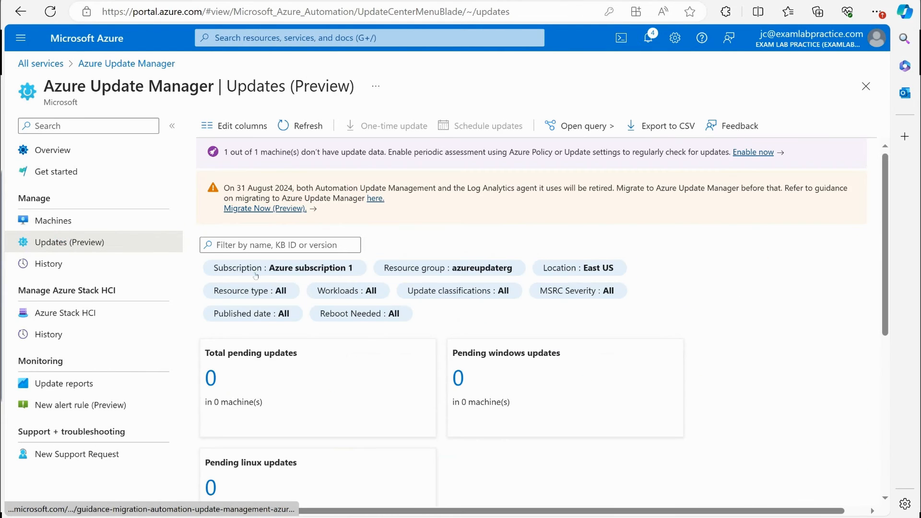
{"action": "scroll", "scroll_direction": "down", "scroll_amount": 3}
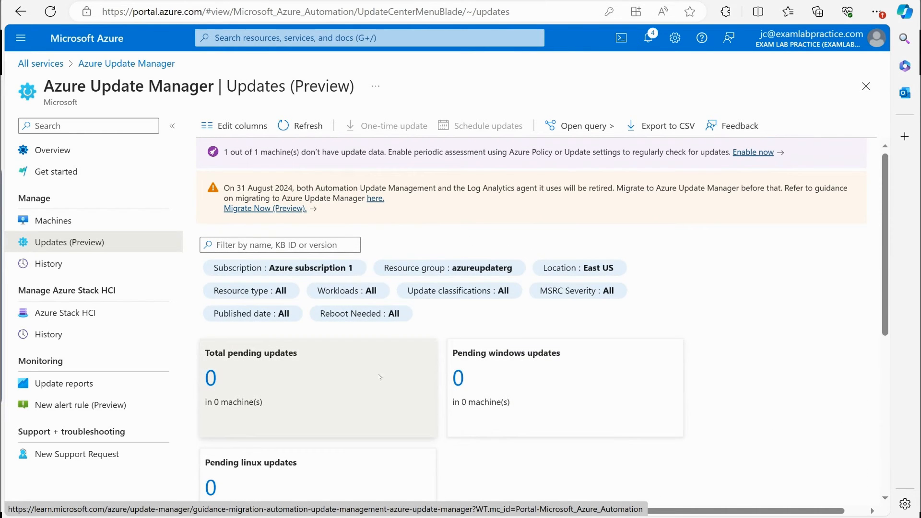
{"action": "left_click", "coordinate": [48, 262]}
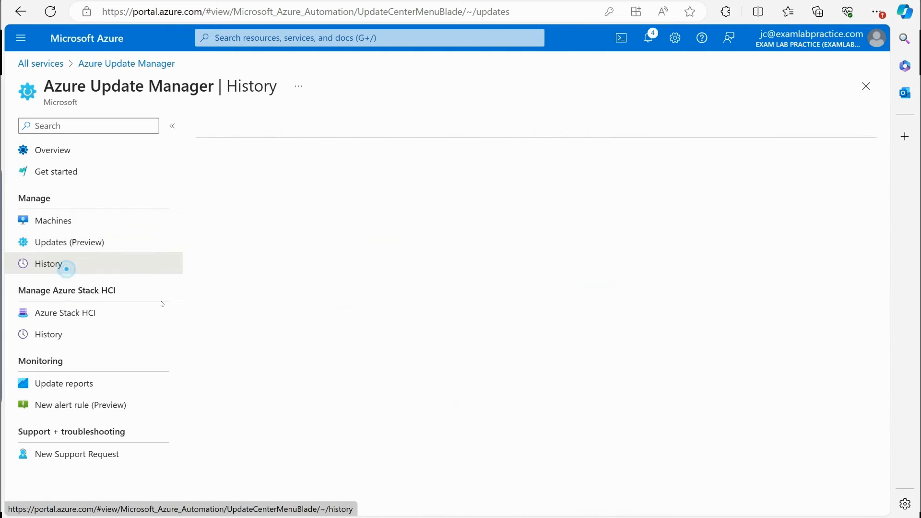
{"action": "left_click", "coordinate": [48, 263]}
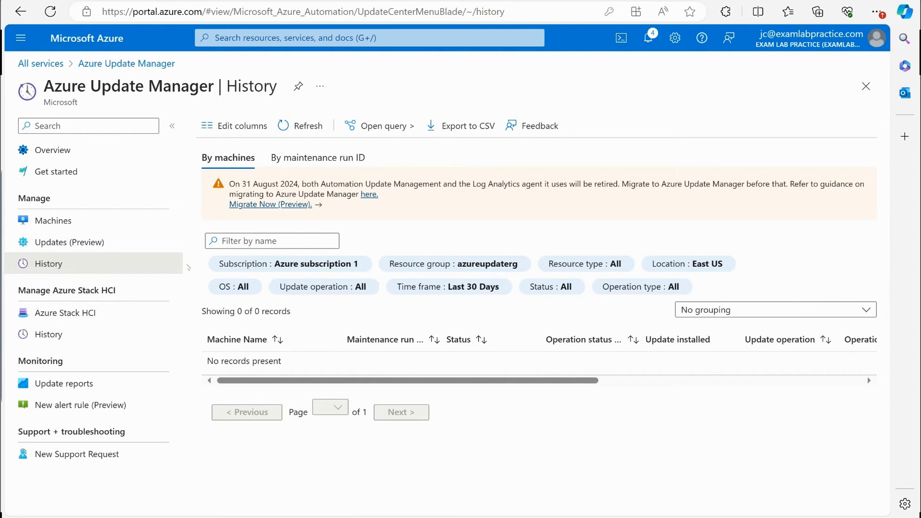
{"action": "left_click", "coordinate": [52, 221]}
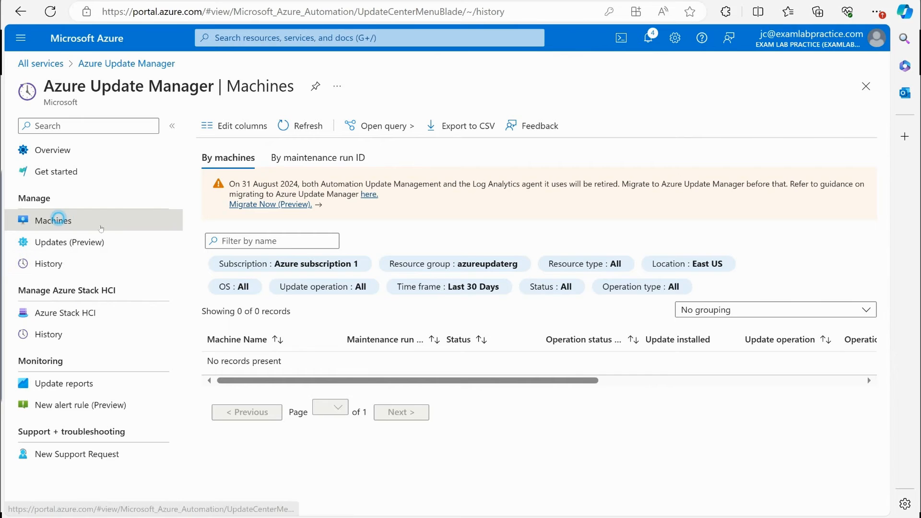
{"action": "left_click", "coordinate": [52, 220]}
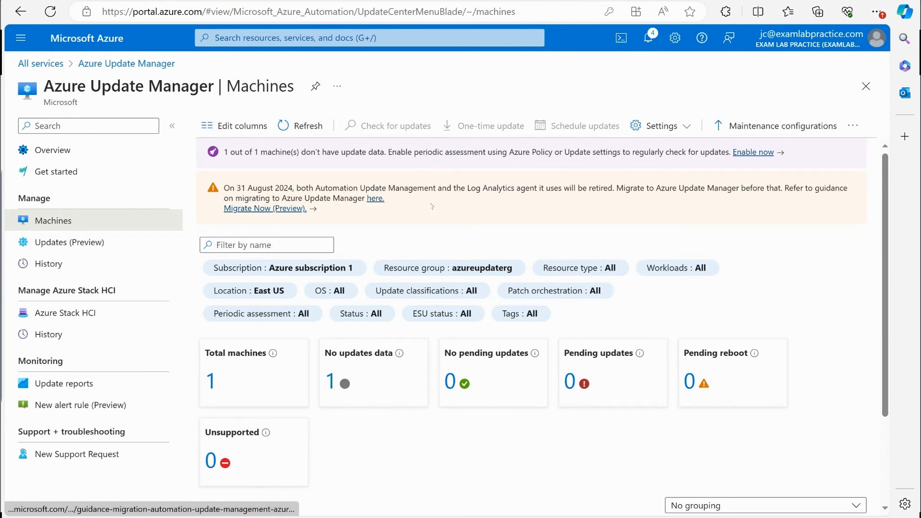
{"action": "mouse_move", "coordinate": [52, 150]}
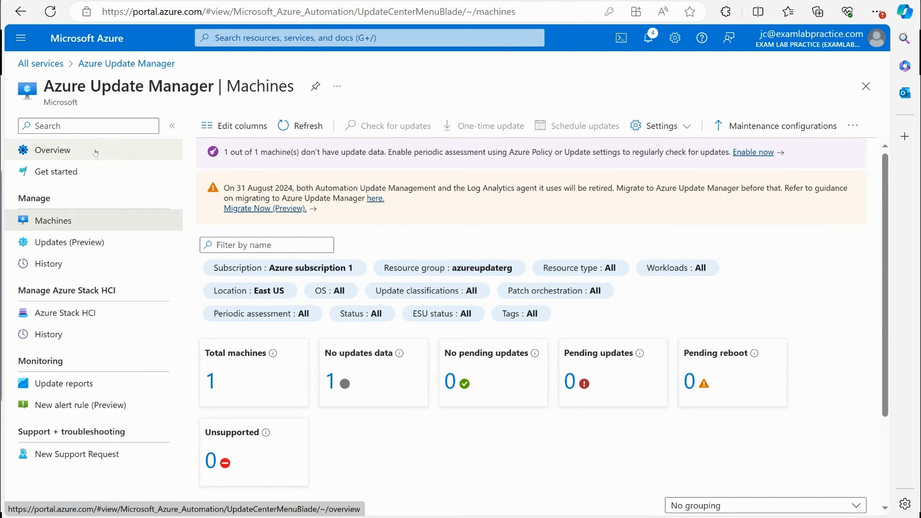
{"action": "left_click", "coordinate": [51, 150]}
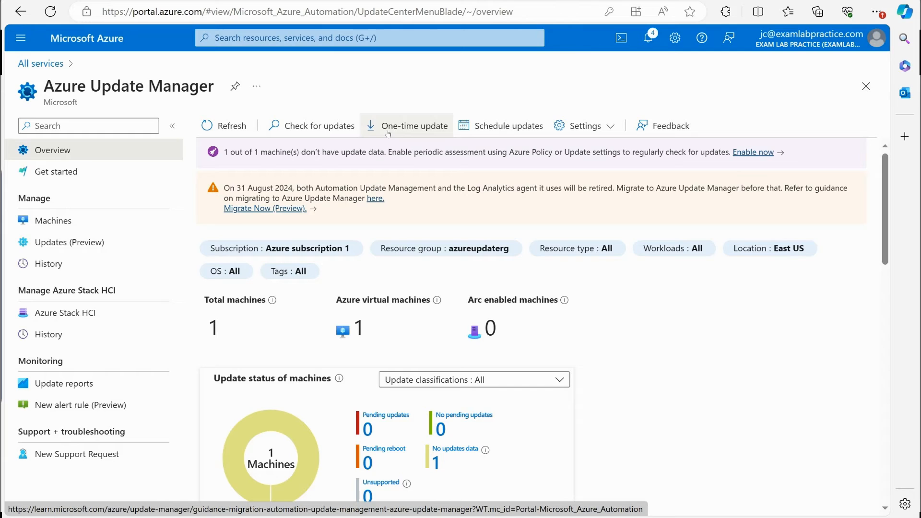
Draft a one-time Install now update with UpdateVMDemo added as the machine.
{"action": "left_click", "coordinate": [414, 125]}
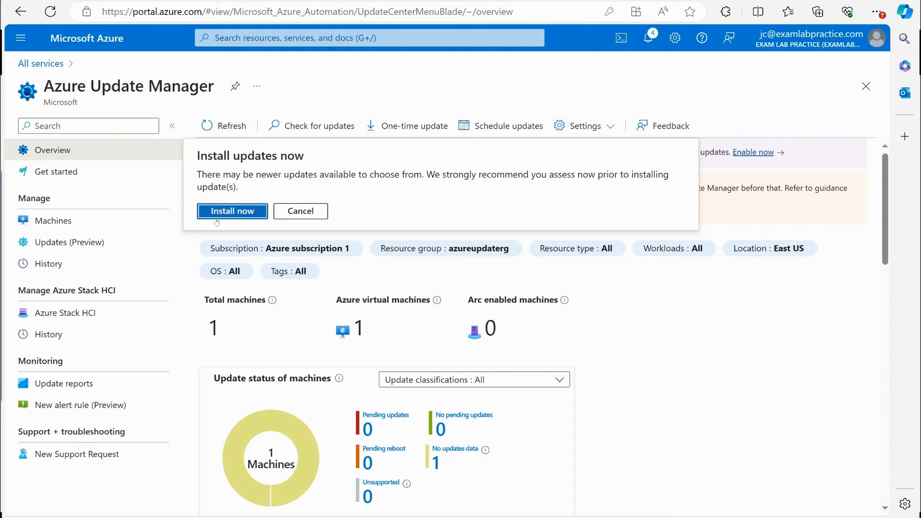
{"action": "left_click", "coordinate": [232, 211]}
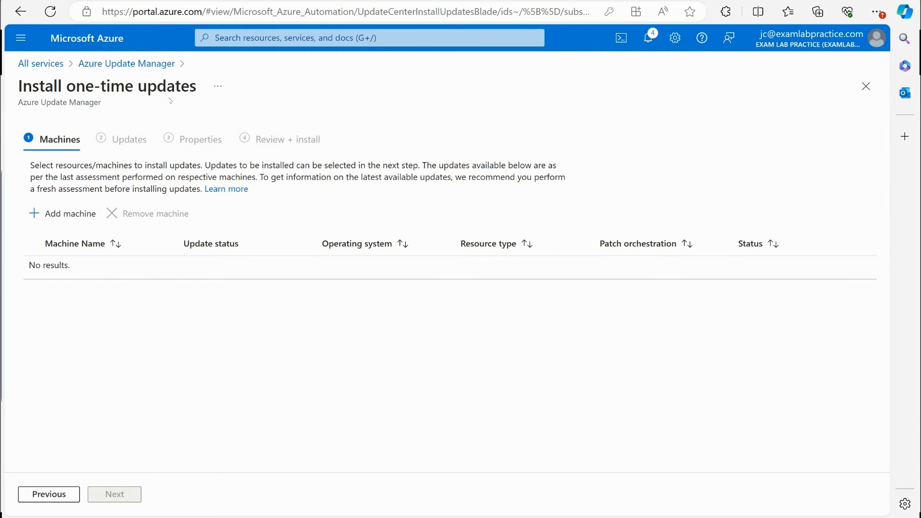
{"action": "left_click", "coordinate": [70, 213]}
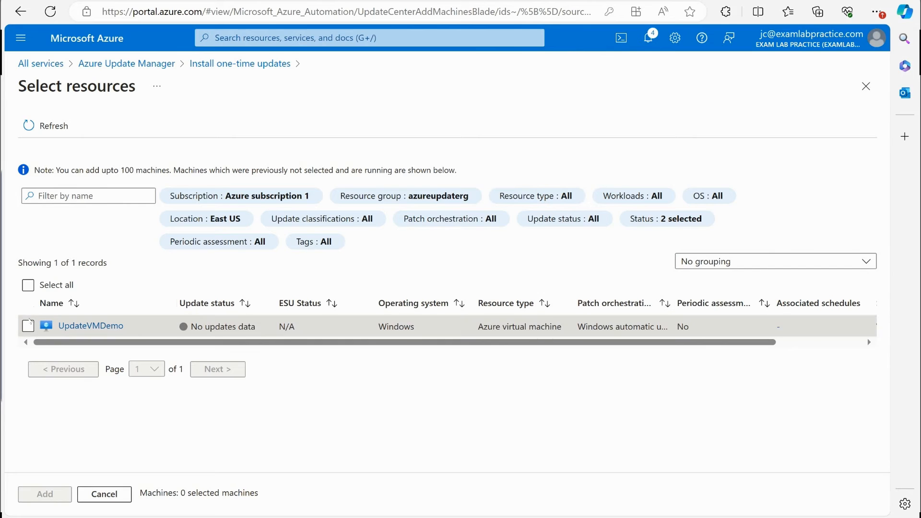
{"action": "left_click", "coordinate": [28, 326]}
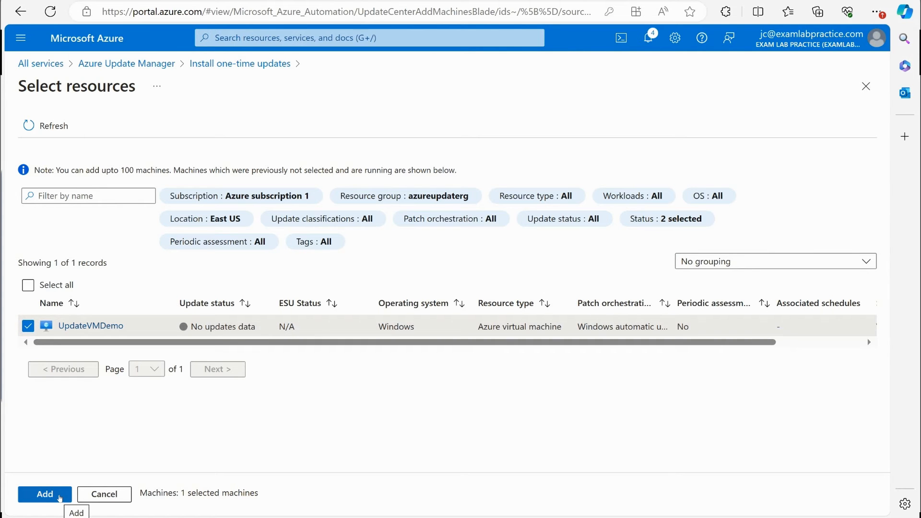
{"action": "left_click", "coordinate": [45, 494]}
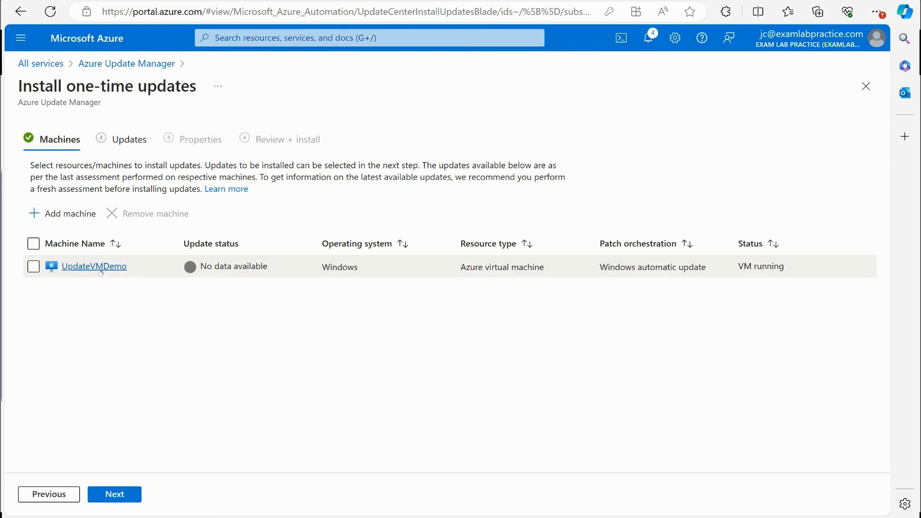
{"action": "left_click", "coordinate": [114, 494]}
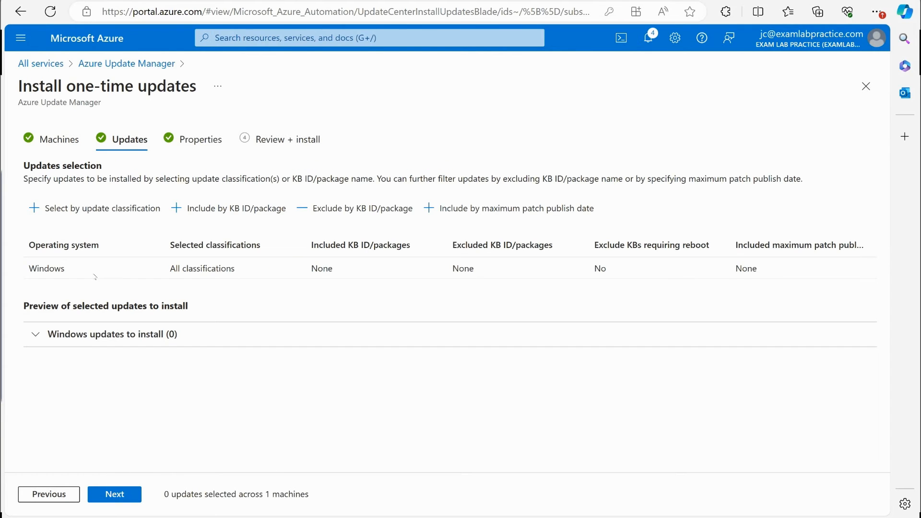
{"action": "mouse_move", "coordinate": [370, 495]}
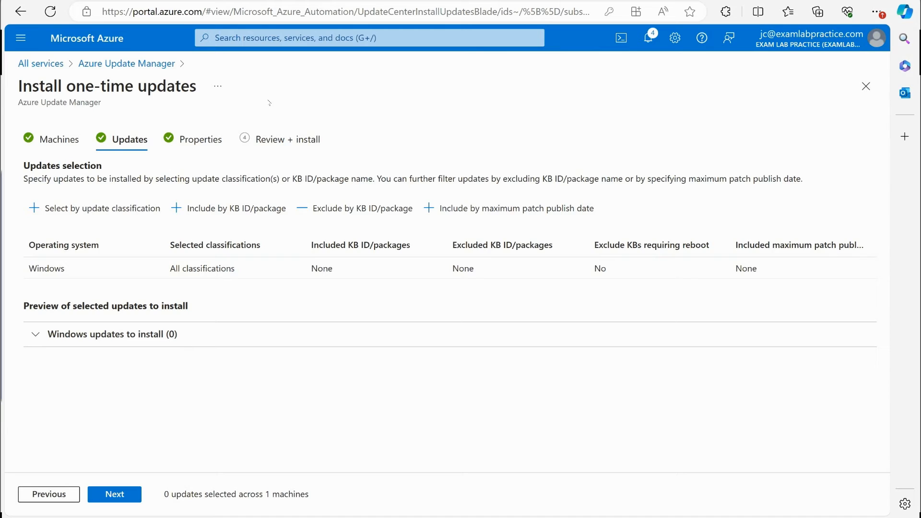
{"action": "mouse_move", "coordinate": [126, 63]}
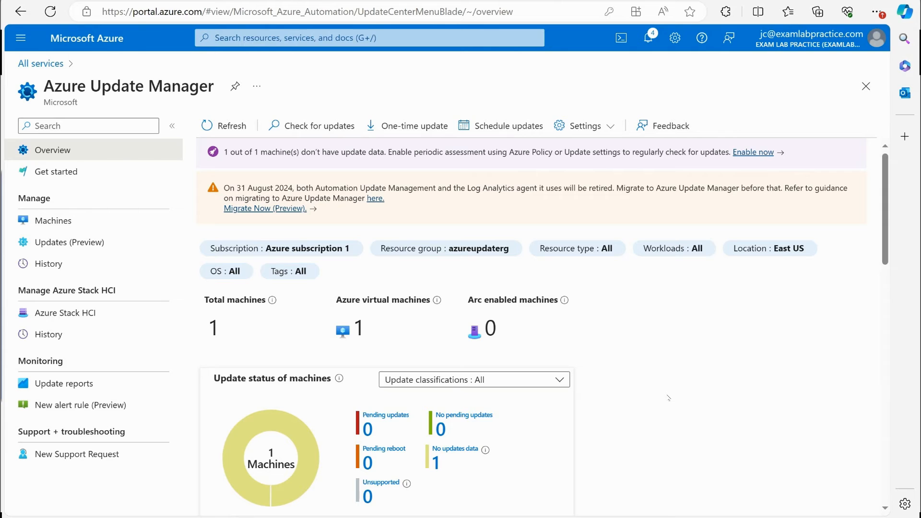
{"action": "mouse_move", "coordinate": [55, 172]}
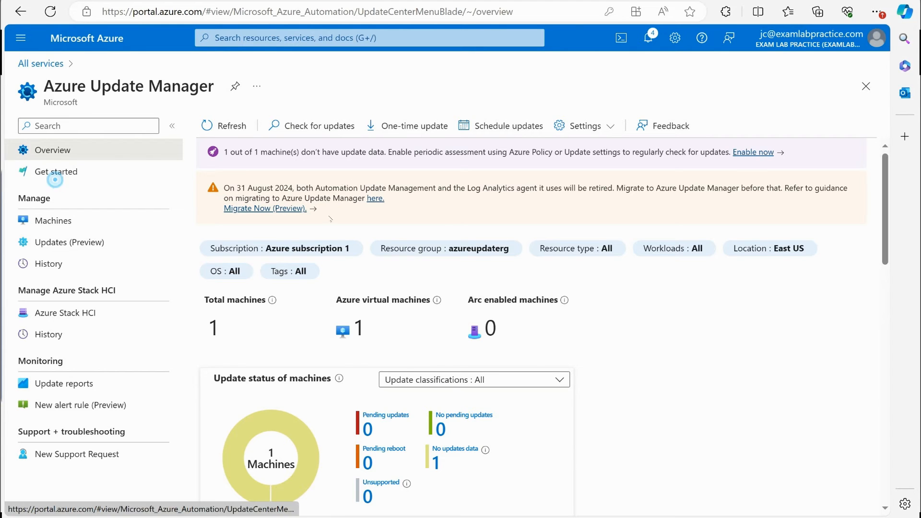
Open the Update Manager Get started guidance page.
{"action": "left_click", "coordinate": [56, 170]}
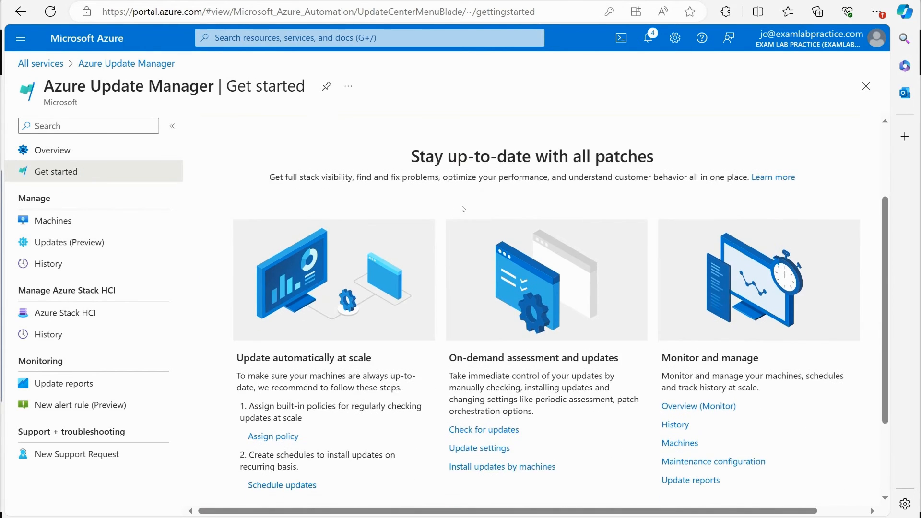
Browse the built-in Azure Update Manager policies from Assign policy under Update automatically at scale.
{"action": "scroll", "scroll_direction": "down", "scroll_amount": 3}
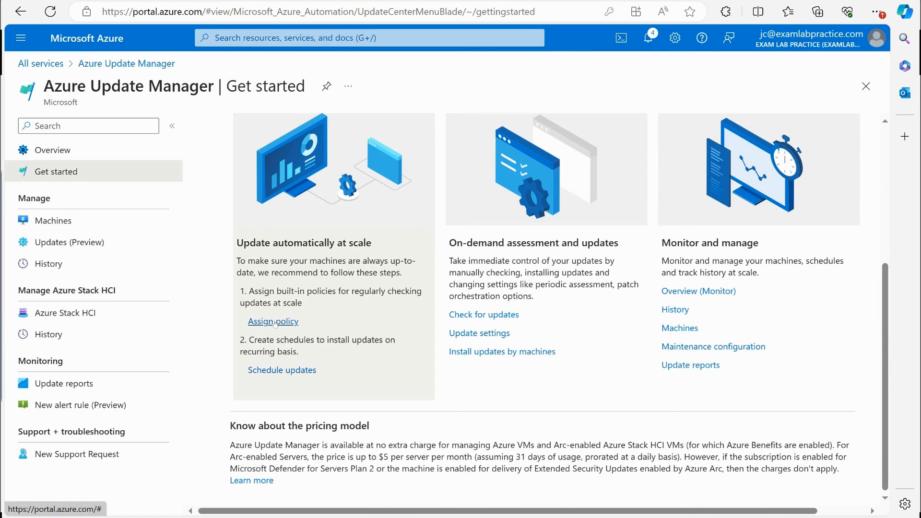
{"action": "left_click", "coordinate": [273, 321]}
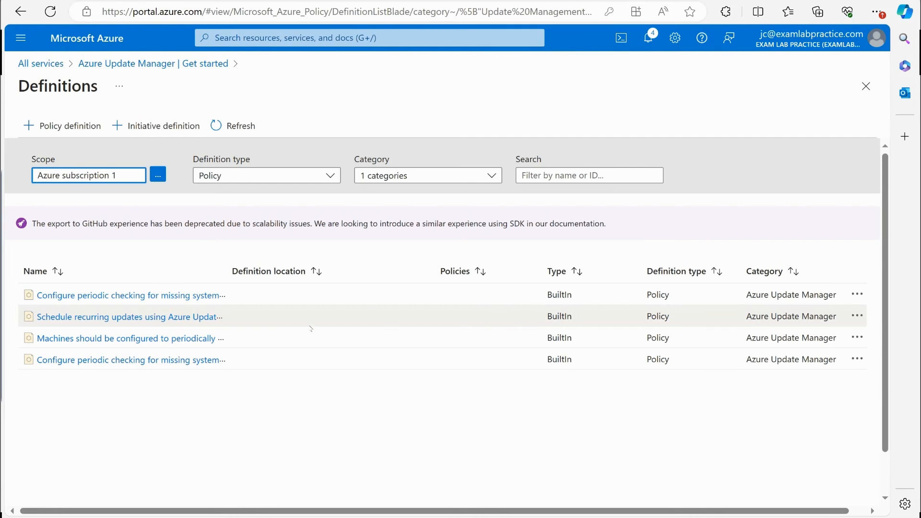
{"action": "mouse_move", "coordinate": [141, 410]}
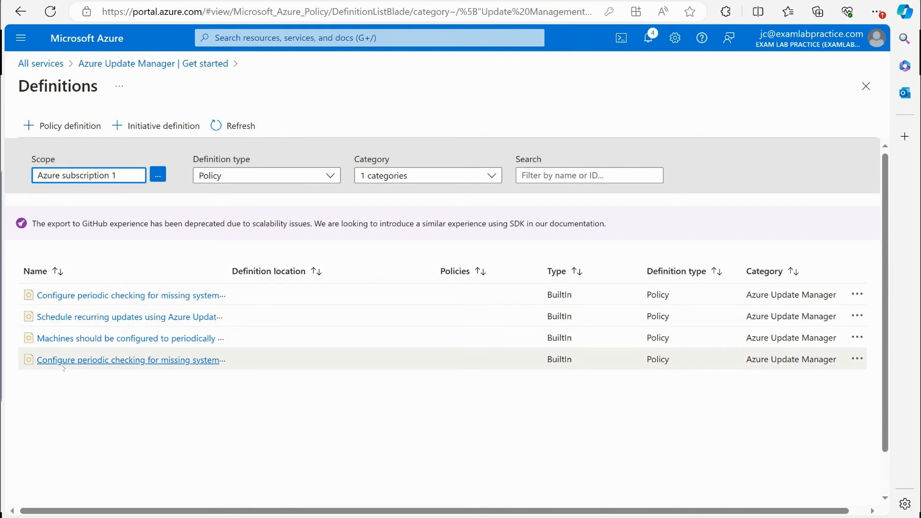
{"action": "mouse_move", "coordinate": [108, 441]}
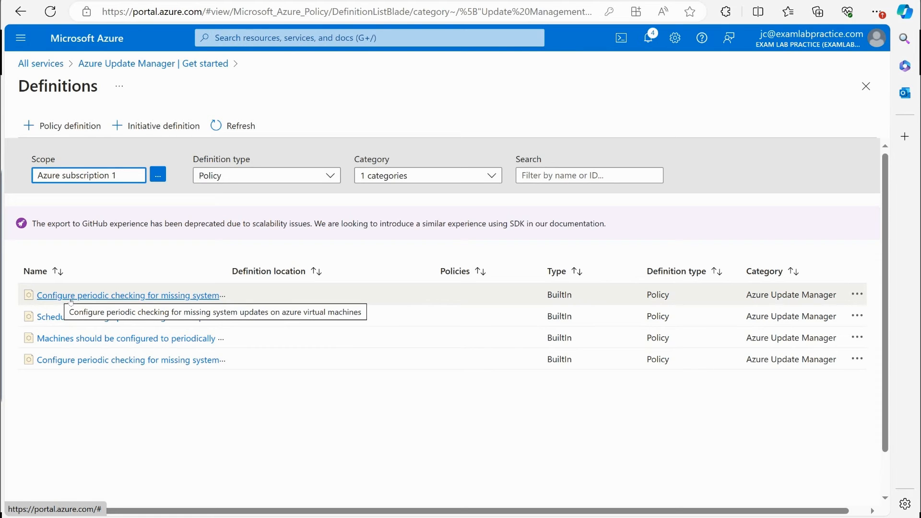
Open the 'Configure periodic checking for missing system updates on azure virtual machines' policy definition.
{"action": "left_click", "coordinate": [129, 294]}
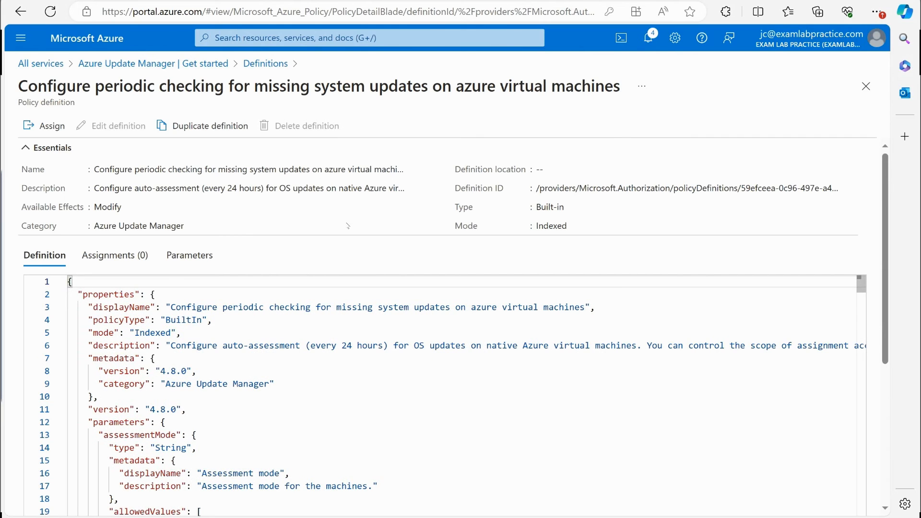
{"action": "mouse_move", "coordinate": [308, 440]}
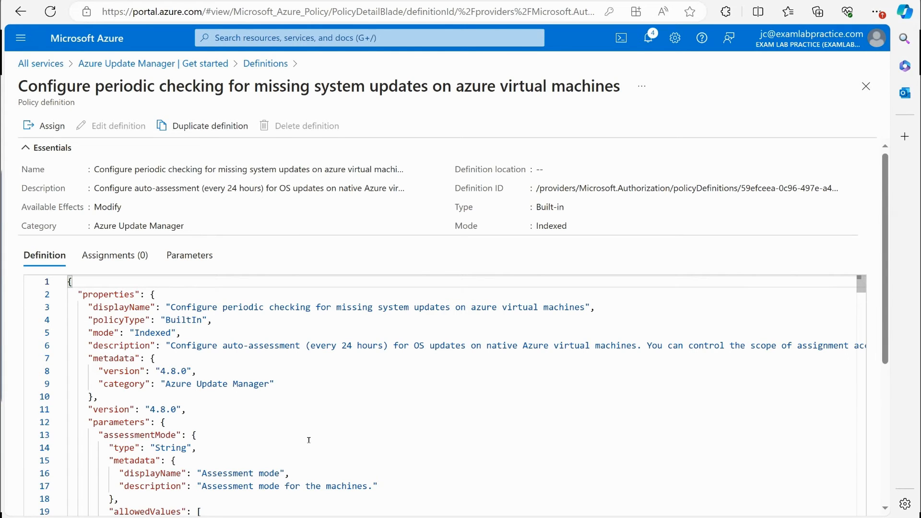
{"action": "scroll", "scroll_direction": "down", "scroll_amount": 3}
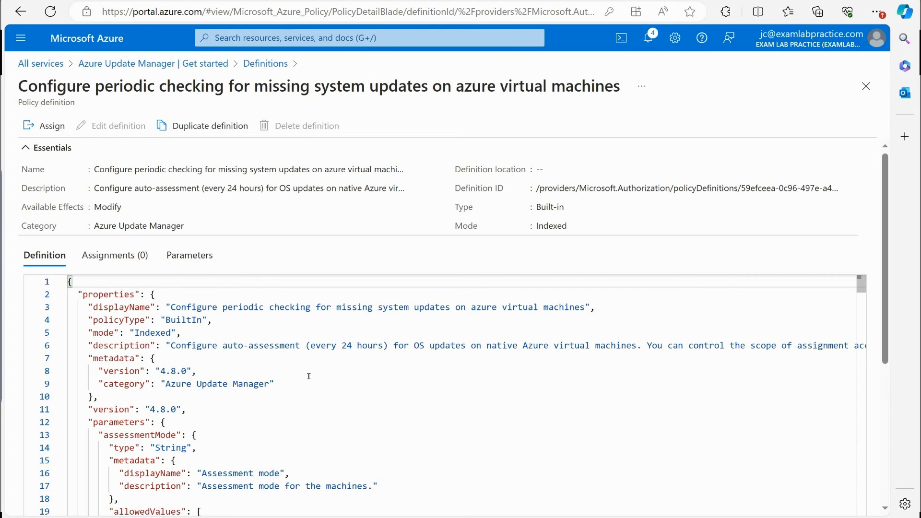
{"action": "mouse_move", "coordinate": [311, 369]}
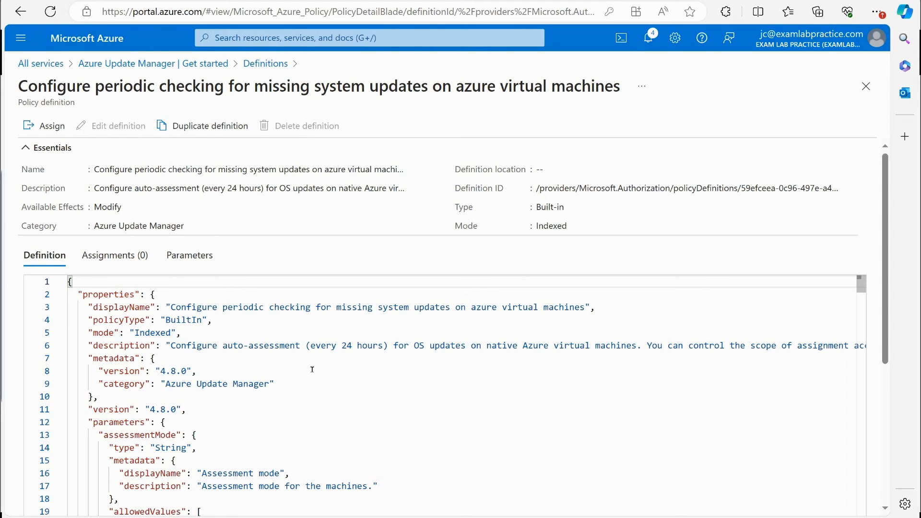
{"action": "mouse_move", "coordinate": [180, 356]}
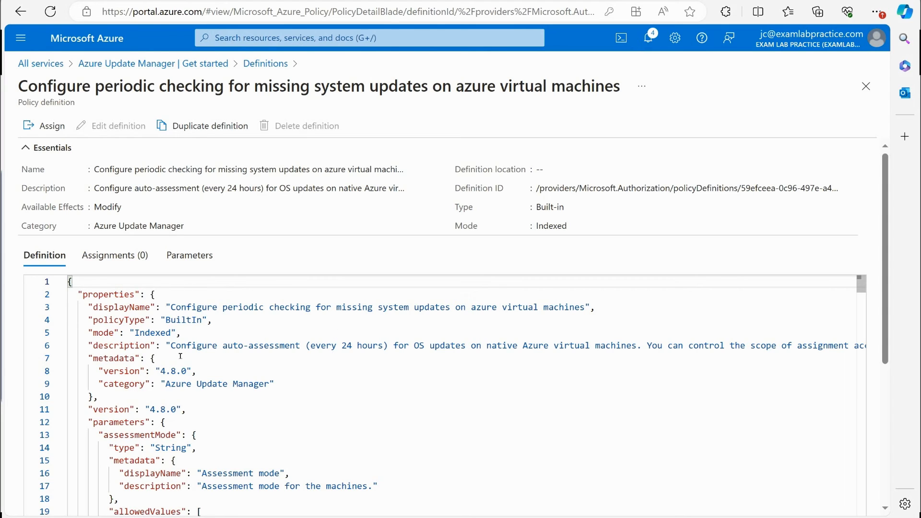
Start assigning the policy and scope it to Azure subscription 1 / AzureUpdateRG resource group.
{"action": "left_click", "coordinate": [43, 124]}
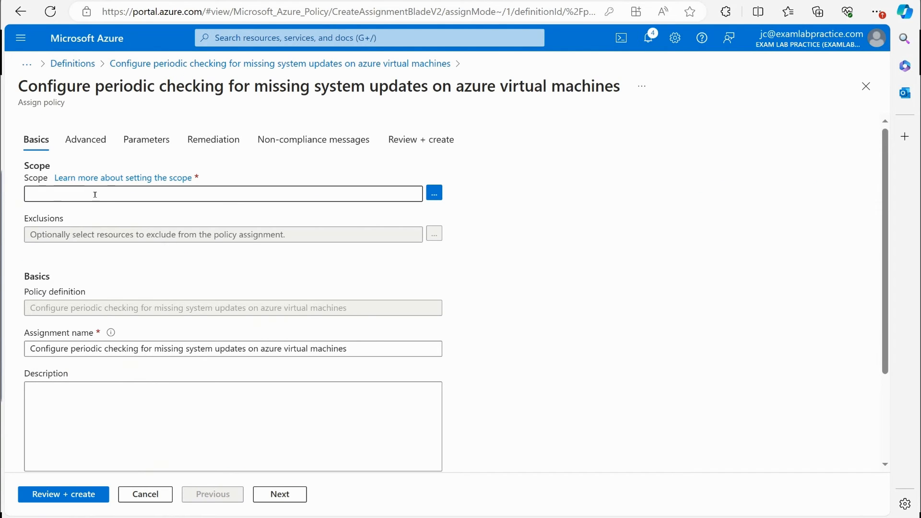
{"action": "left_click", "coordinate": [434, 193]}
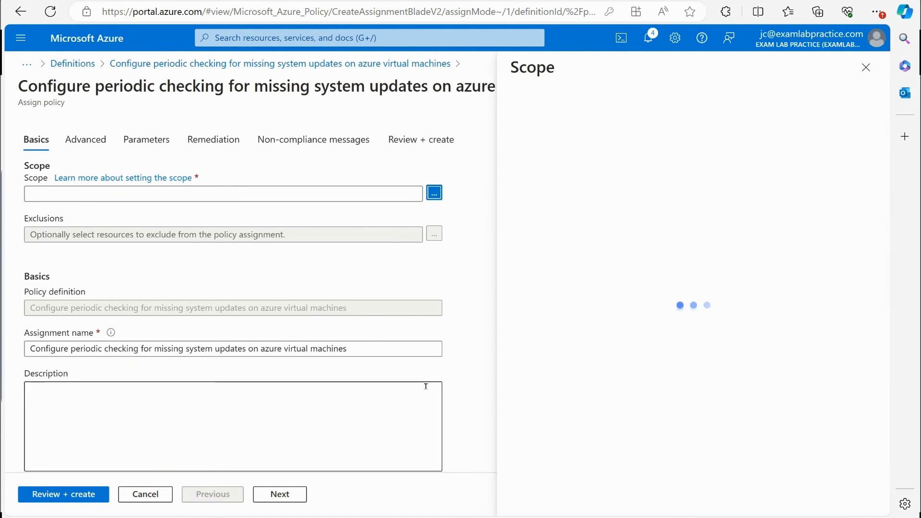
{"action": "left_click", "coordinate": [692, 173]}
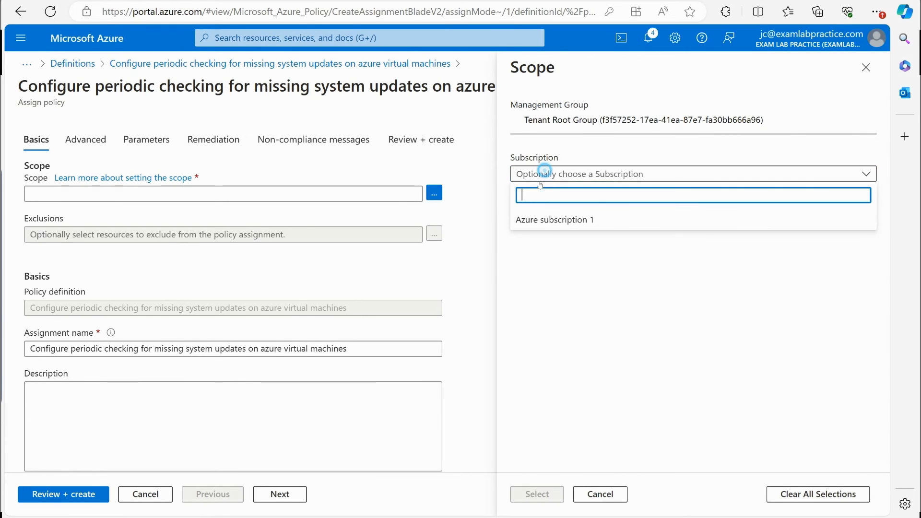
{"action": "left_click", "coordinate": [554, 218]}
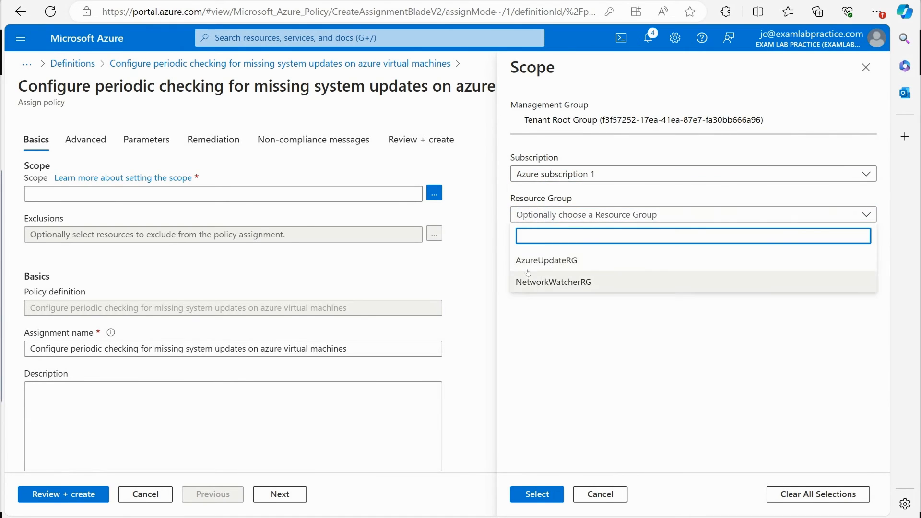
{"action": "mouse_move", "coordinate": [546, 260]}
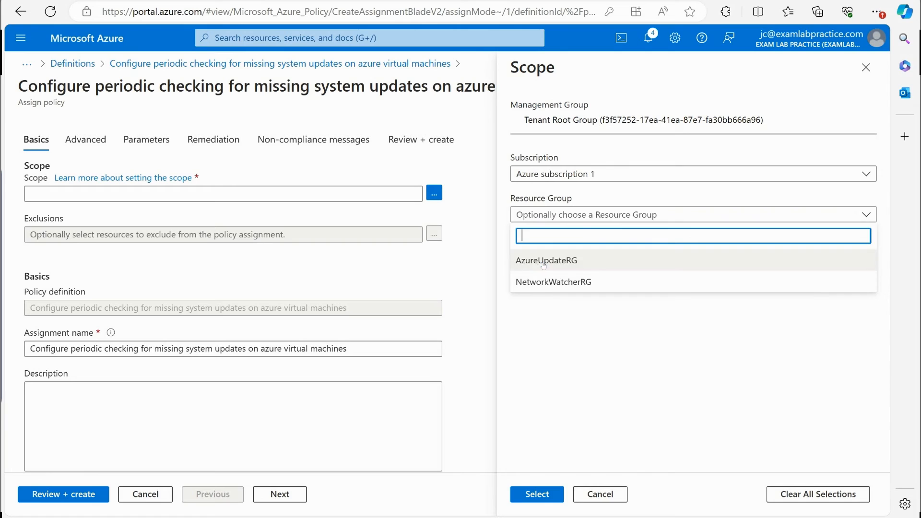
{"action": "left_click", "coordinate": [545, 260]}
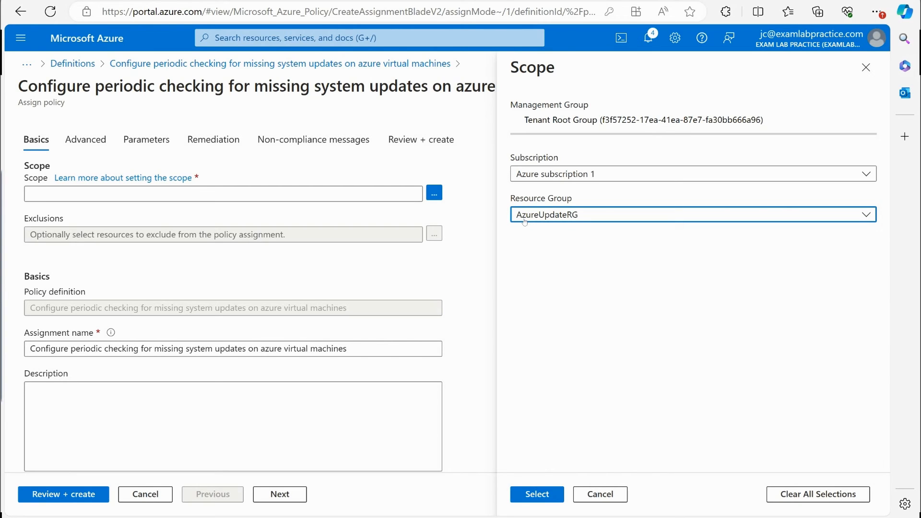
{"action": "mouse_move", "coordinate": [535, 494]}
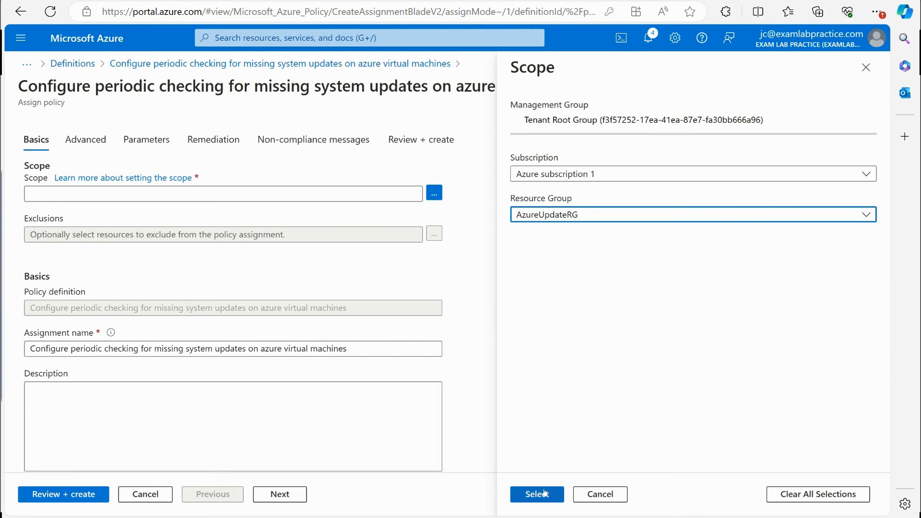
{"action": "left_click", "coordinate": [535, 494]}
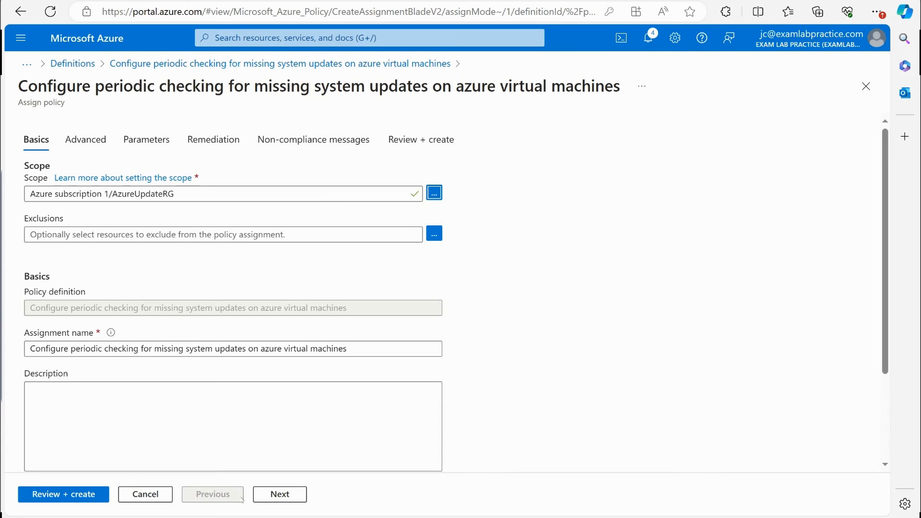
Review and create the periodic update-checking policy assignment on AzureUpdateRG, then dismiss the success notices.
{"action": "left_click", "coordinate": [86, 139]}
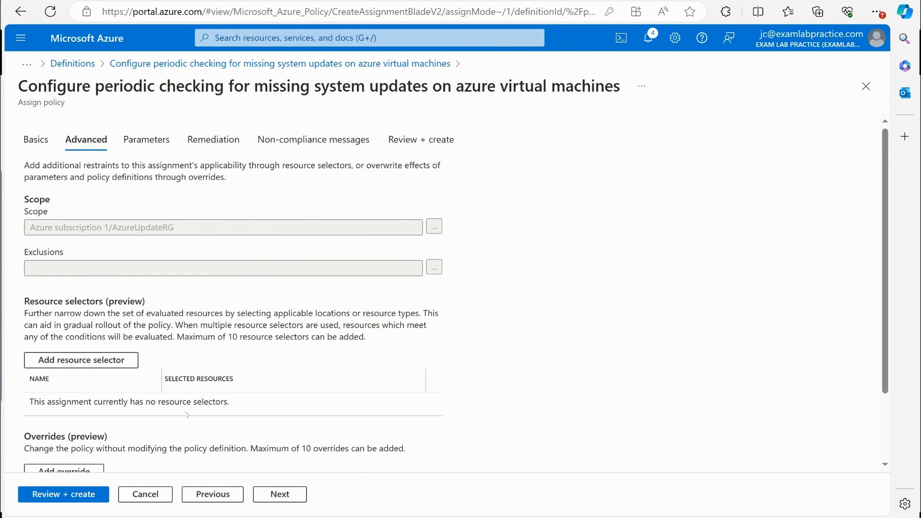
{"action": "left_click", "coordinate": [213, 139]}
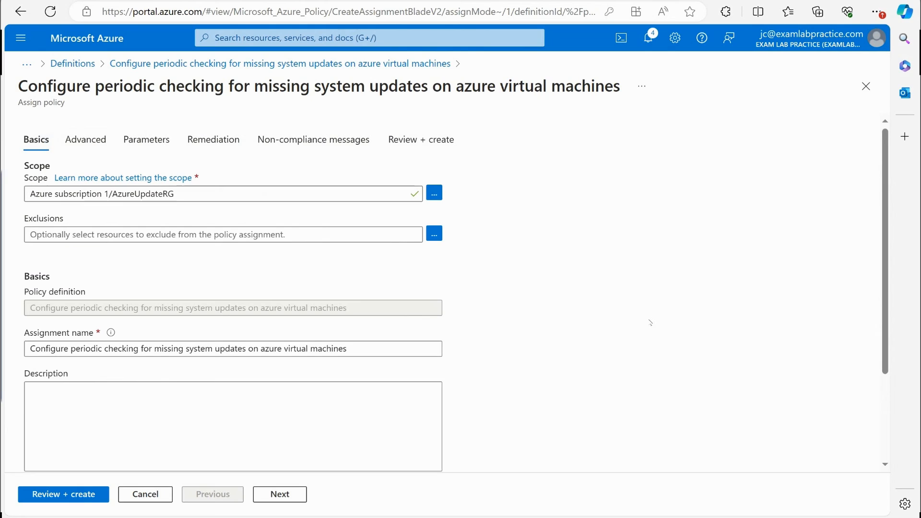
{"action": "mouse_move", "coordinate": [549, 319]}
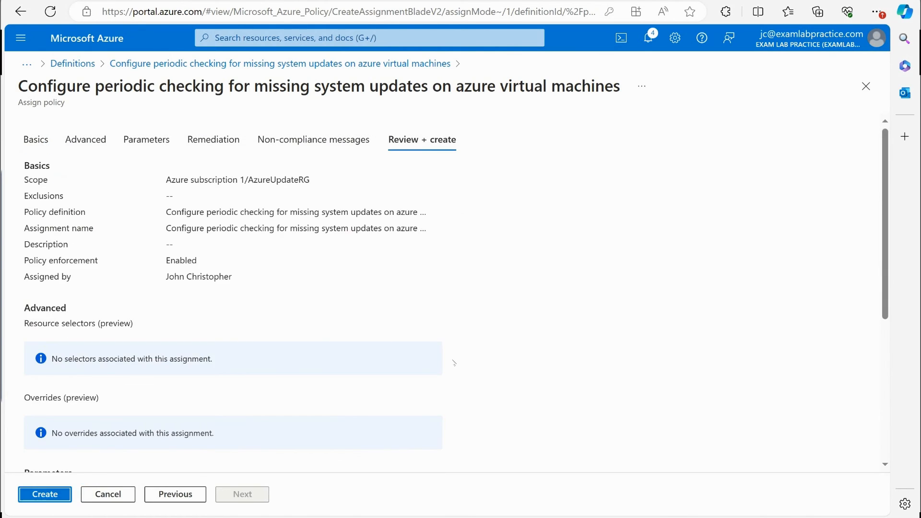
{"action": "scroll", "scroll_direction": "down", "scroll_amount": 3}
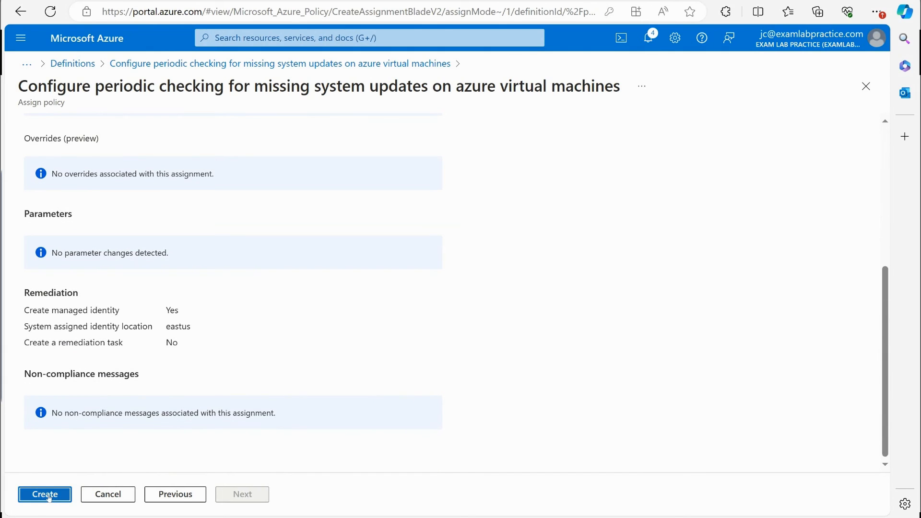
{"action": "left_click", "coordinate": [45, 493]}
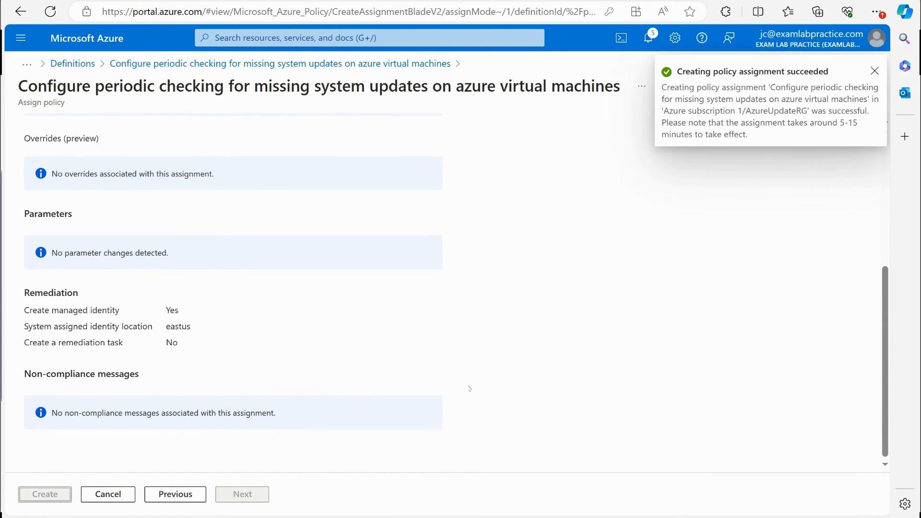
{"action": "left_click", "coordinate": [45, 494]}
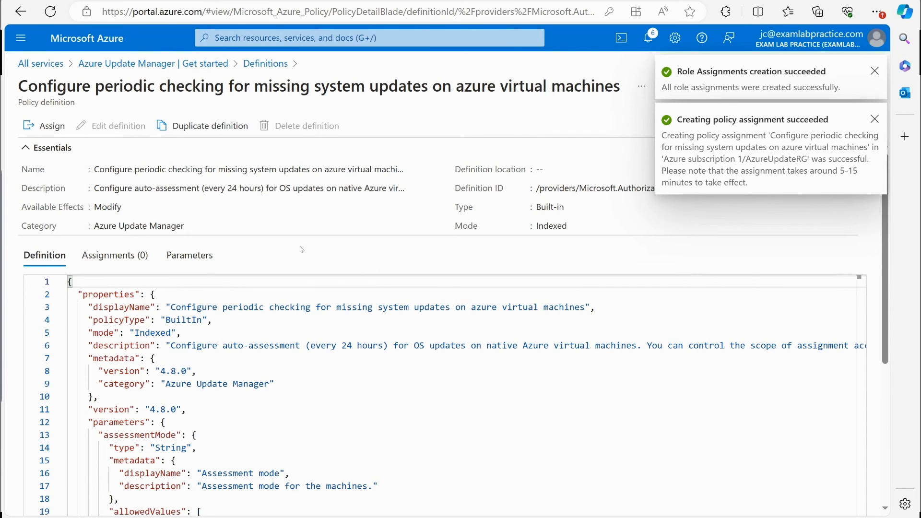
{"action": "left_click", "coordinate": [875, 119]}
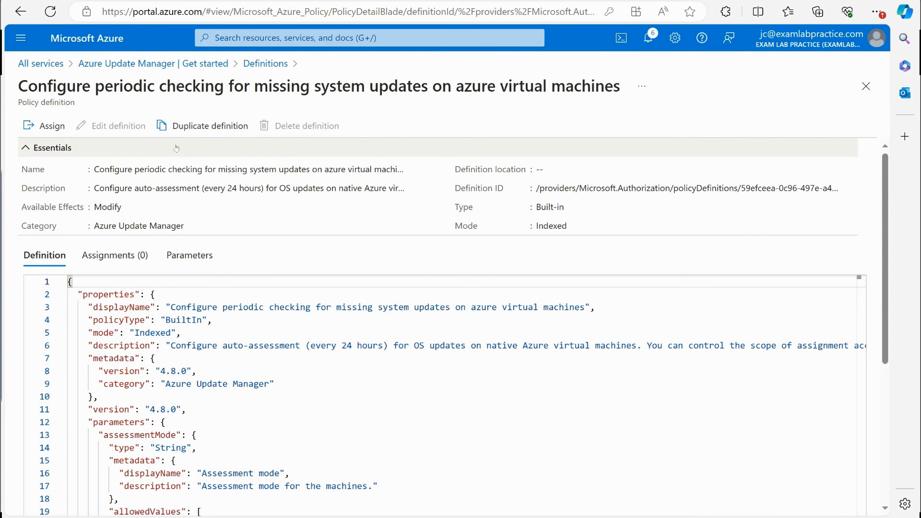
{"action": "mouse_move", "coordinate": [154, 63]}
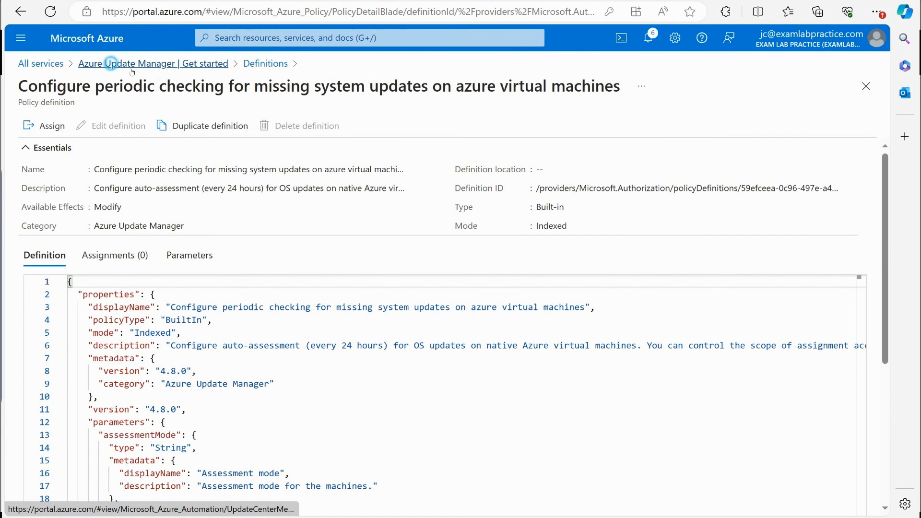
Go to Azure Update Manager's Machines list and open the UpdateVMDemo virtual machine.
{"action": "left_click", "coordinate": [126, 63]}
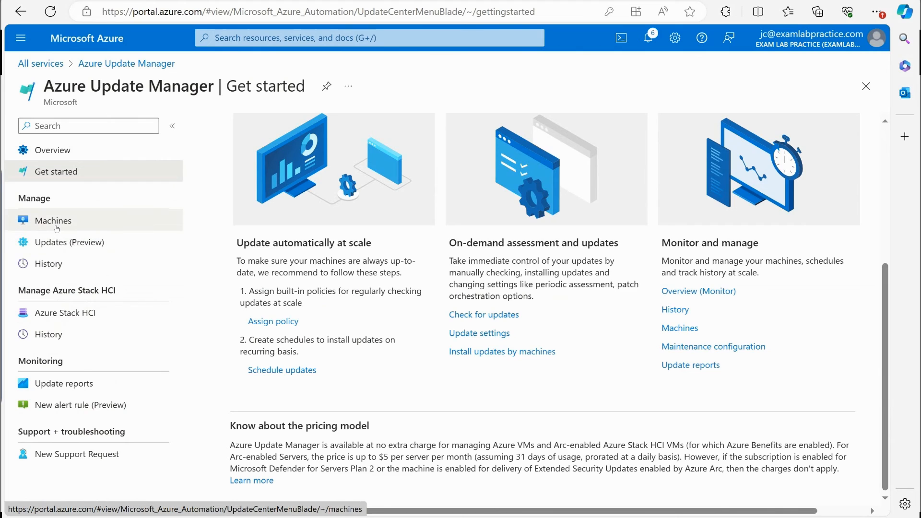
{"action": "left_click", "coordinate": [52, 221]}
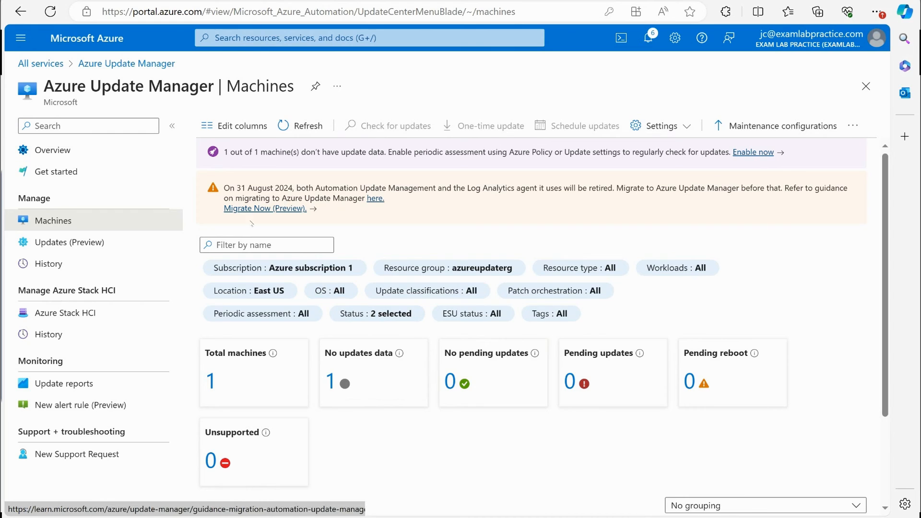
{"action": "mouse_move", "coordinate": [544, 463]}
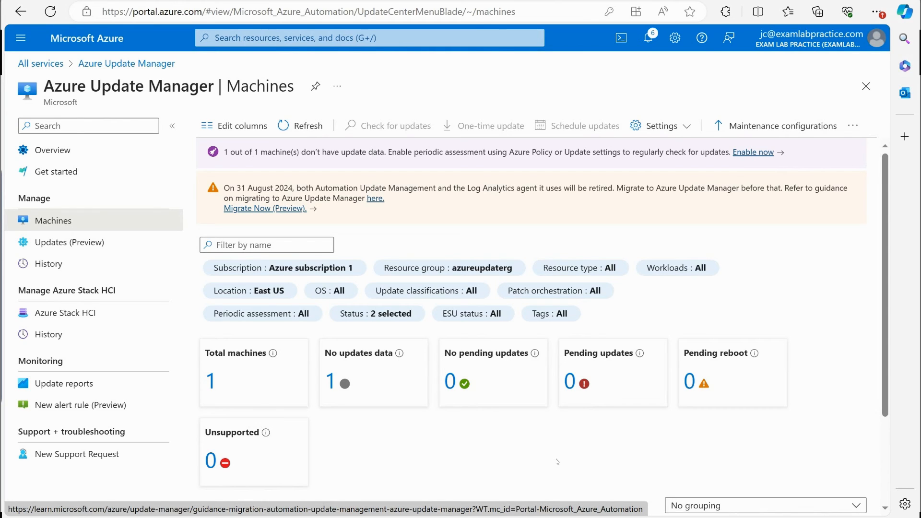
{"action": "mouse_move", "coordinate": [555, 464]}
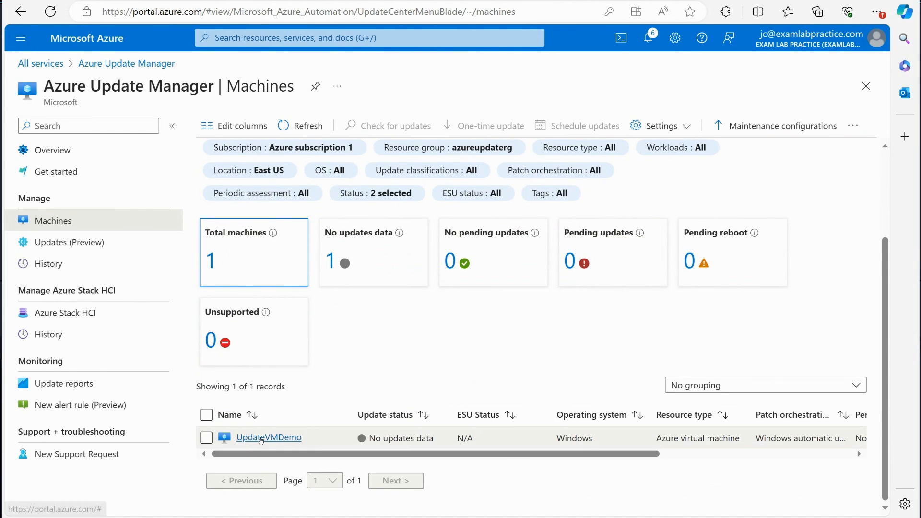
{"action": "left_click", "coordinate": [269, 438]}
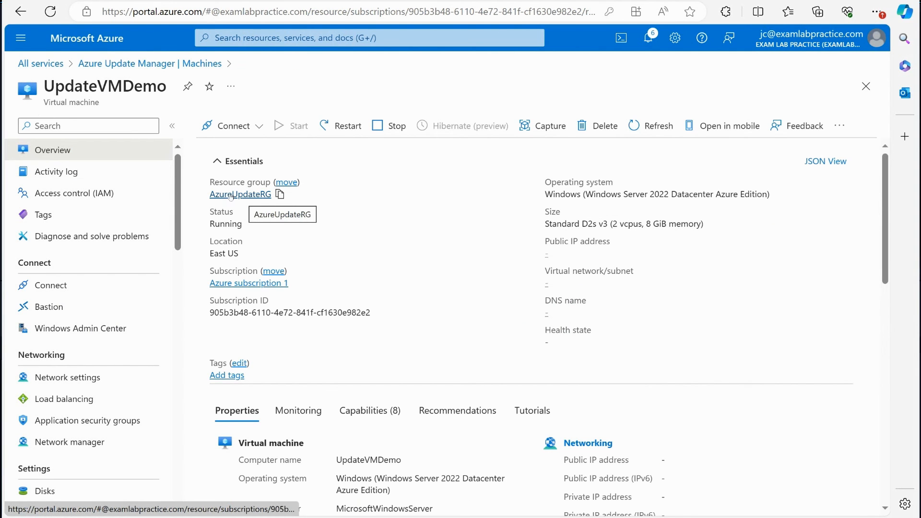
Delete the AzureUpdateRG resource group by entering its name and confirming permanent deletion.
{"action": "left_click", "coordinate": [239, 193]}
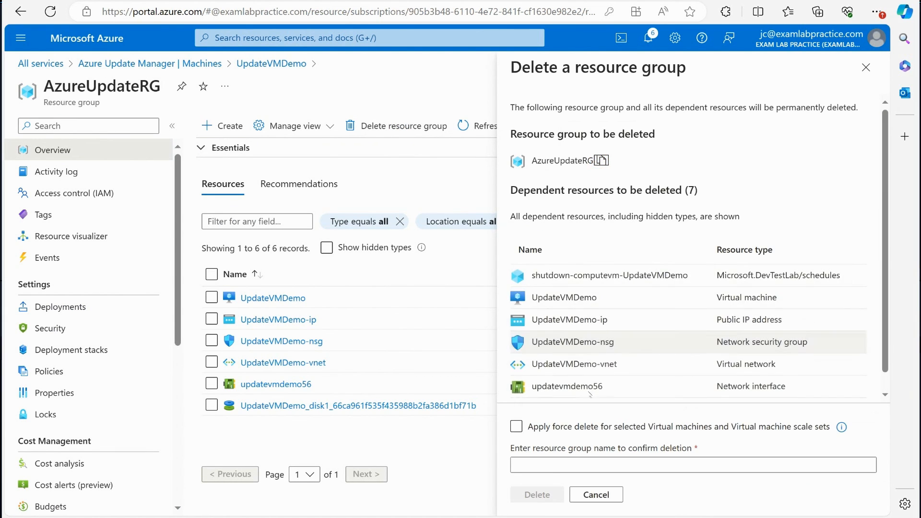
{"action": "left_click", "coordinate": [516, 426]}
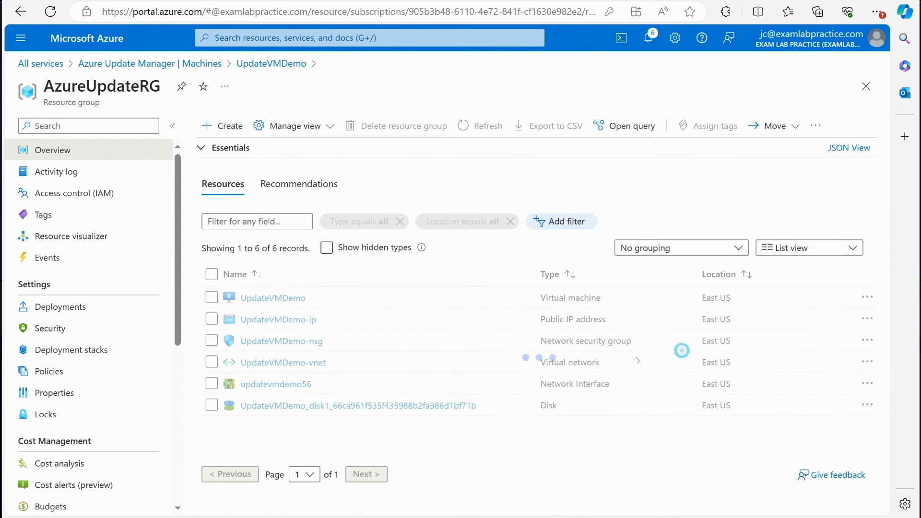
{"action": "left_click", "coordinate": [403, 126]}
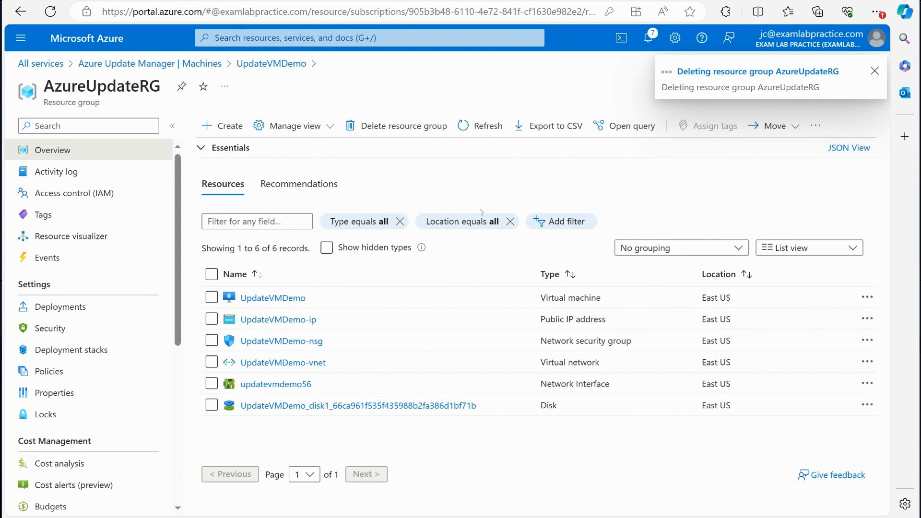
{"action": "mouse_move", "coordinate": [593, 438]}
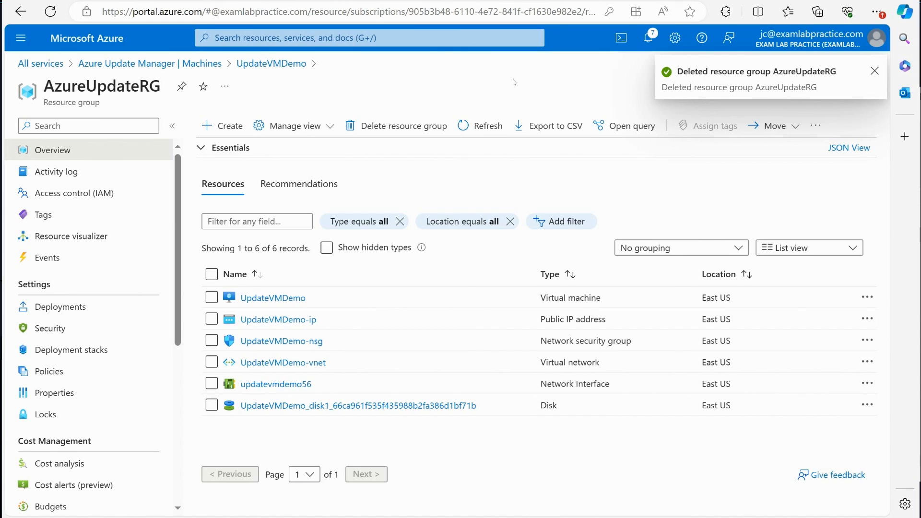
{"action": "mouse_move", "coordinate": [508, 77]}
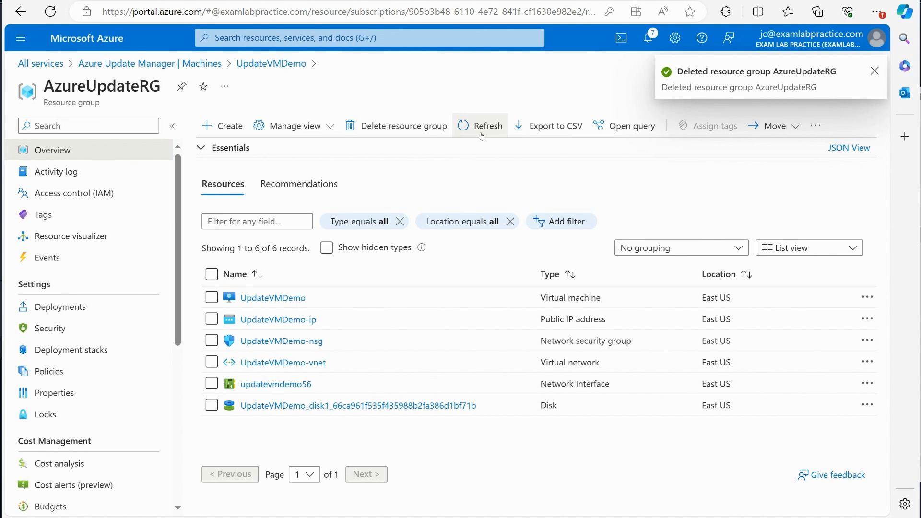
Refresh AzureUpdateRG to confirm its resource list is empty.
{"action": "left_click", "coordinate": [479, 125]}
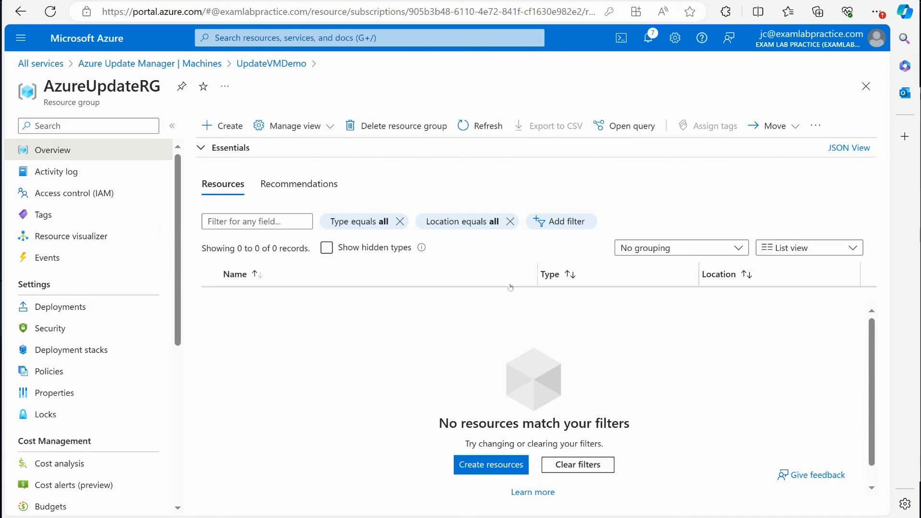
{"action": "mouse_move", "coordinate": [576, 336]}
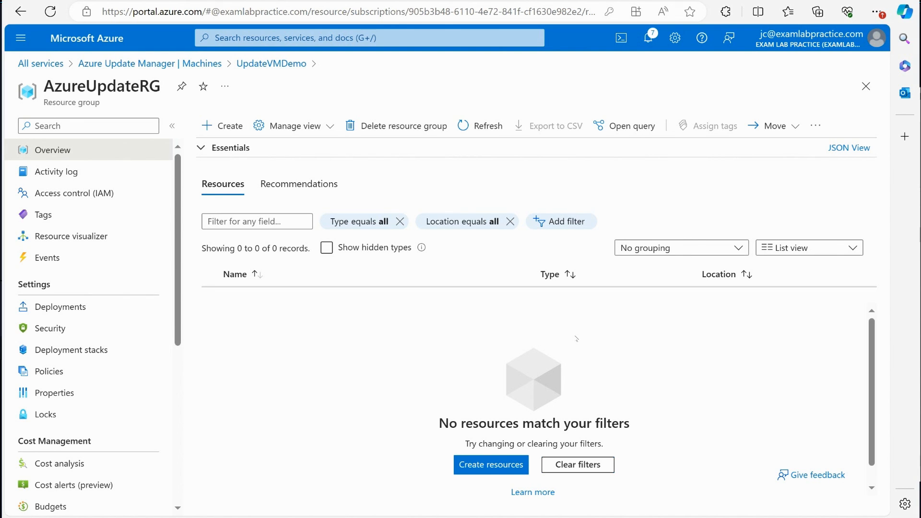
{"action": "mouse_move", "coordinate": [473, 368]}
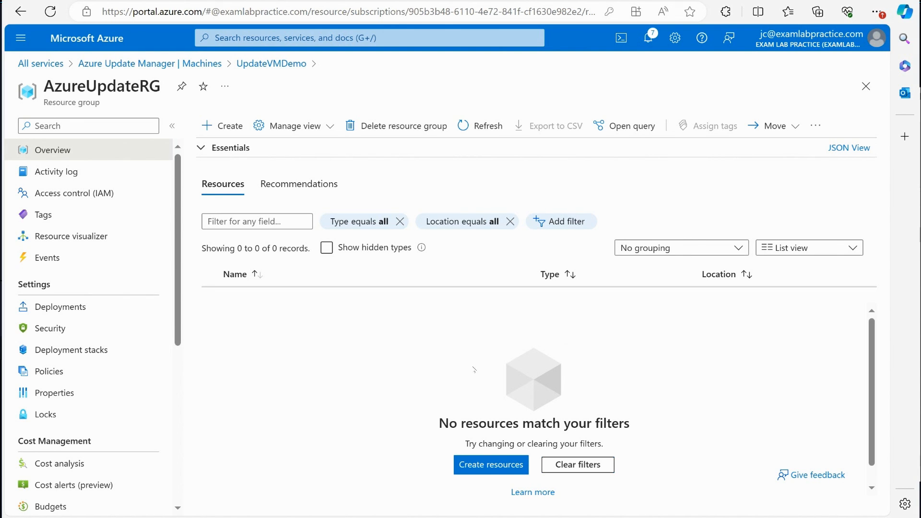